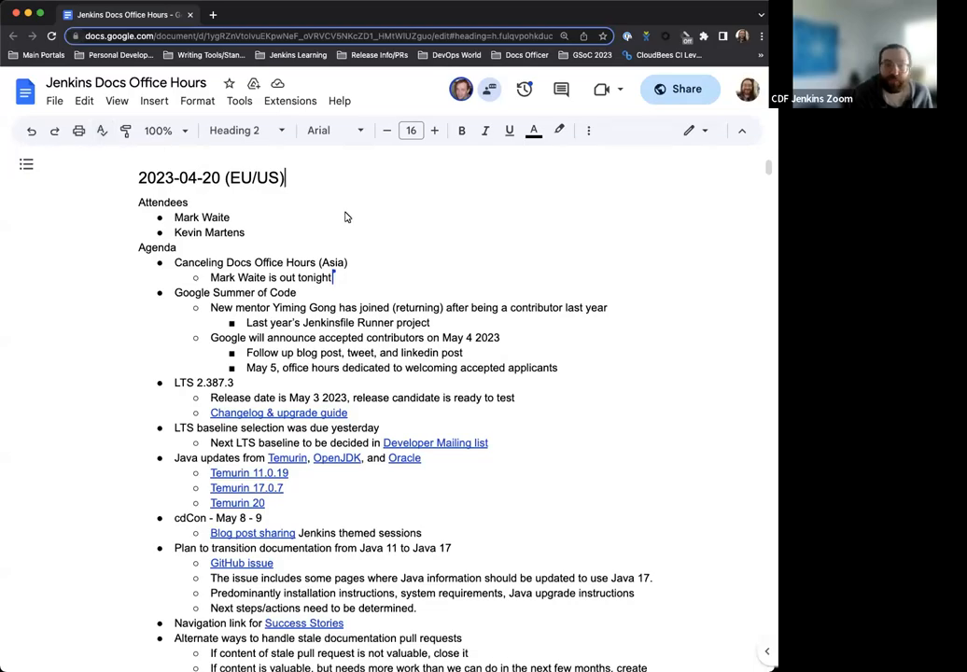
mouse_move(457, 223)
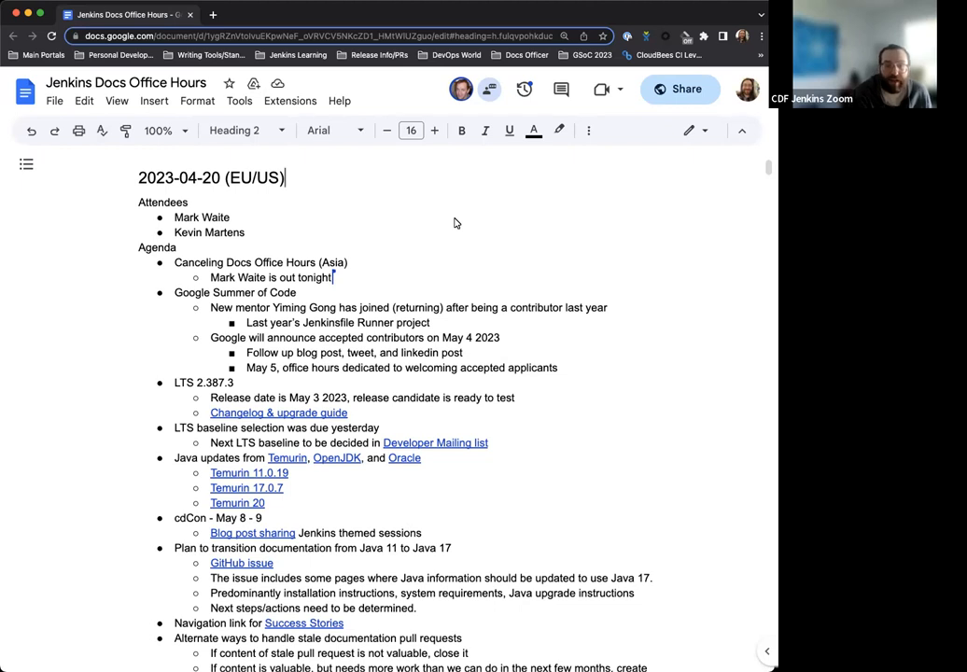
- Scroll from Google Summer of Code down to the CentOS 7 end-of-life items, then back up partway
scroll("down", 3)
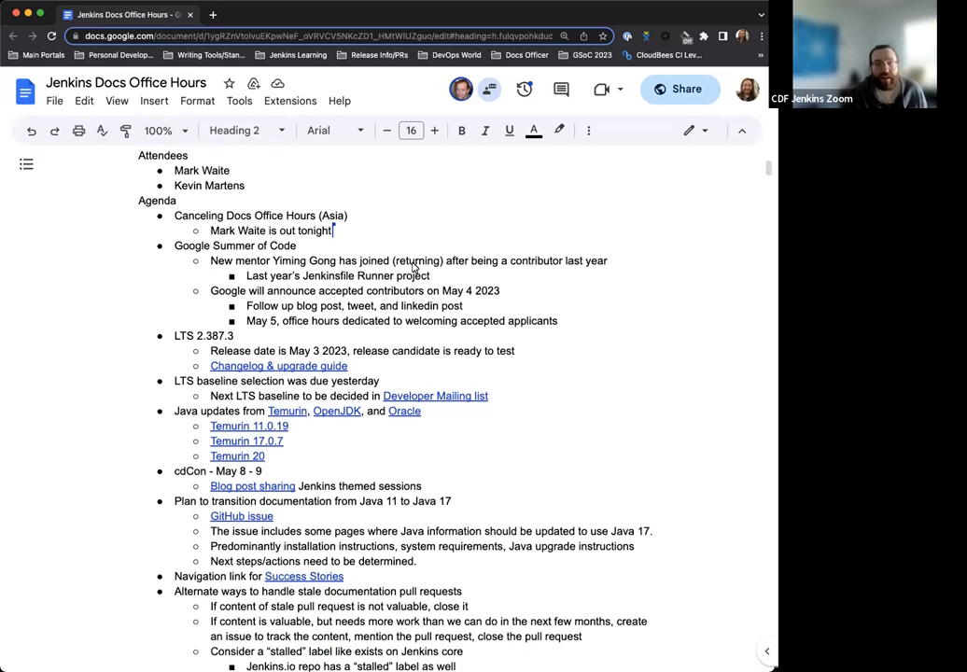
scroll("down", 3)
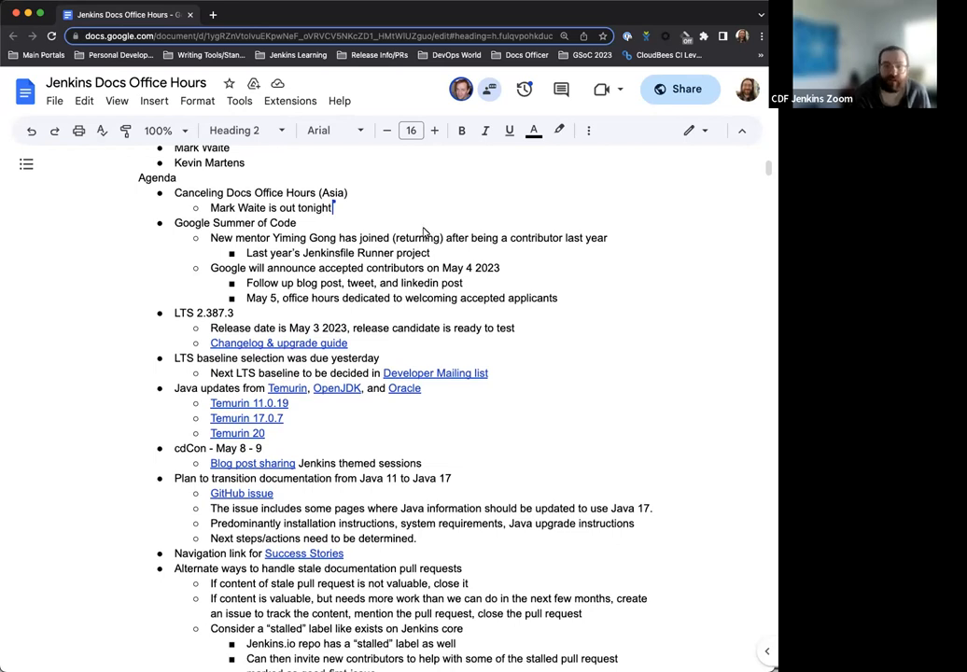
scroll("down", 3)
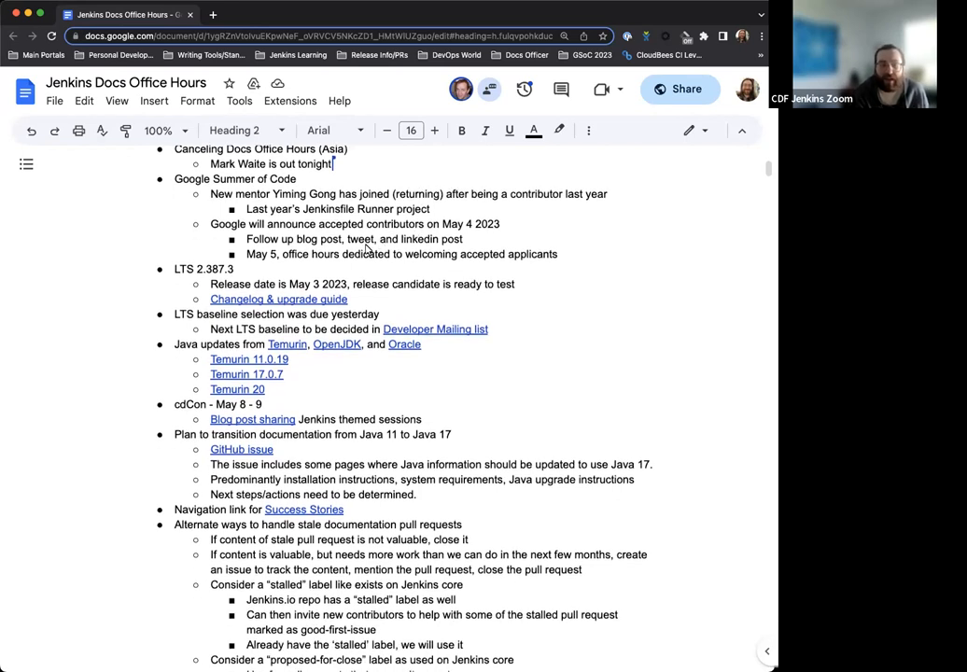
scroll("down", 3)
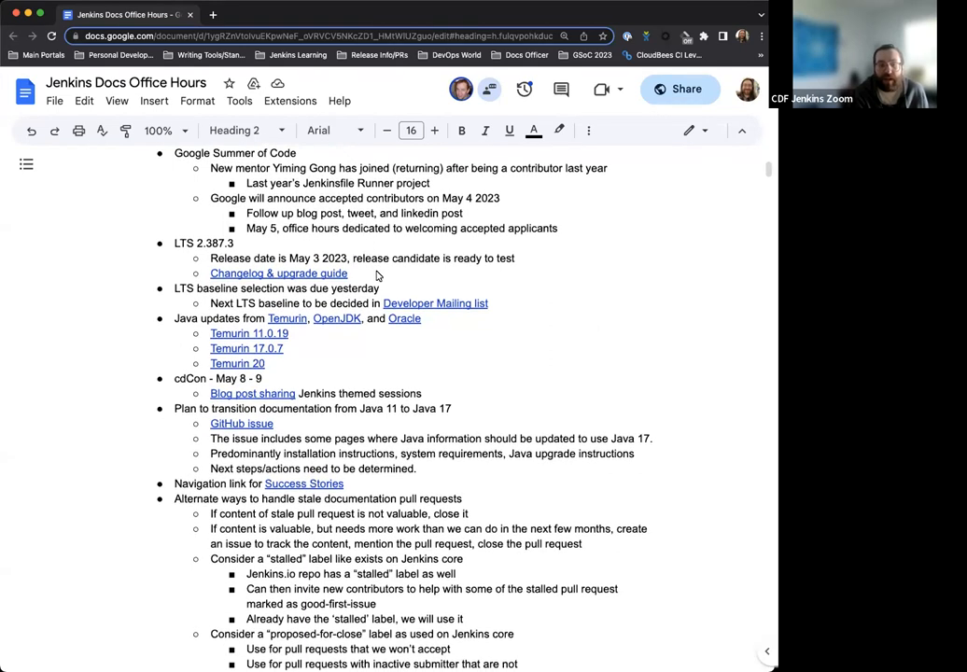
scroll("down", 3)
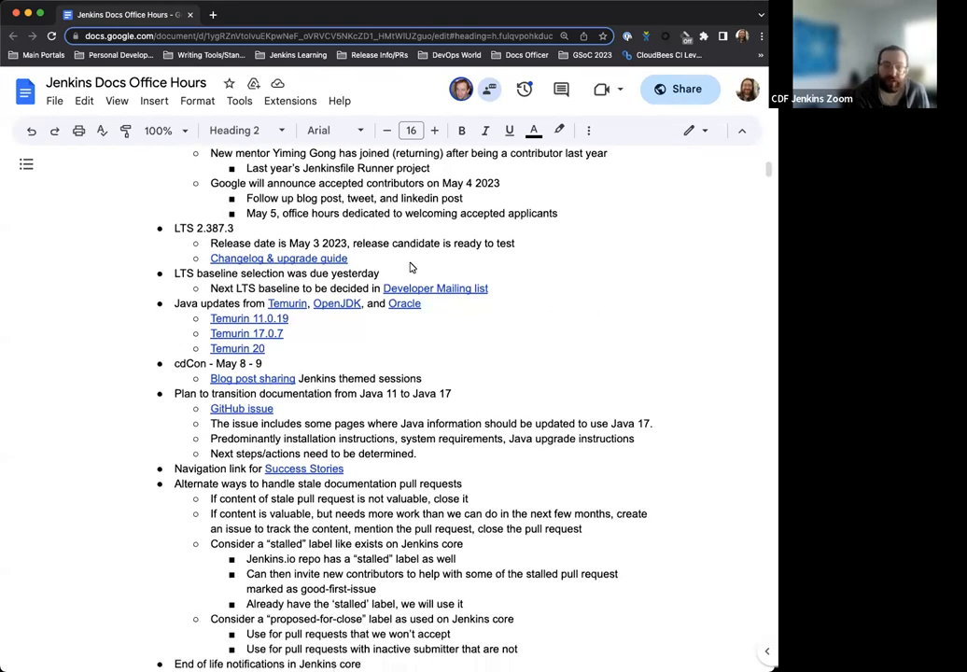
scroll("down", 3)
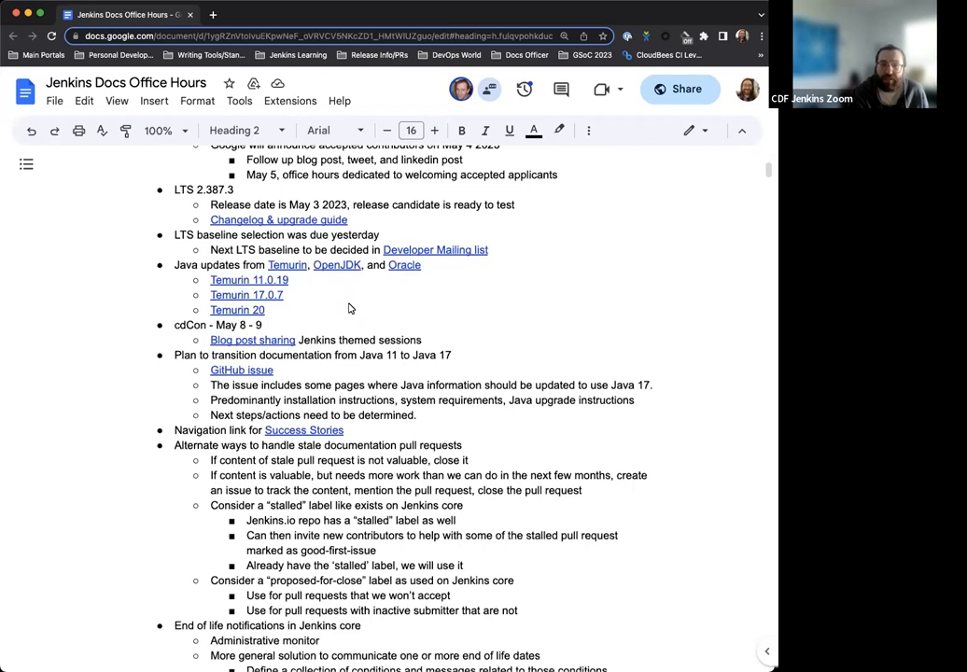
mouse_move(415, 299)
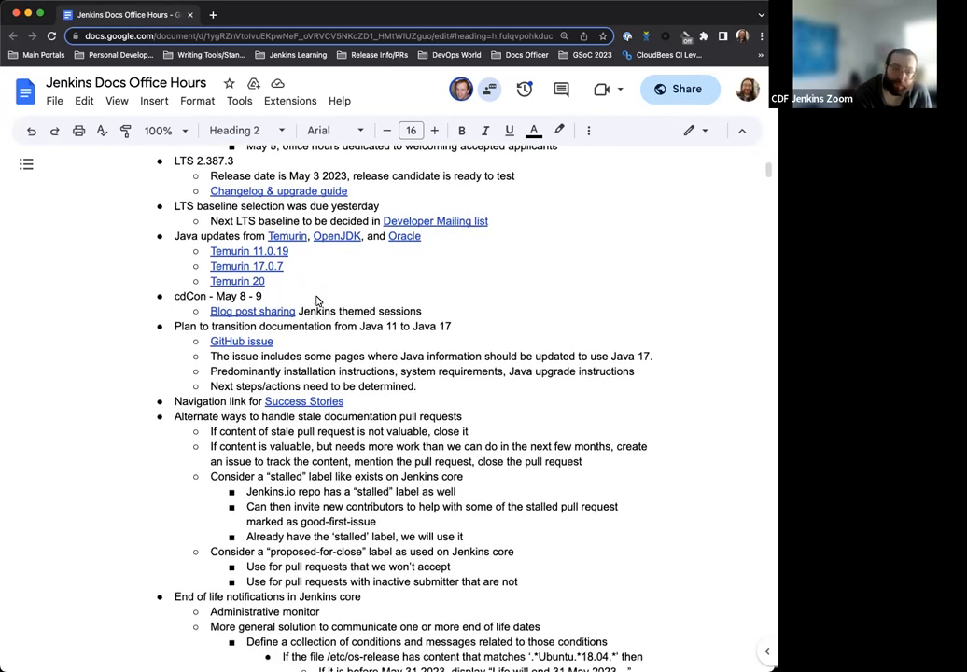
mouse_move(398, 277)
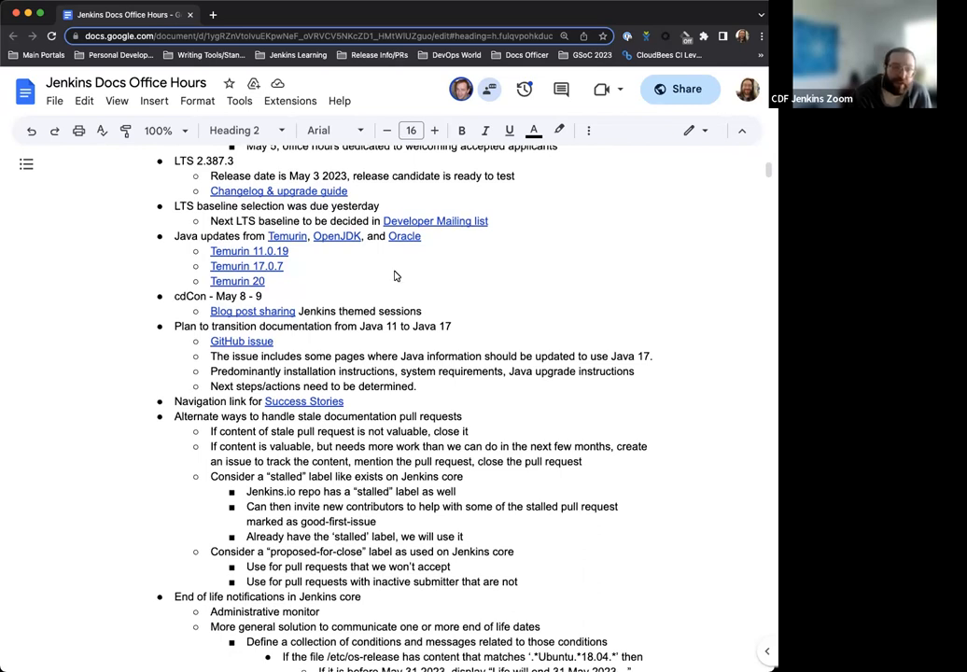
scroll("down", 3)
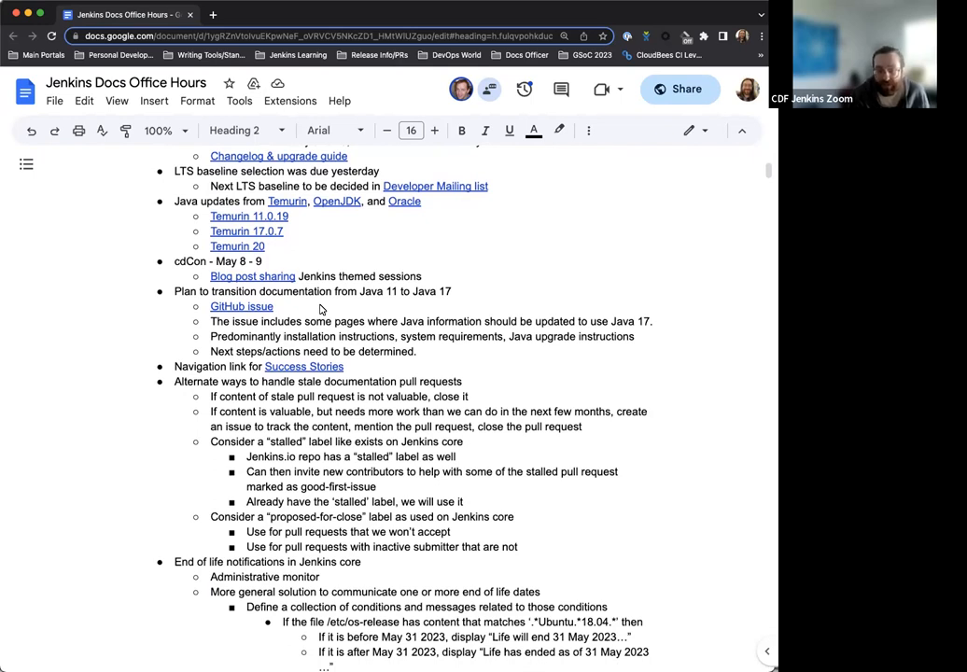
mouse_move(303, 307)
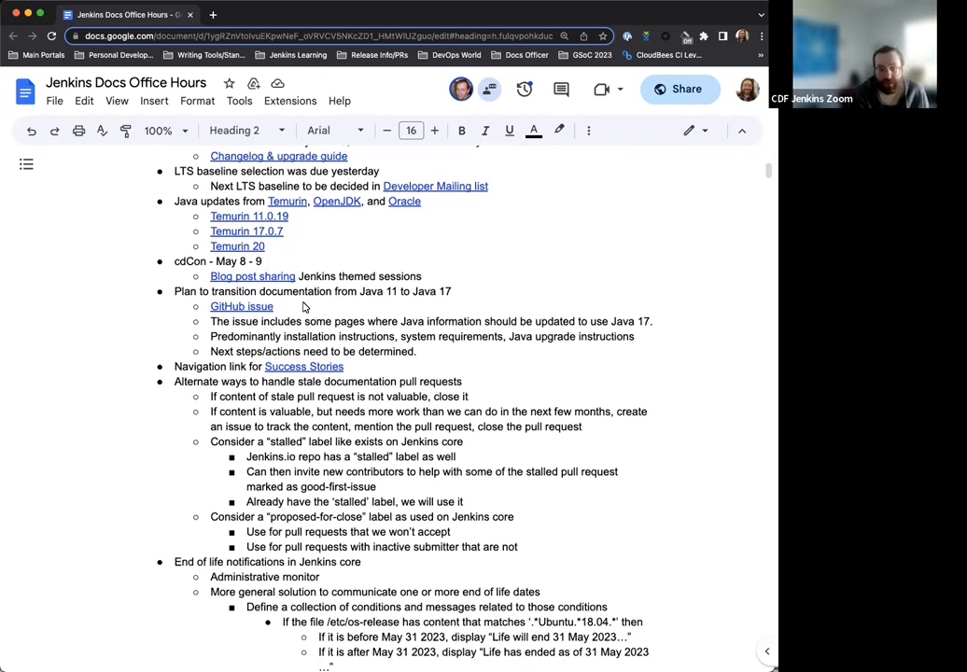
scroll("down", 3)
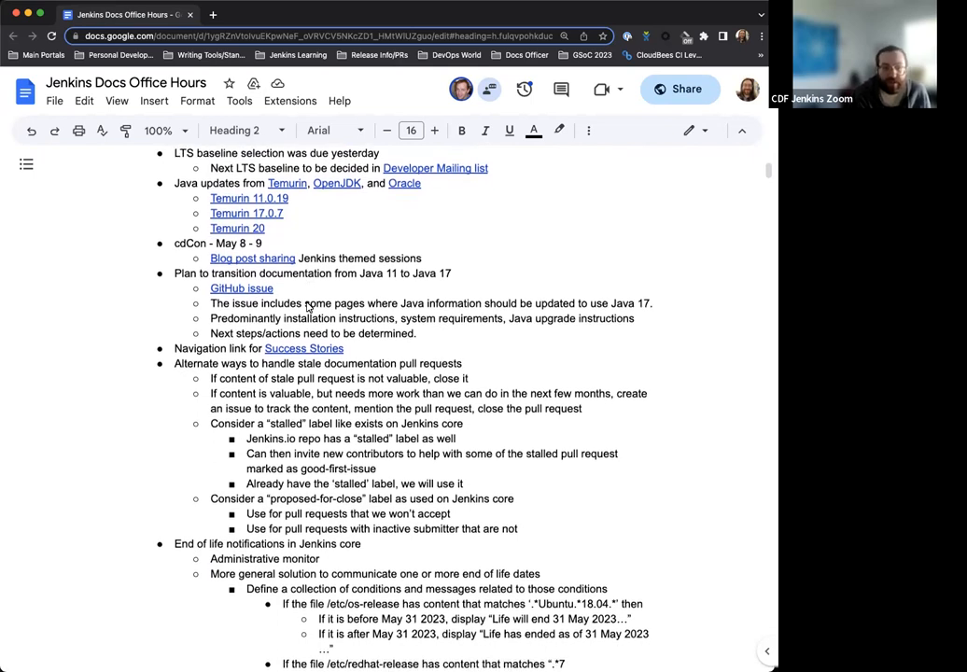
scroll("down", 3)
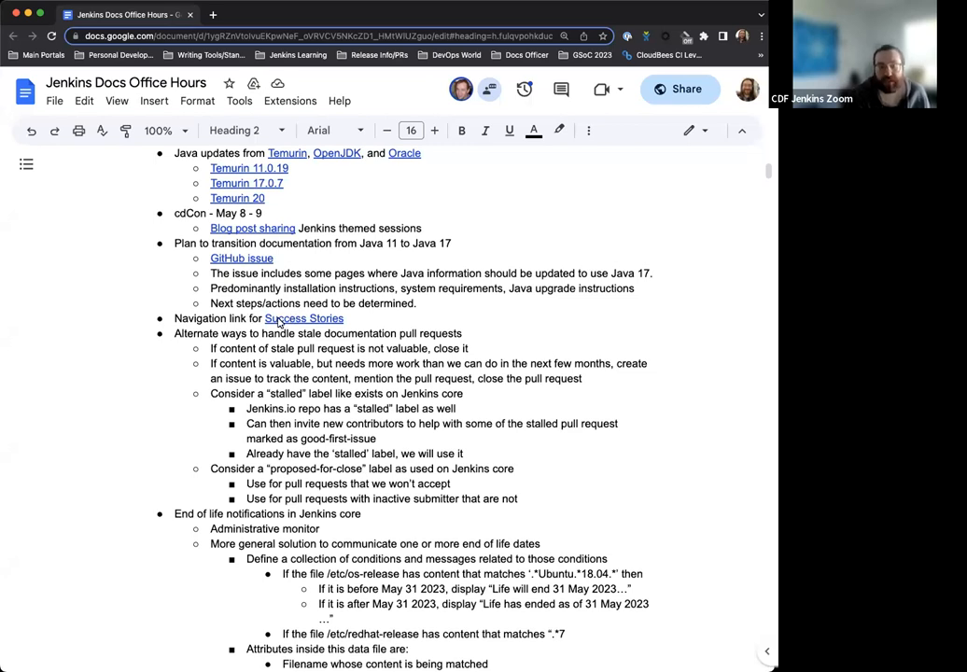
mouse_move(390, 320)
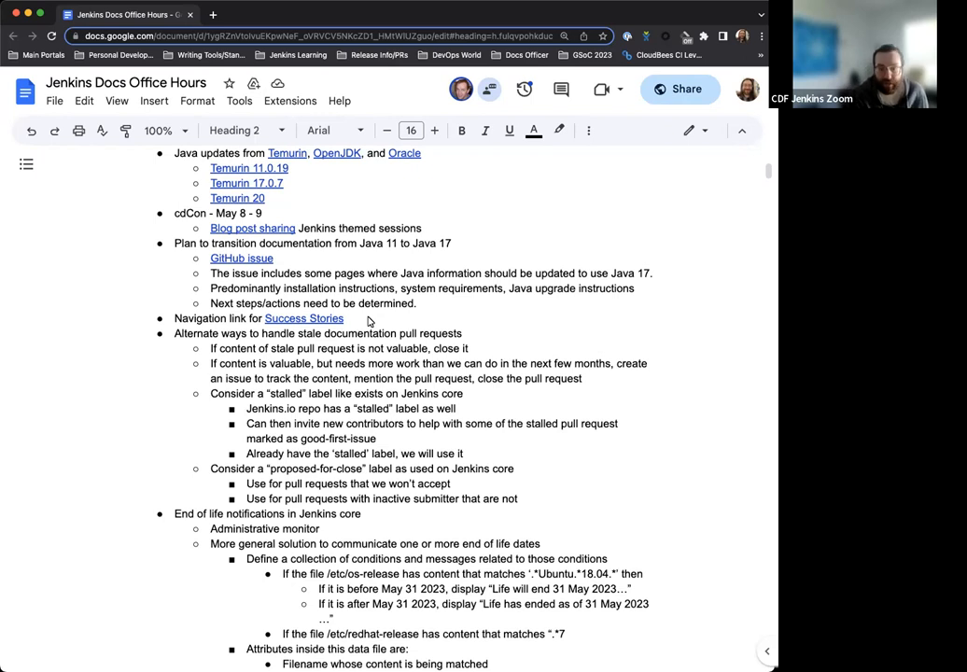
mouse_move(381, 322)
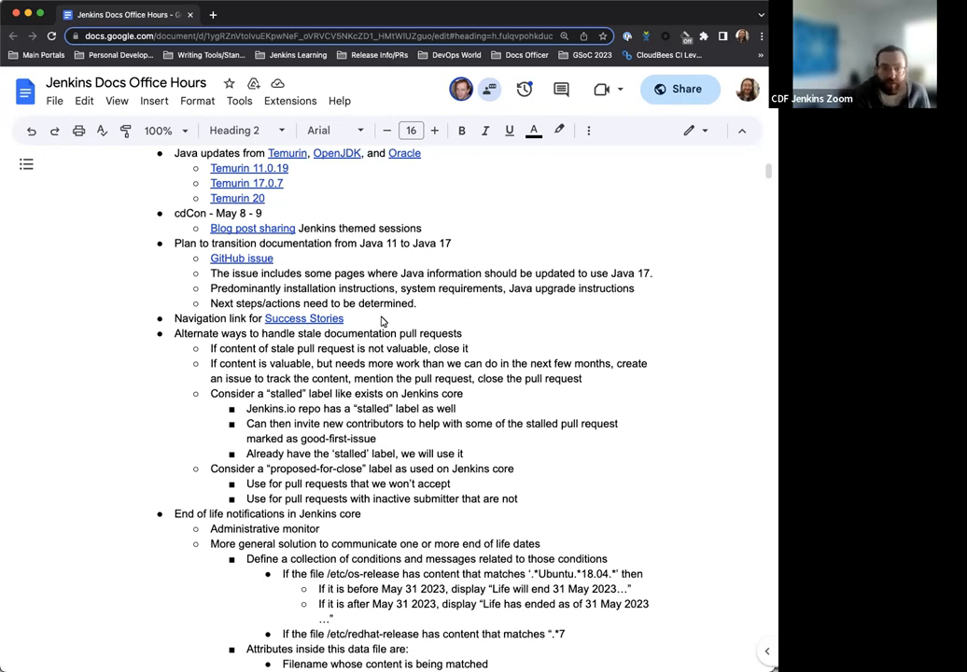
scroll("down", 3)
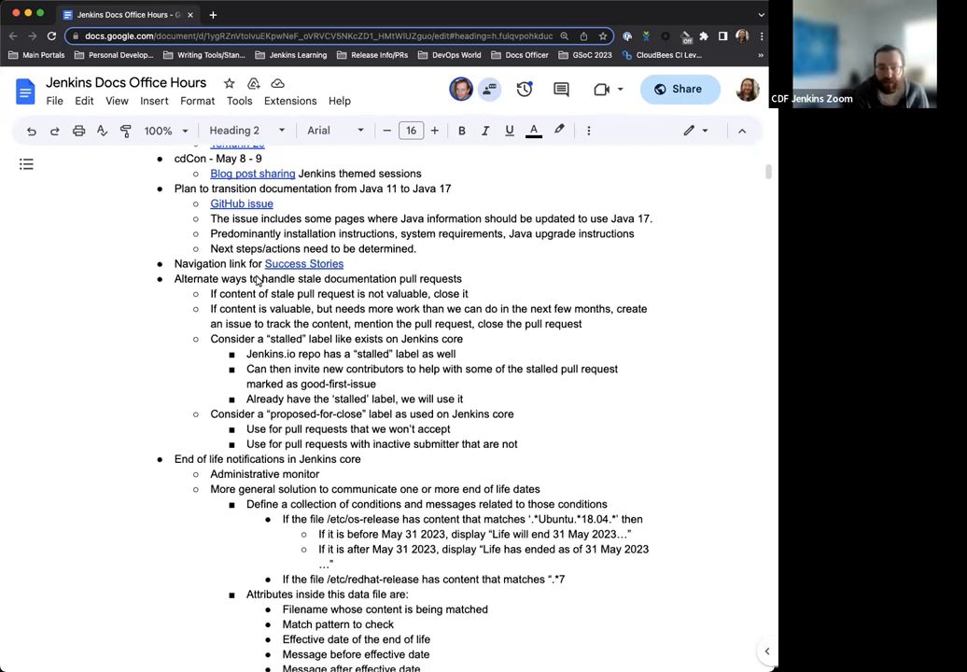
scroll("down", 3)
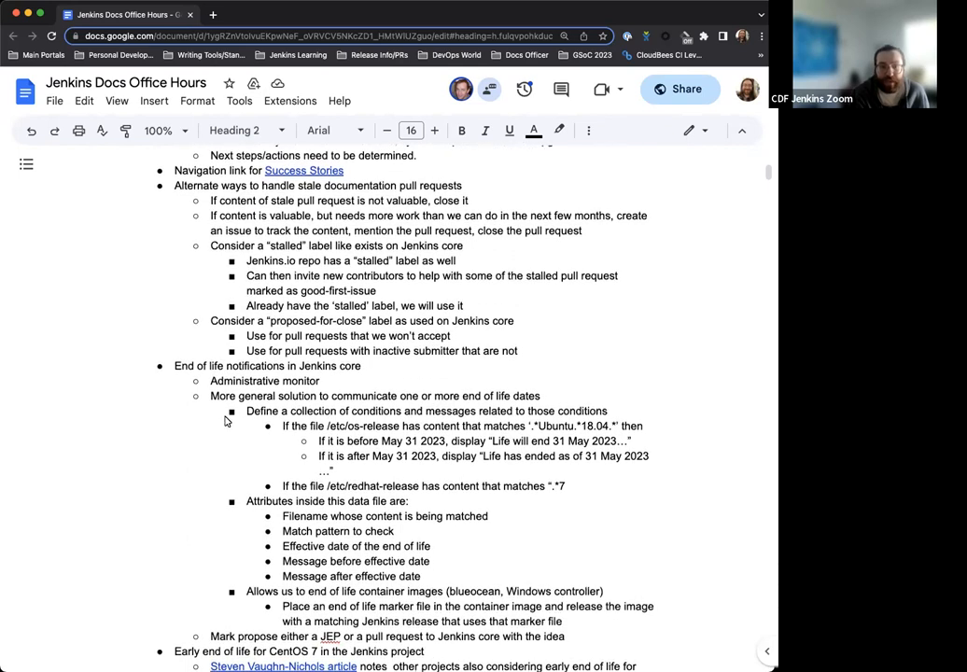
scroll("up", 3)
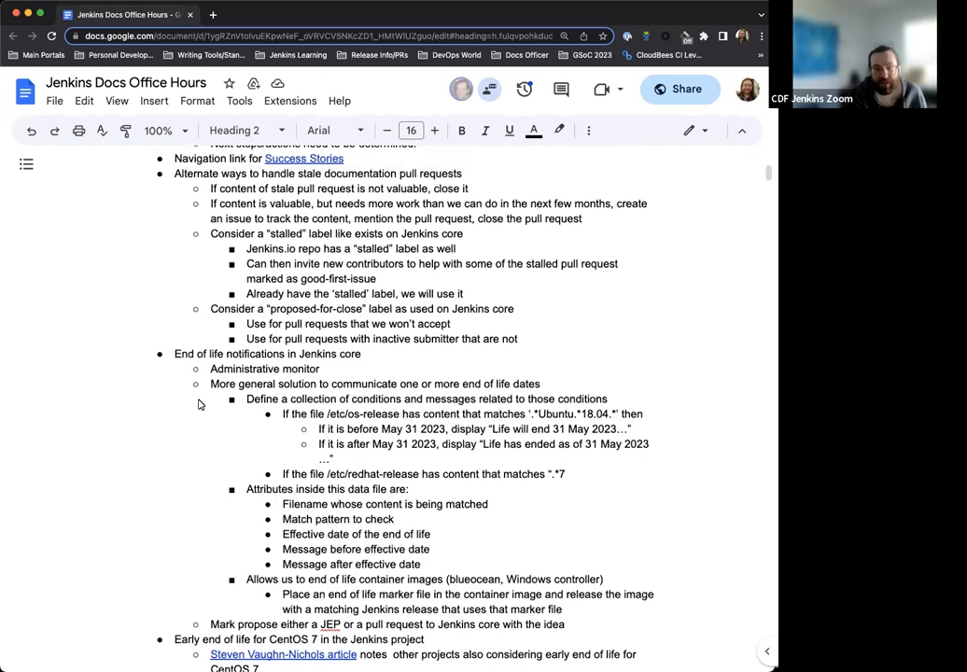
scroll("down", 3)
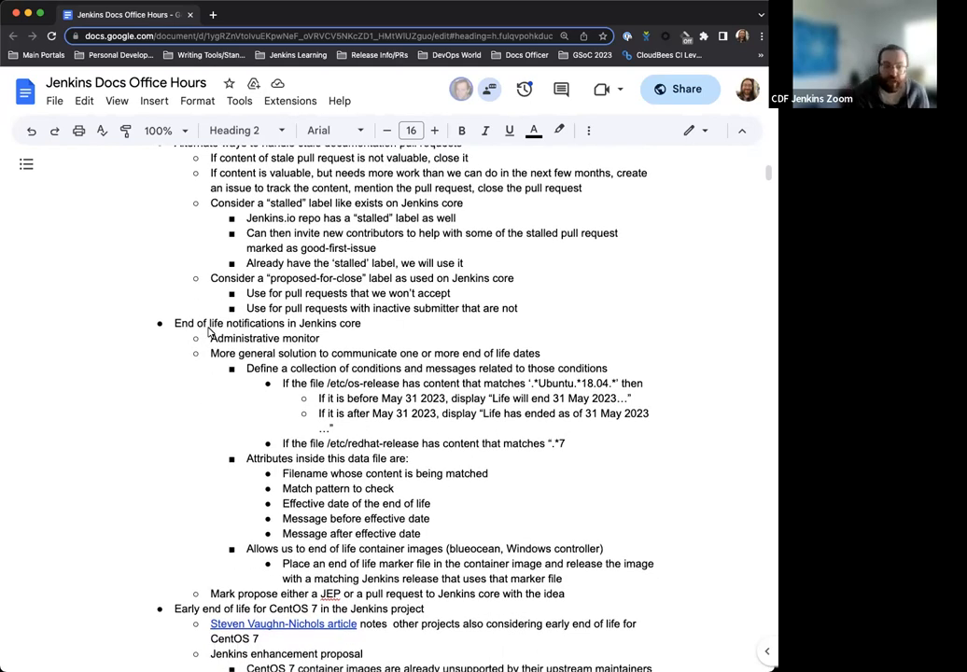
mouse_move(250, 368)
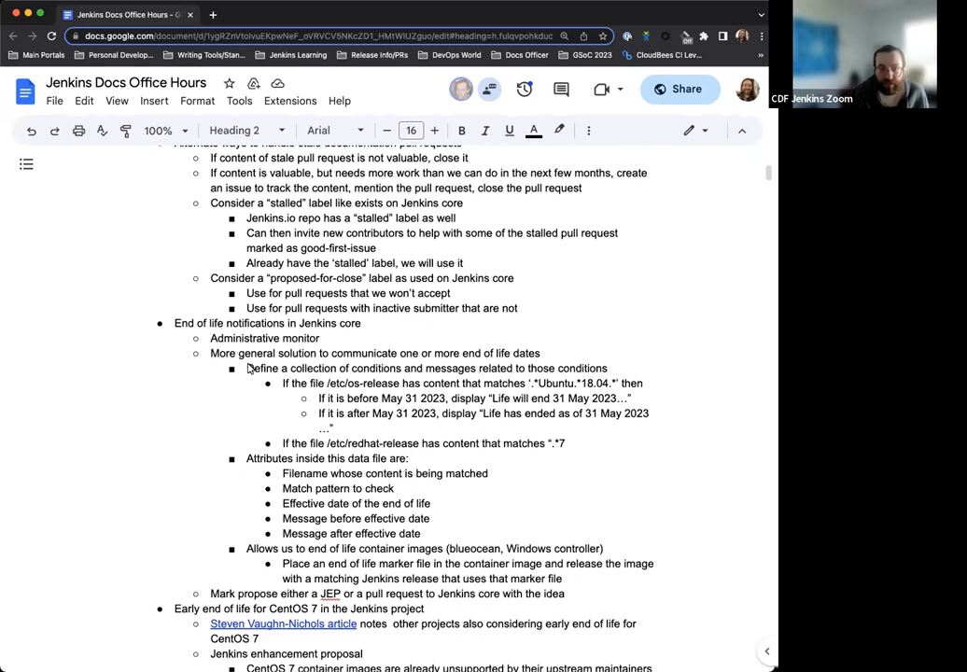
scroll("down", 3)
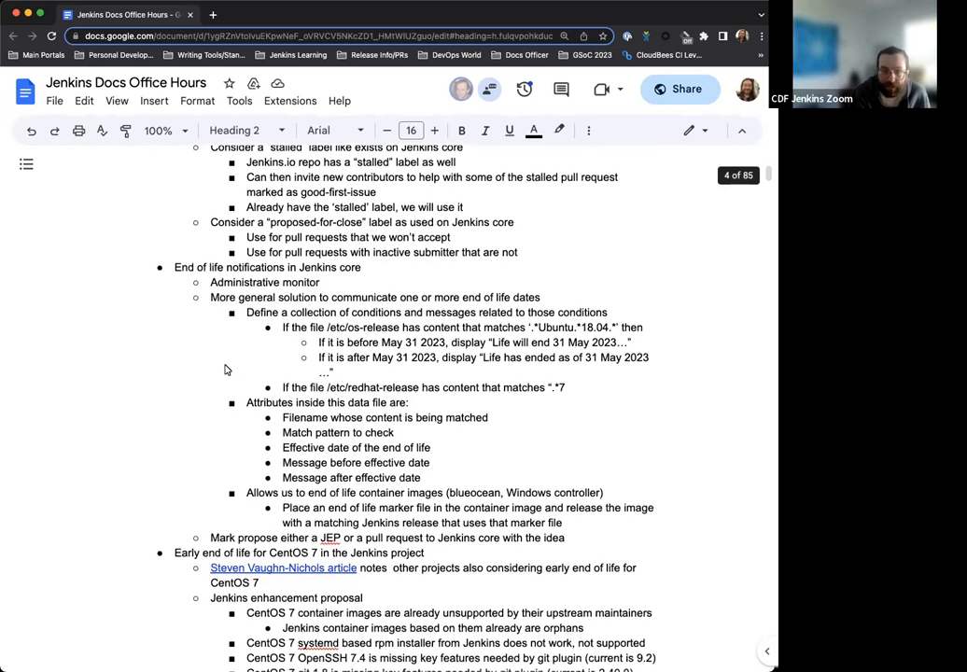
scroll("down", 3)
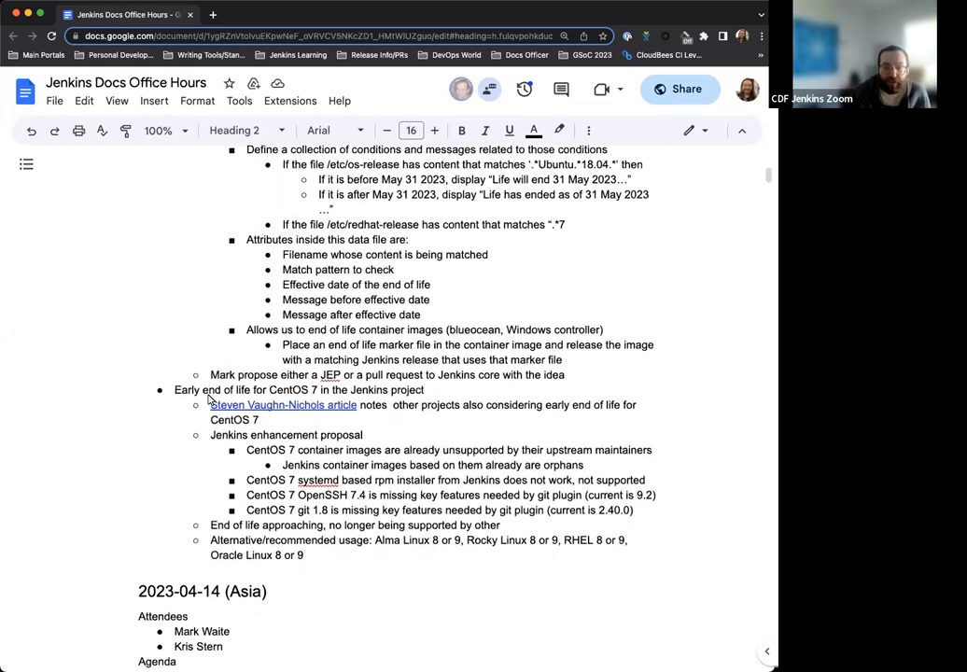
scroll("down", 3)
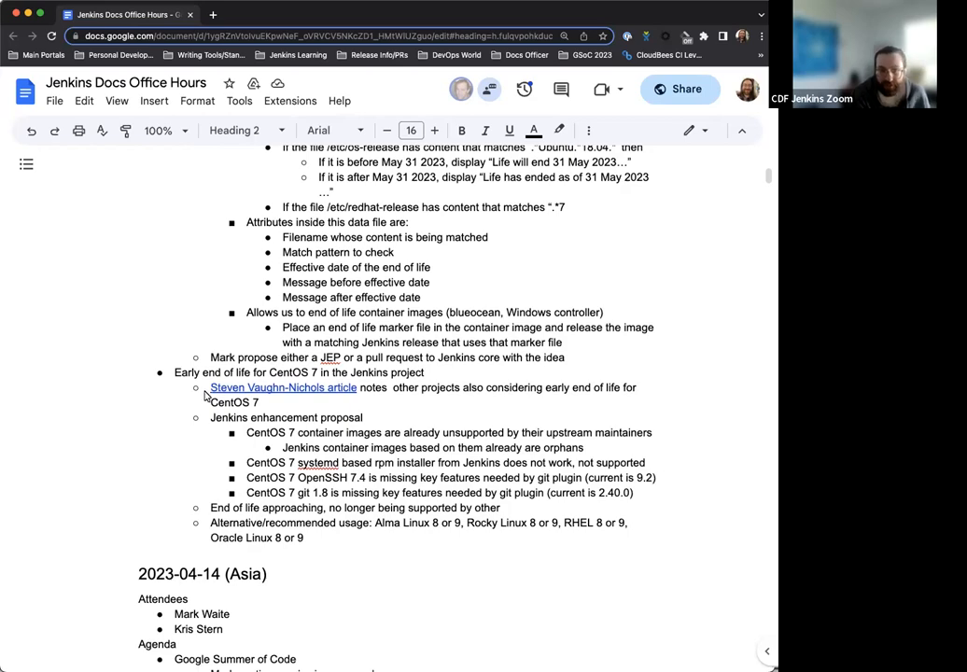
scroll("up", 3)
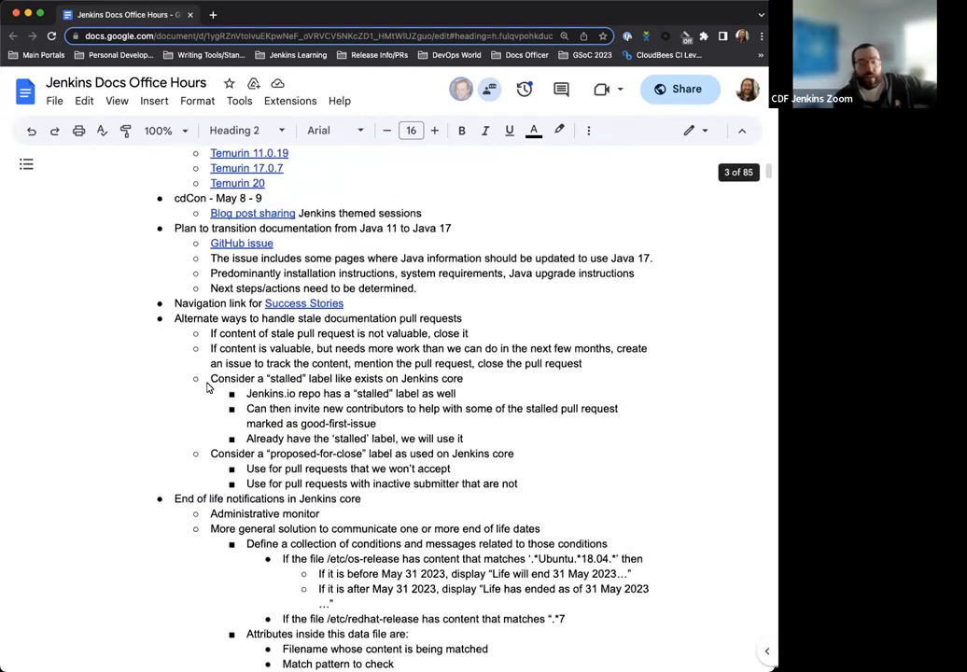
scroll("up", 3)
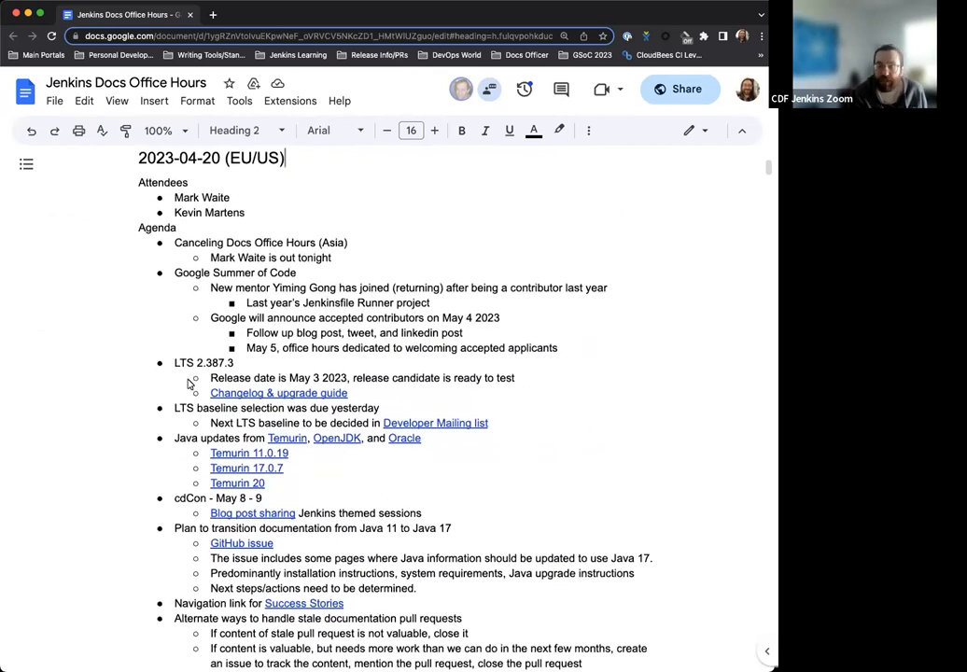
mouse_move(180, 400)
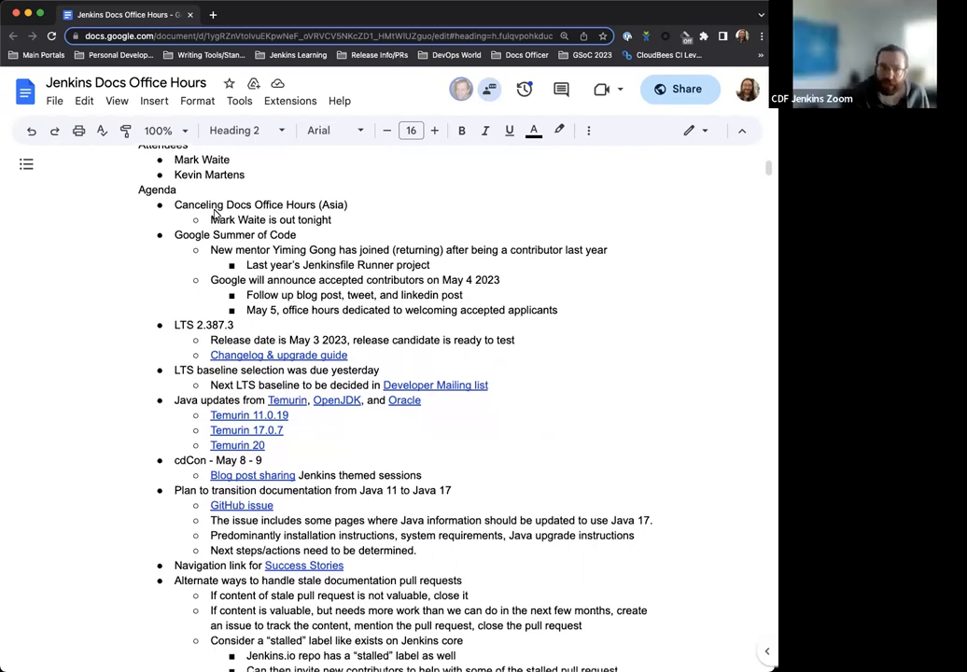
mouse_move(384, 222)
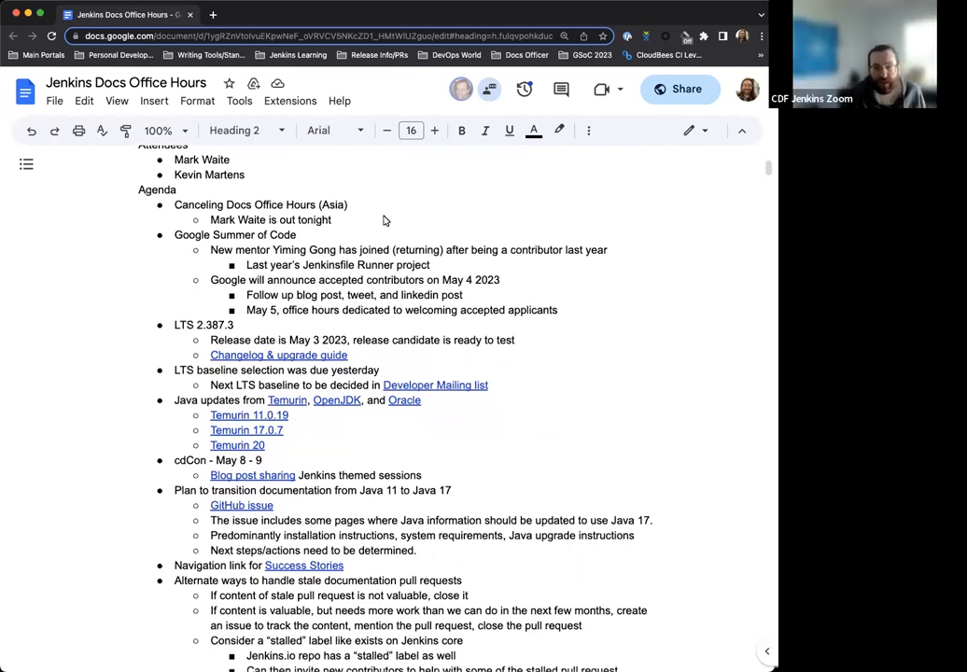
mouse_move(353, 220)
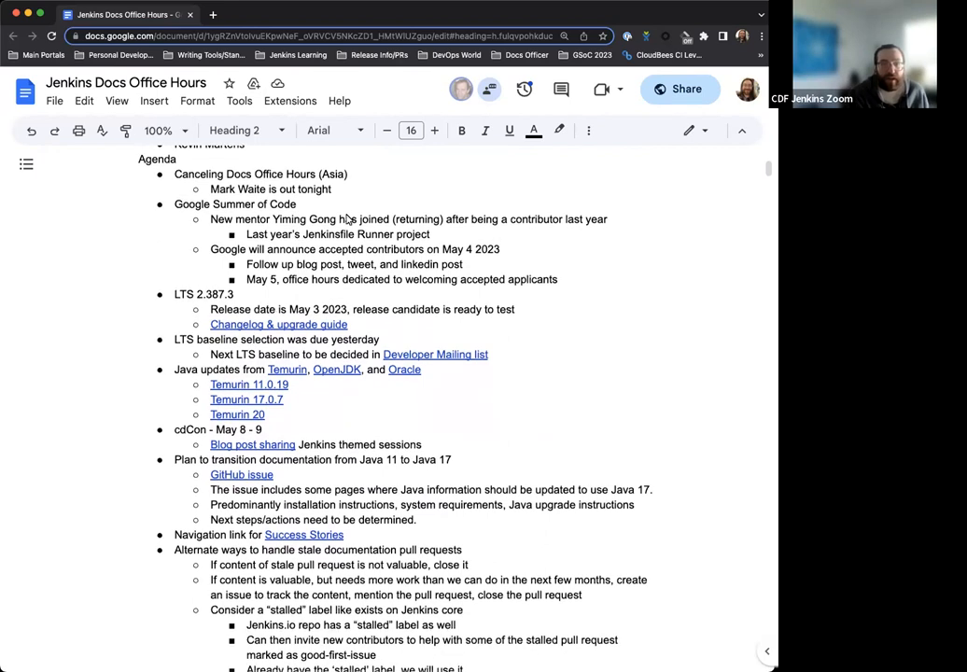
mouse_move(378, 193)
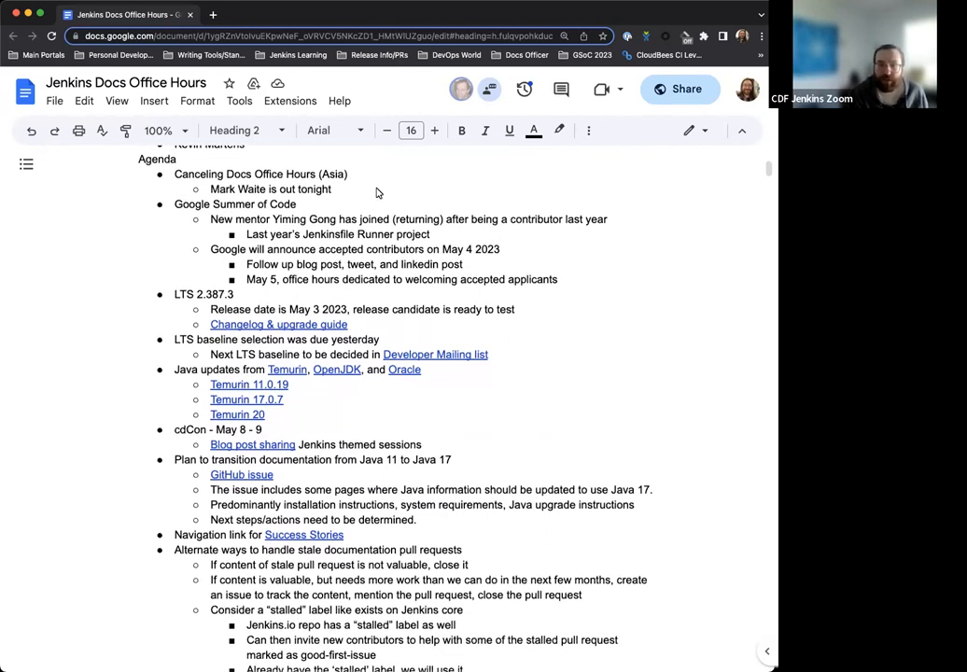
scroll("up", 3)
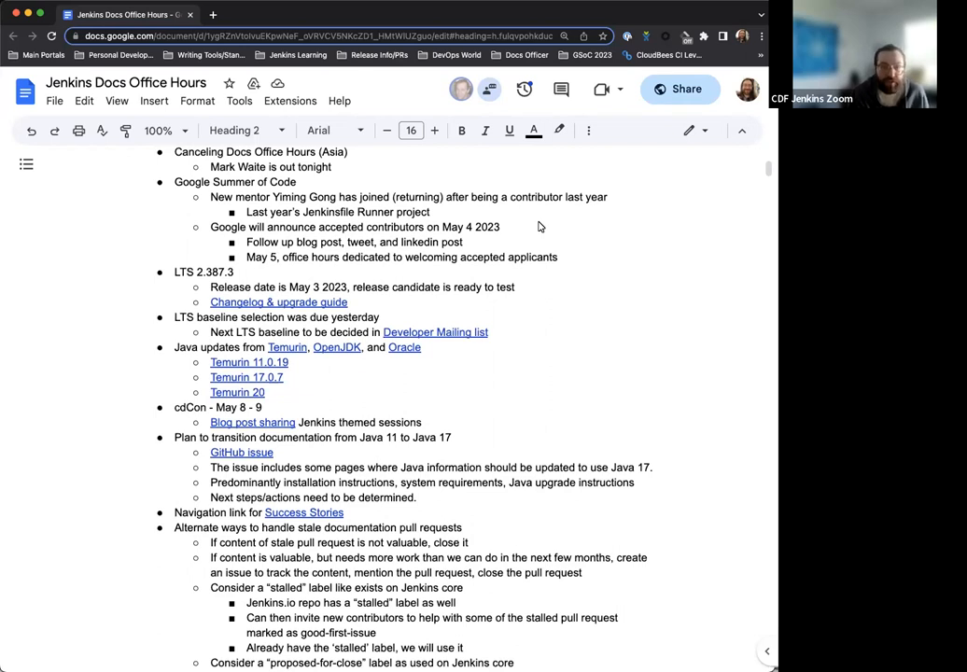
scroll("down", 3)
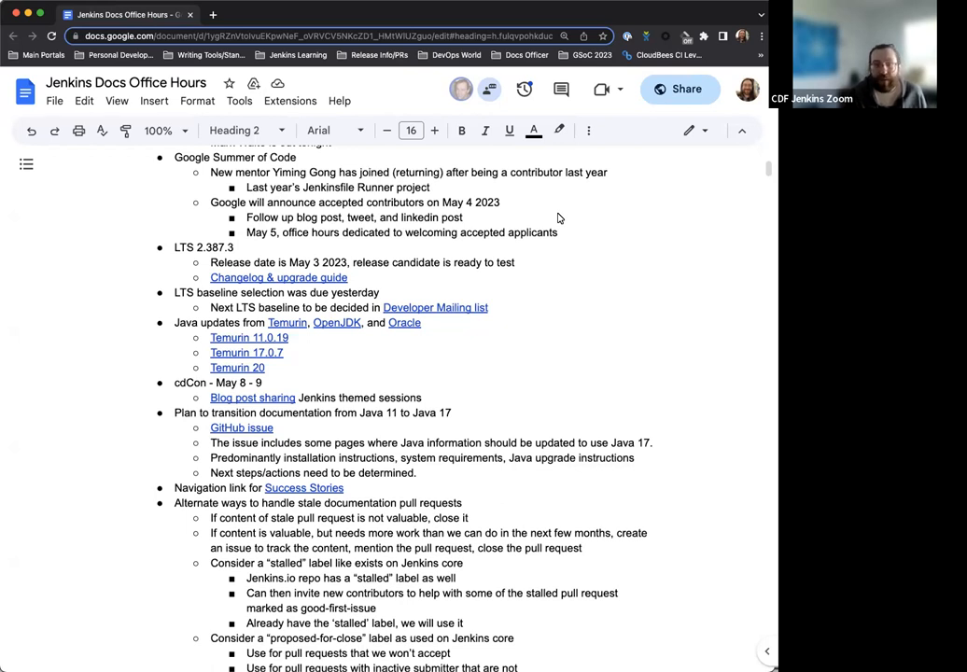
mouse_move(544, 219)
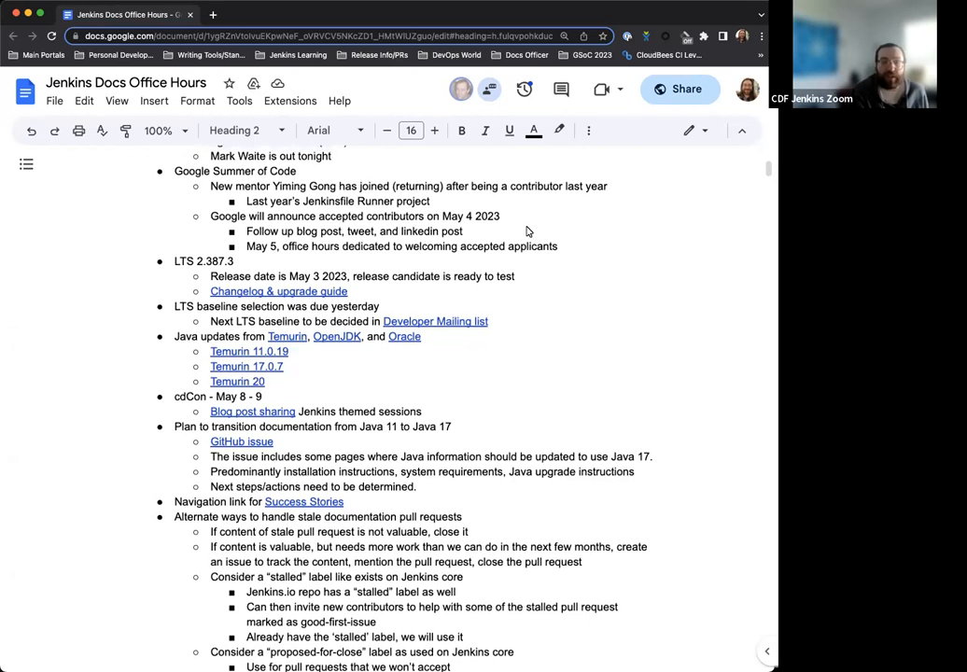
scroll("down", 3)
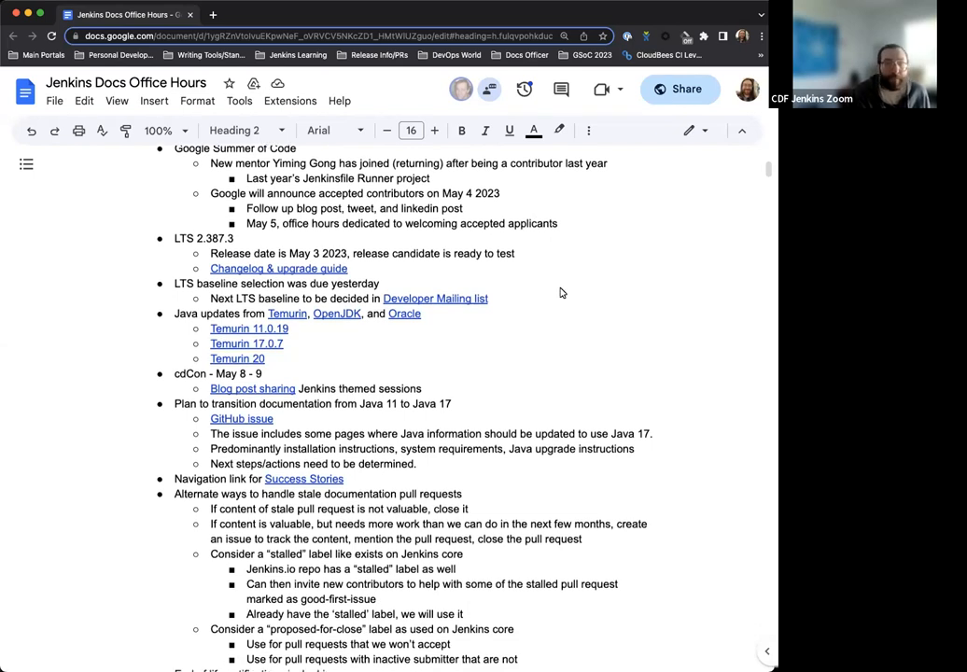
scroll("down", 3)
type(" dedicated")
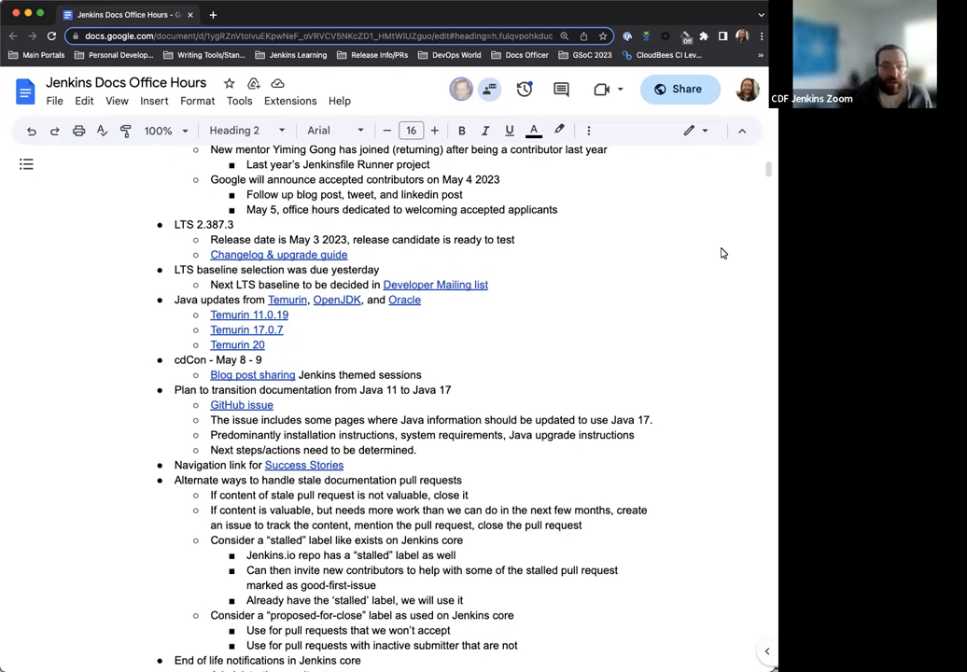
mouse_move(317, 258)
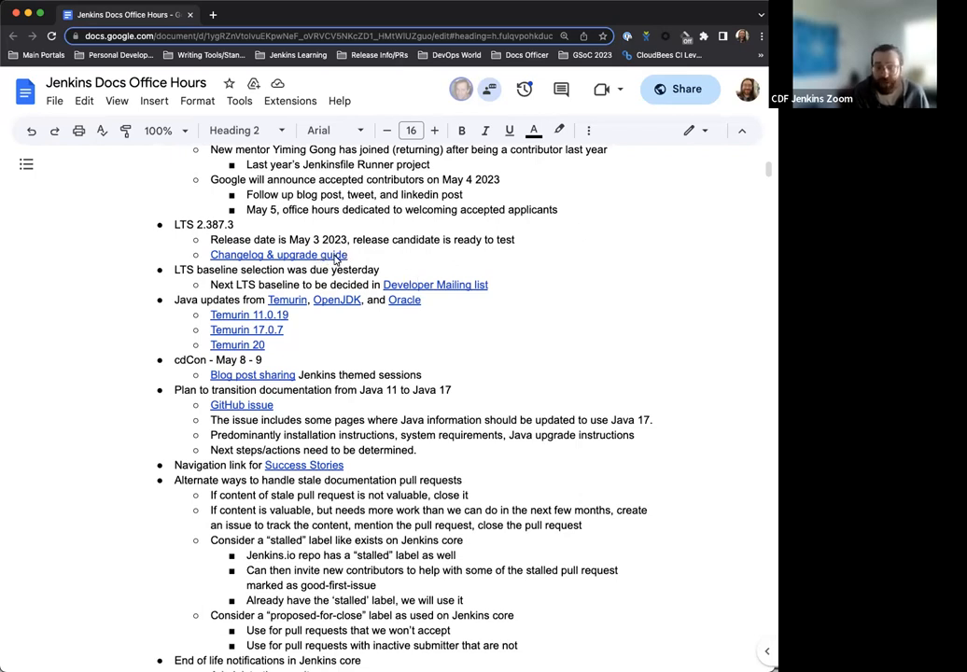
mouse_move(364, 257)
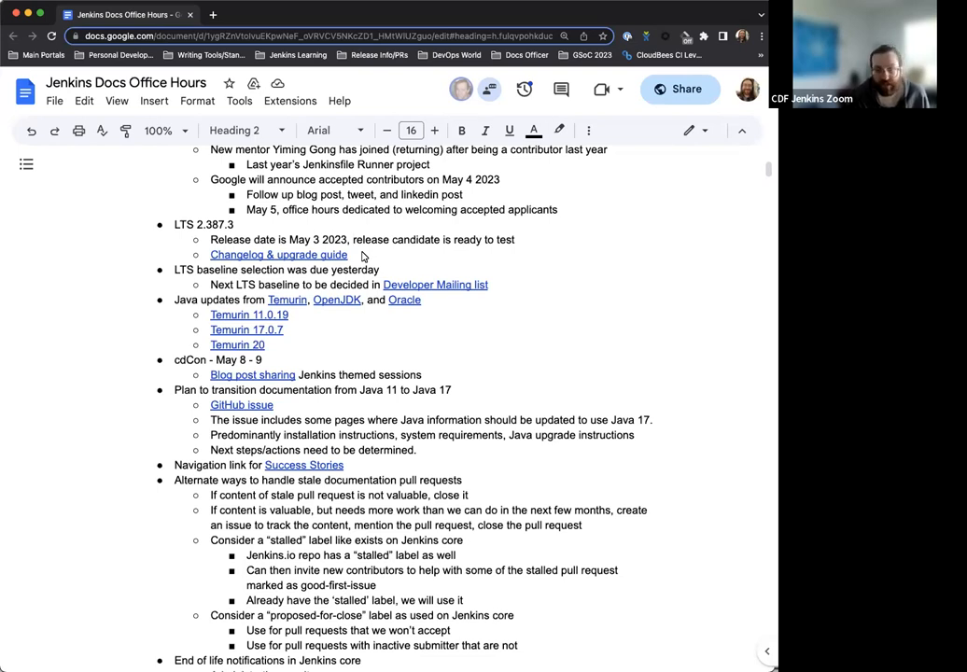
mouse_move(375, 253)
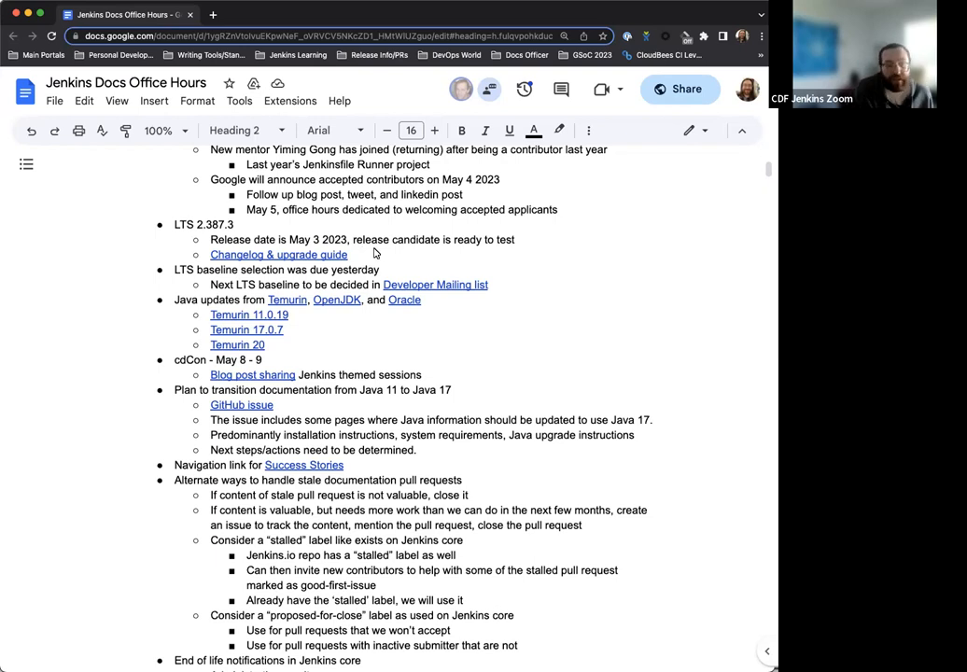
scroll("down", 3)
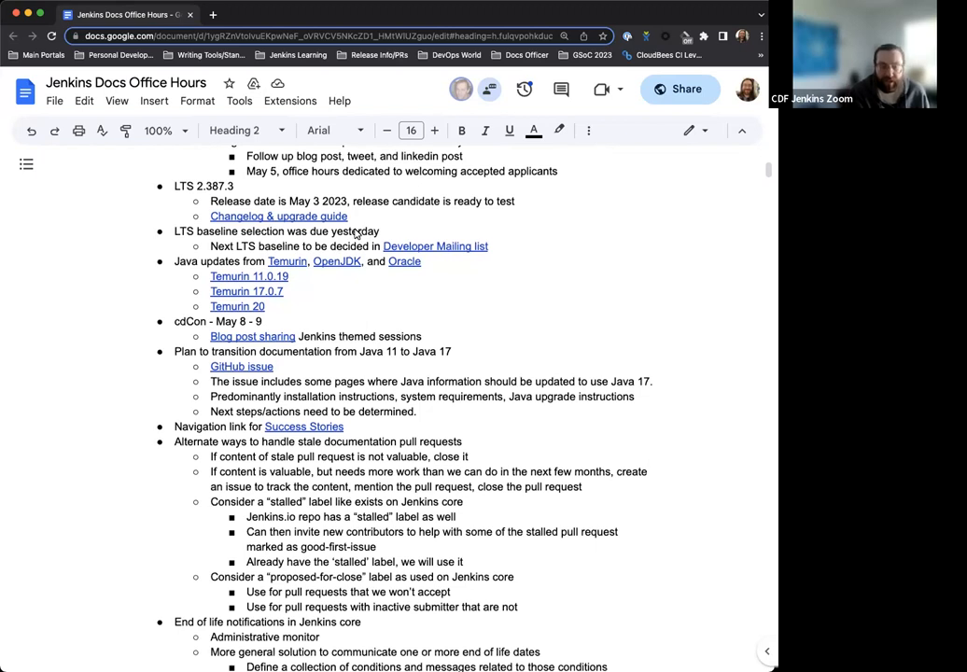
mouse_move(408, 218)
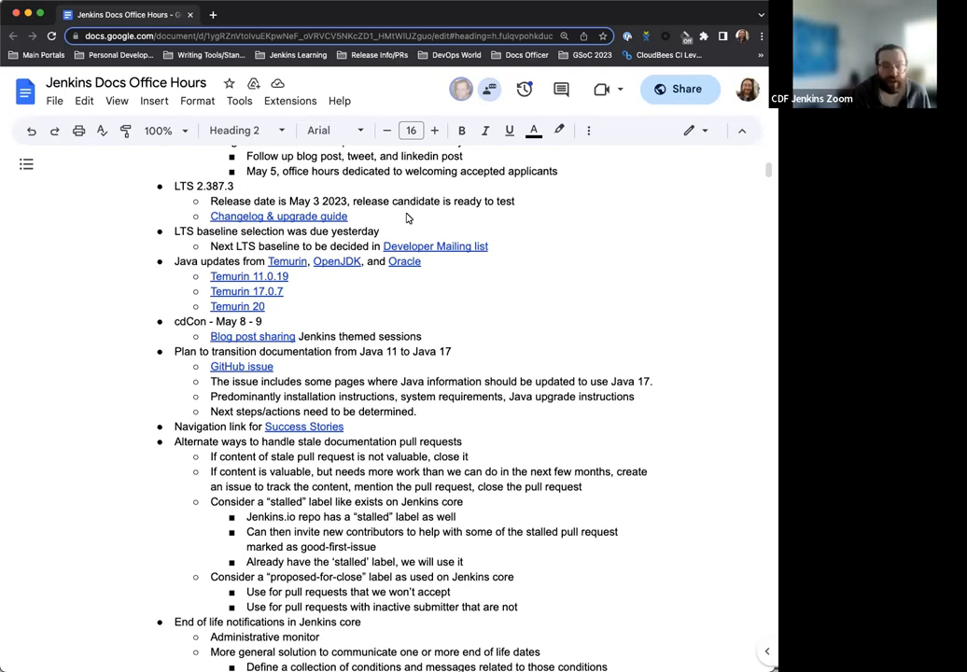
mouse_move(492, 235)
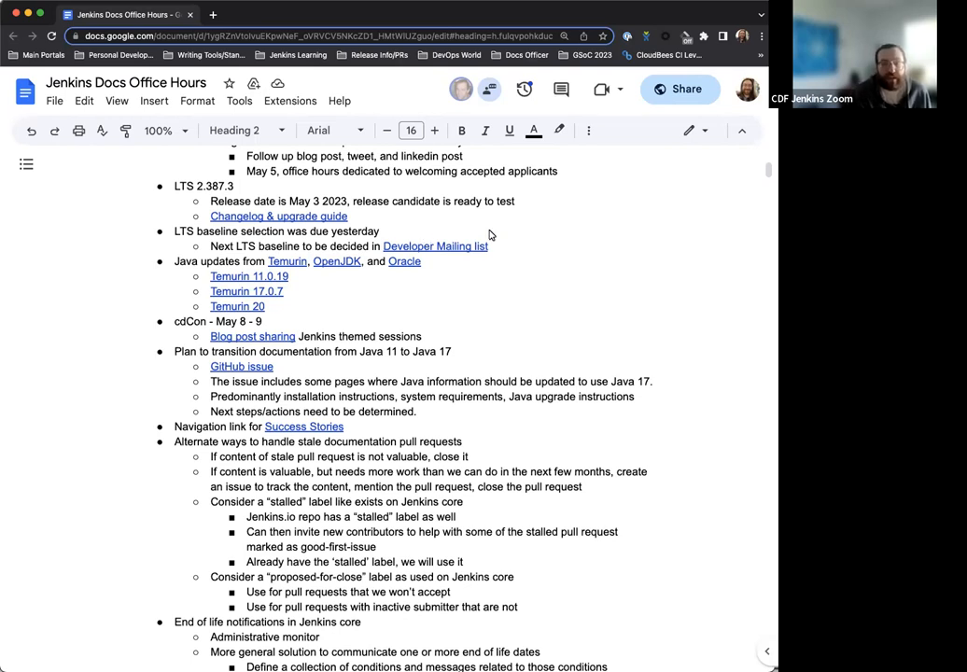
mouse_move(494, 232)
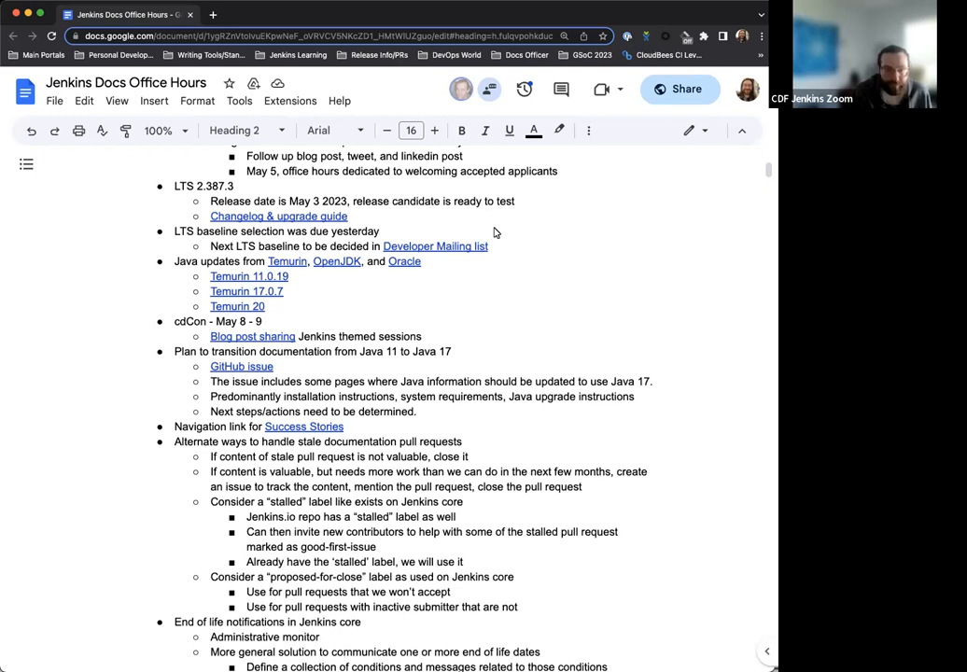
scroll("down", 3)
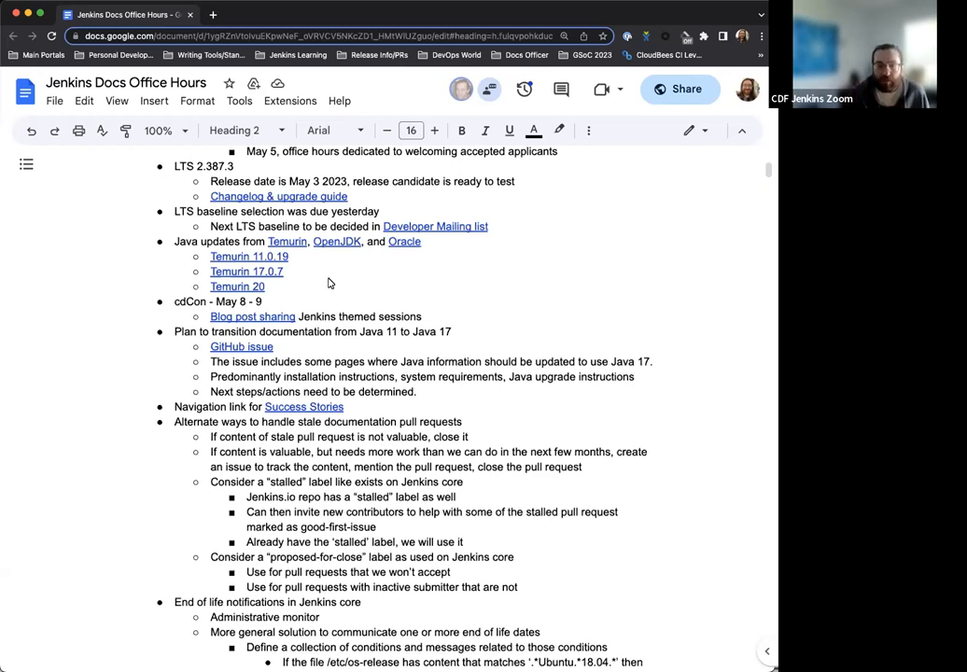
mouse_move(324, 268)
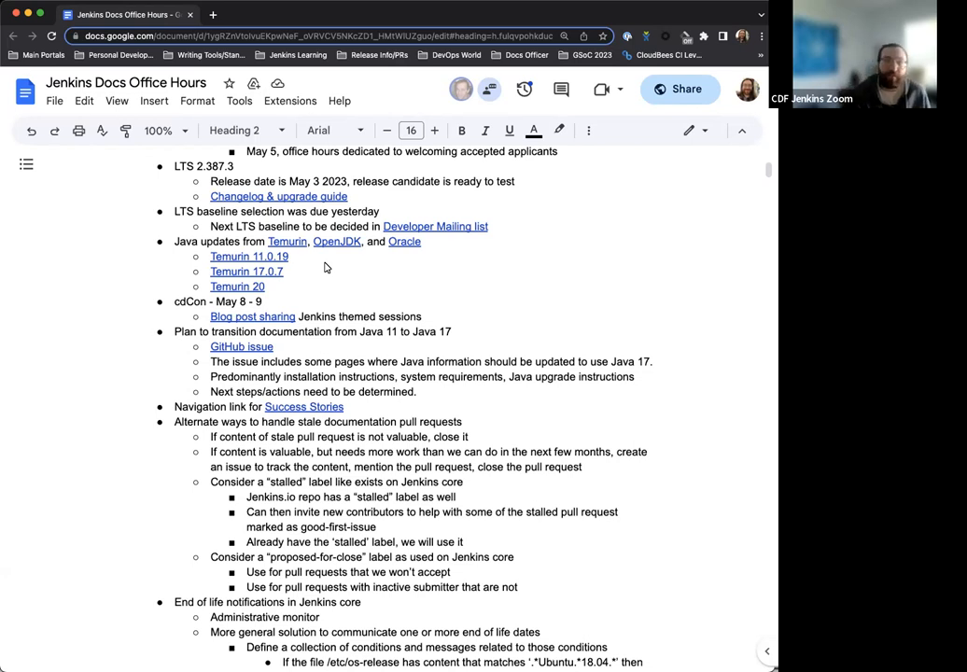
mouse_move(335, 263)
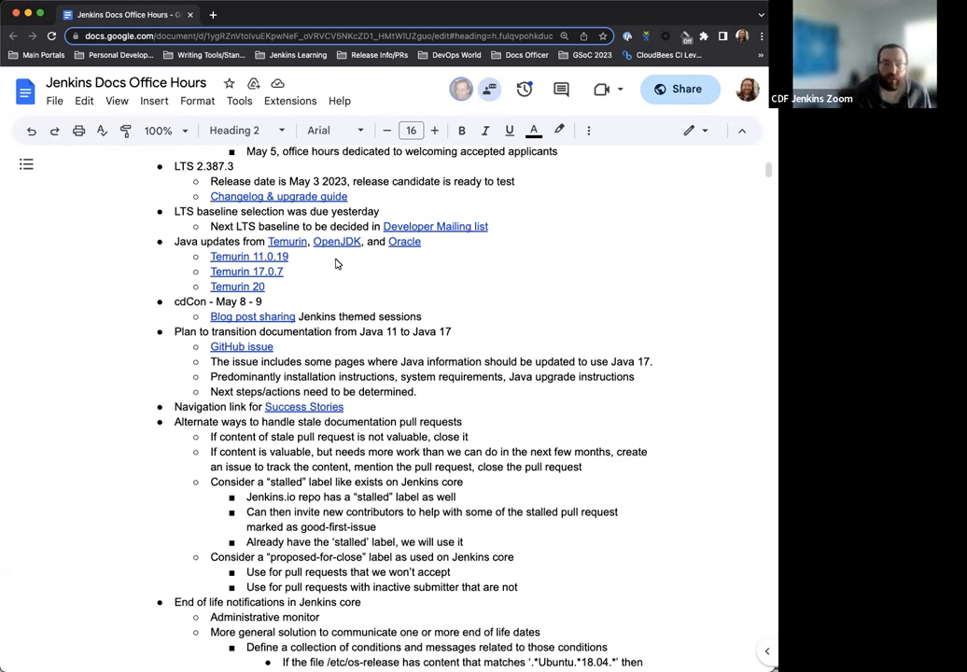
mouse_move(359, 268)
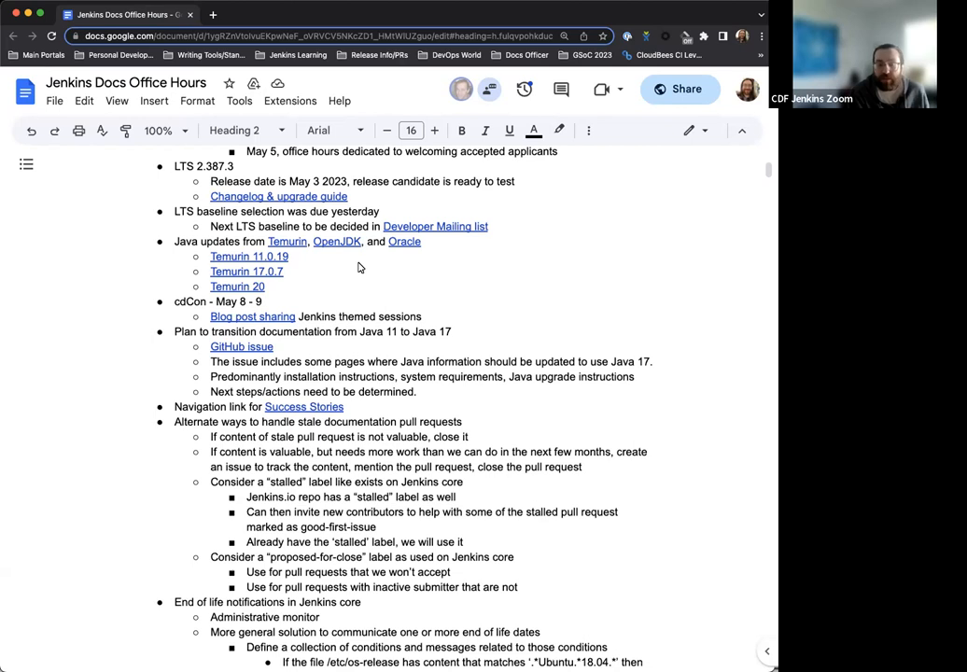
mouse_move(312, 259)
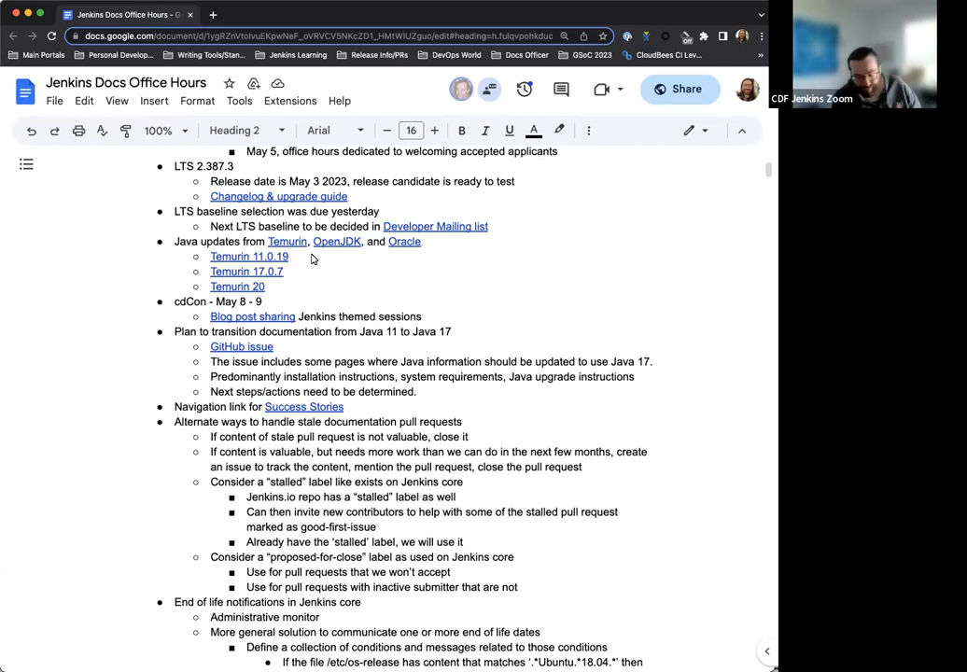
mouse_move(308, 256)
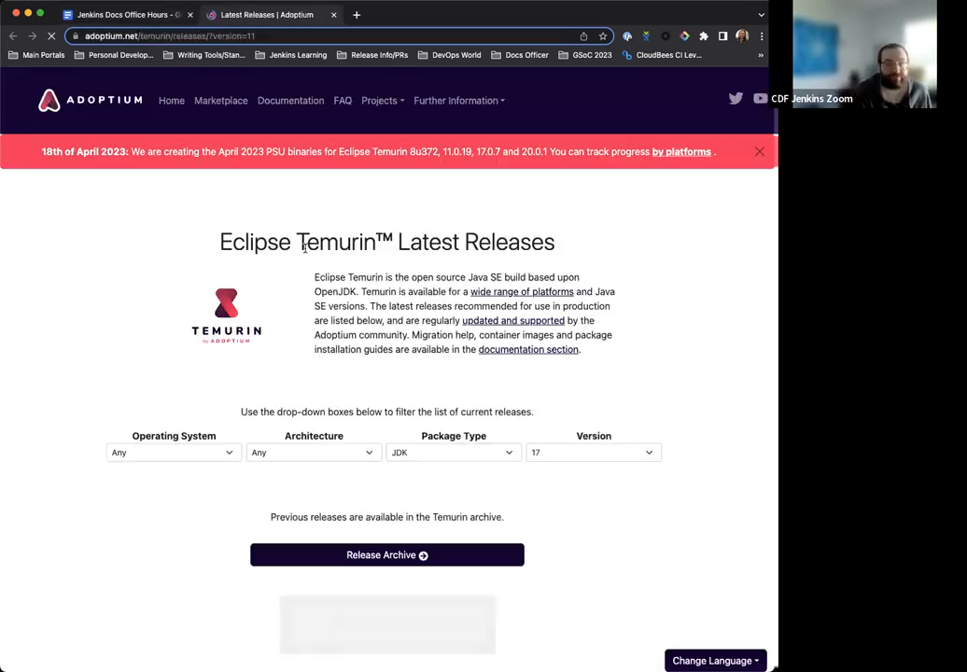
- Scroll the Temurin 11.0.19 releases and the OpenJDK 17u wiki down to its 17.0.x Timelines
scroll("down", 3)
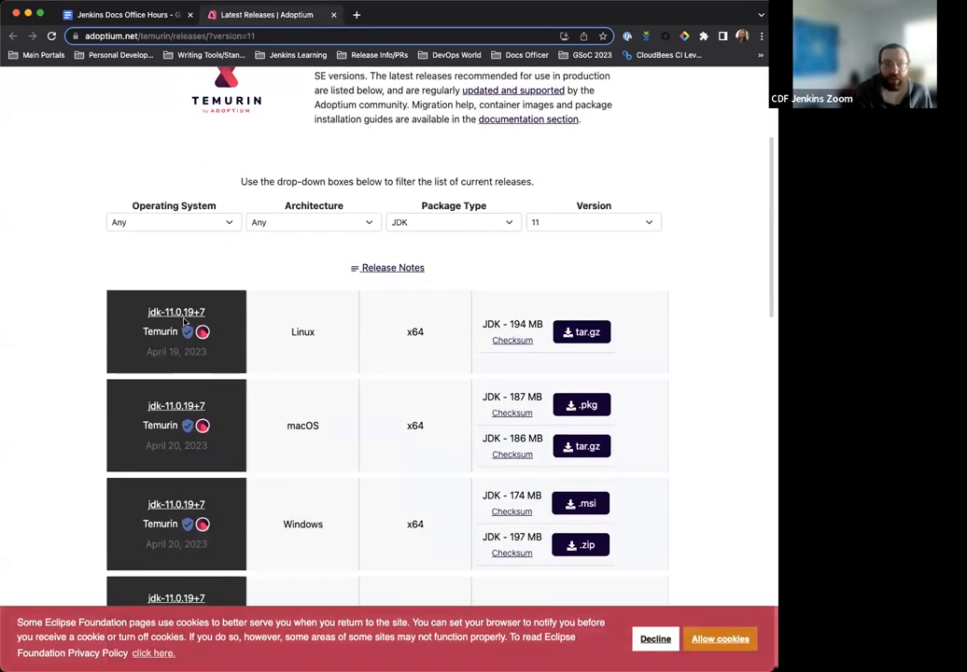
mouse_move(224, 331)
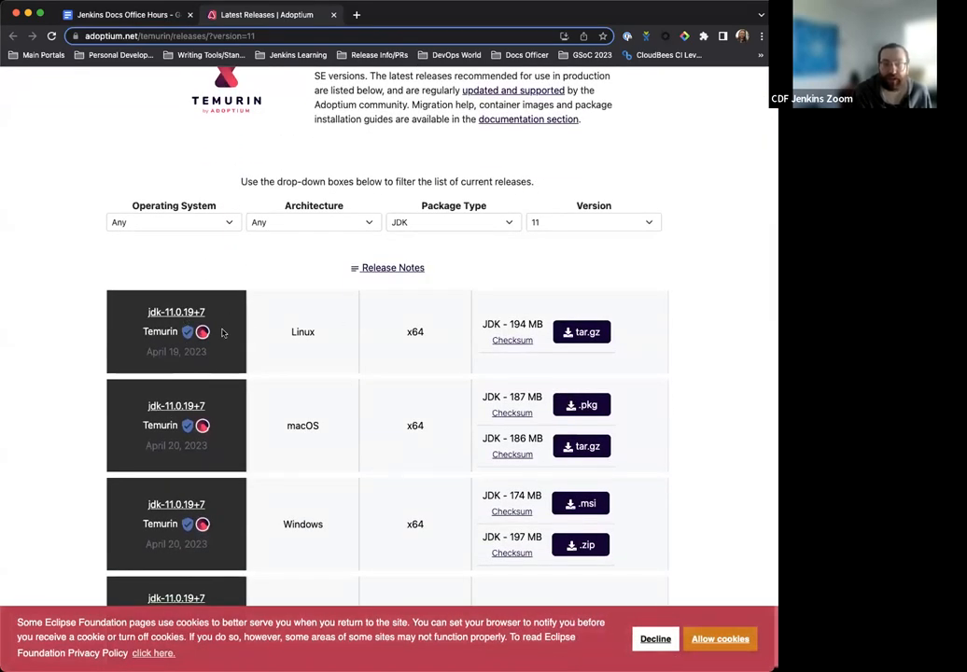
mouse_move(386, 272)
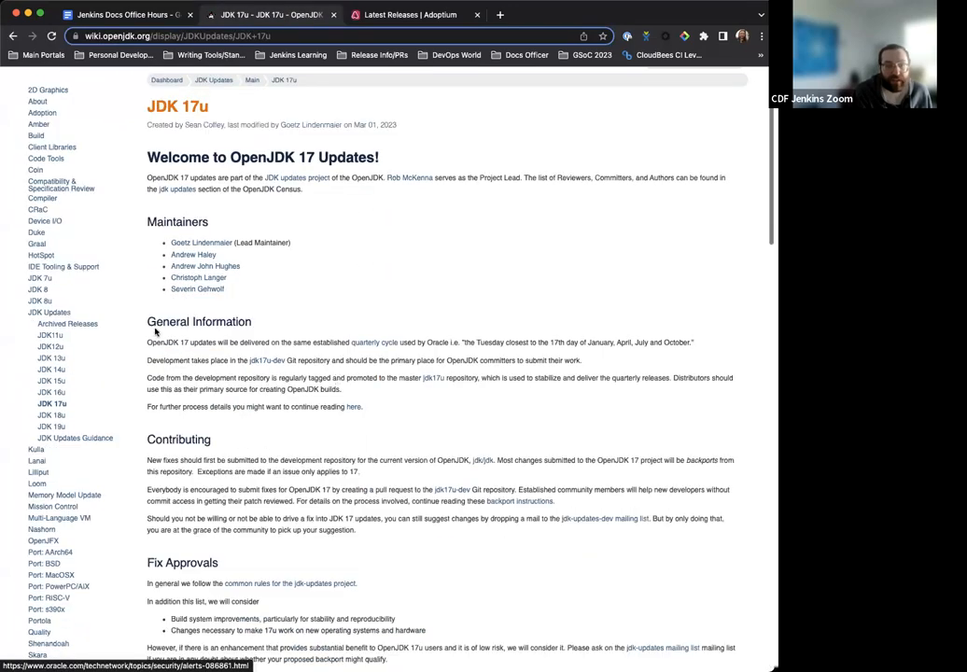
scroll("down", 3)
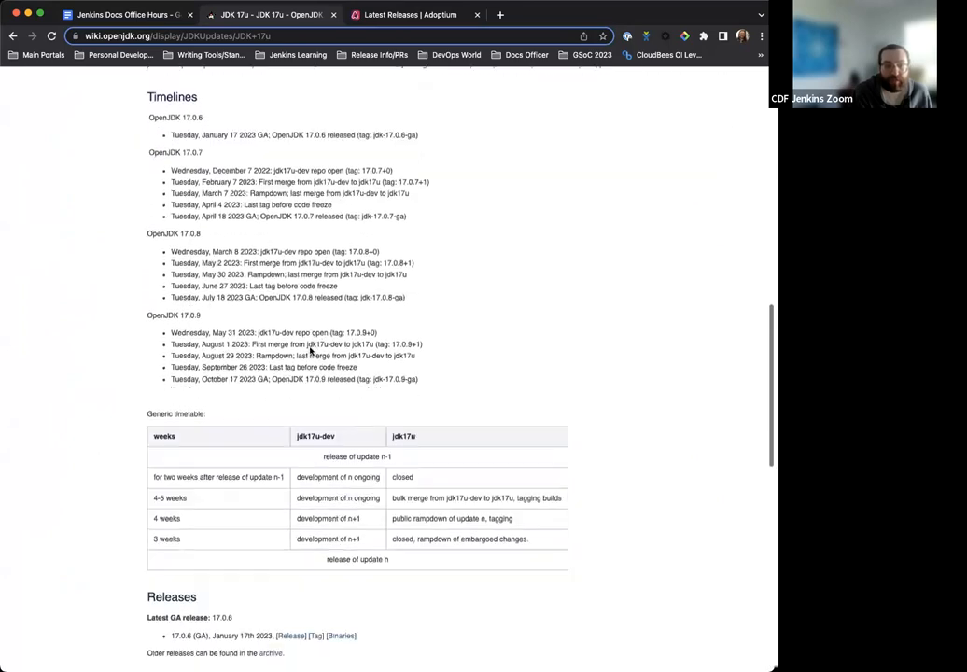
scroll("down", 3)
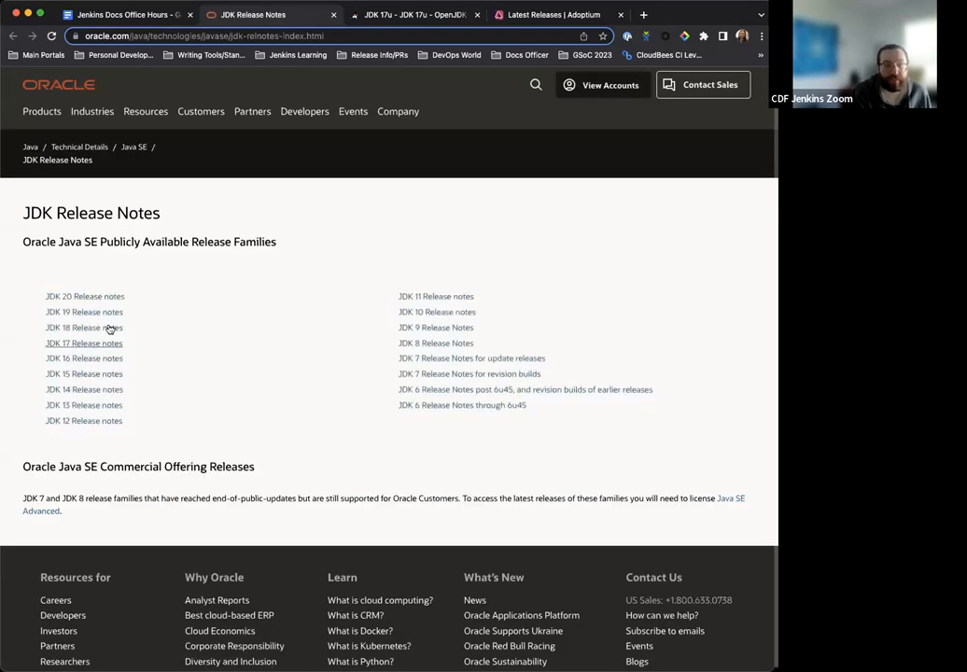
mouse_move(84, 342)
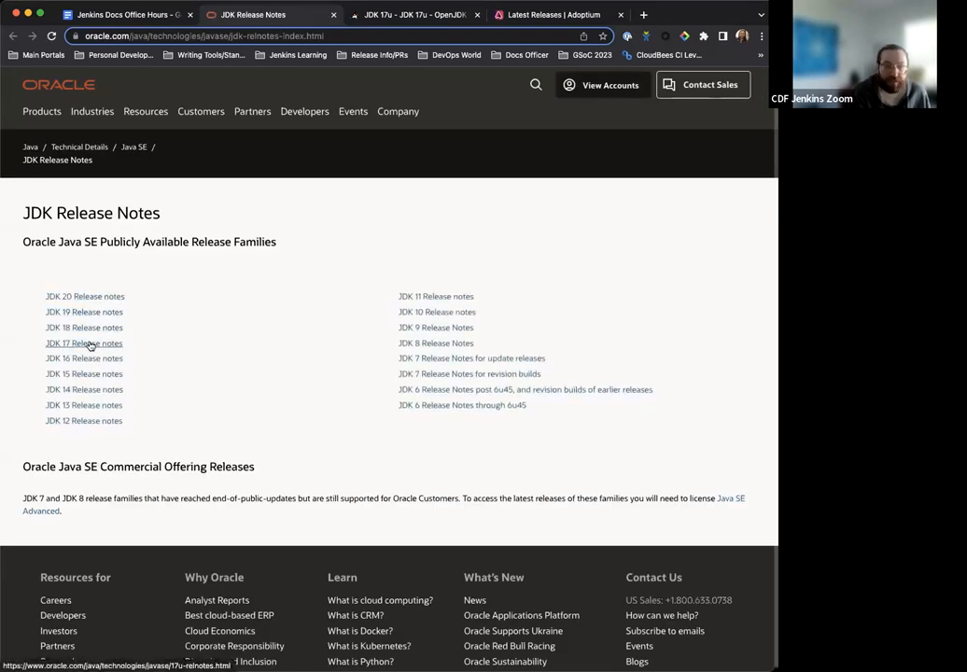
- Go from Oracle's JDK 17 release notes listing to the JDK 17.0.7 GA notes
left_click(84, 343)
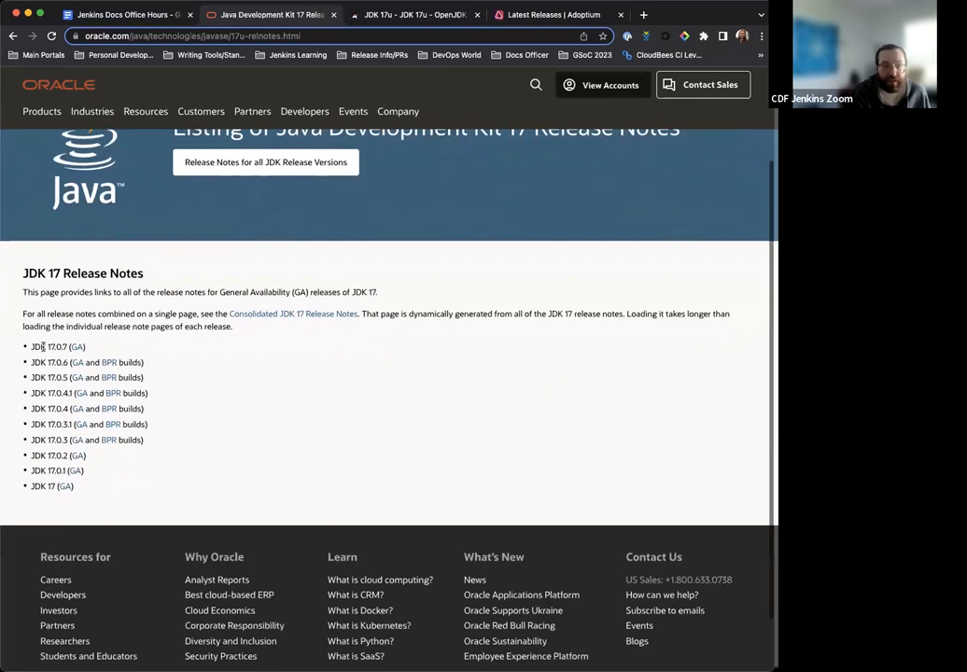
left_click(78, 346)
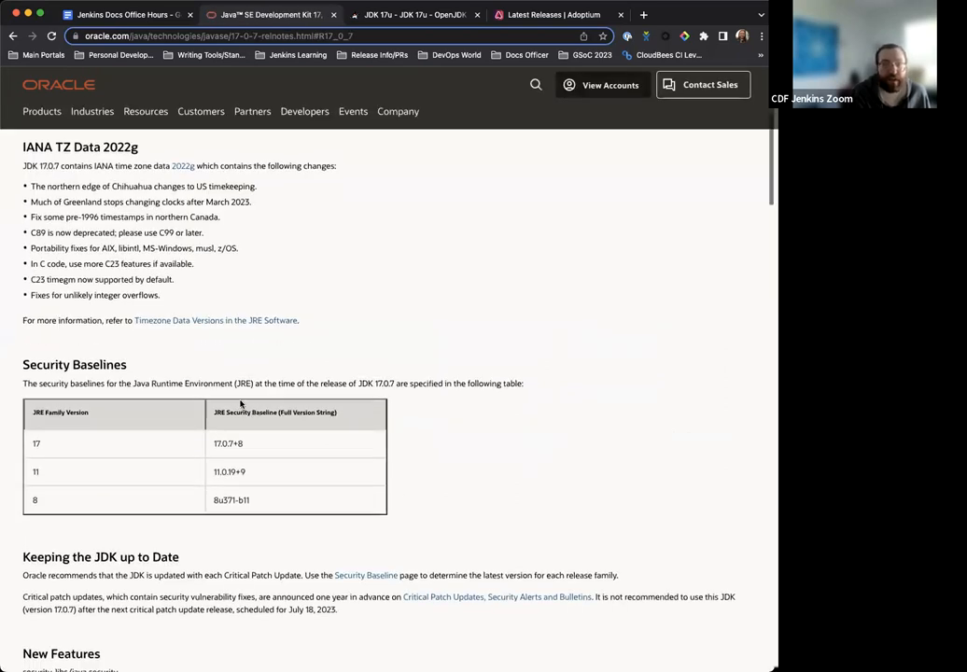
scroll("up", 3)
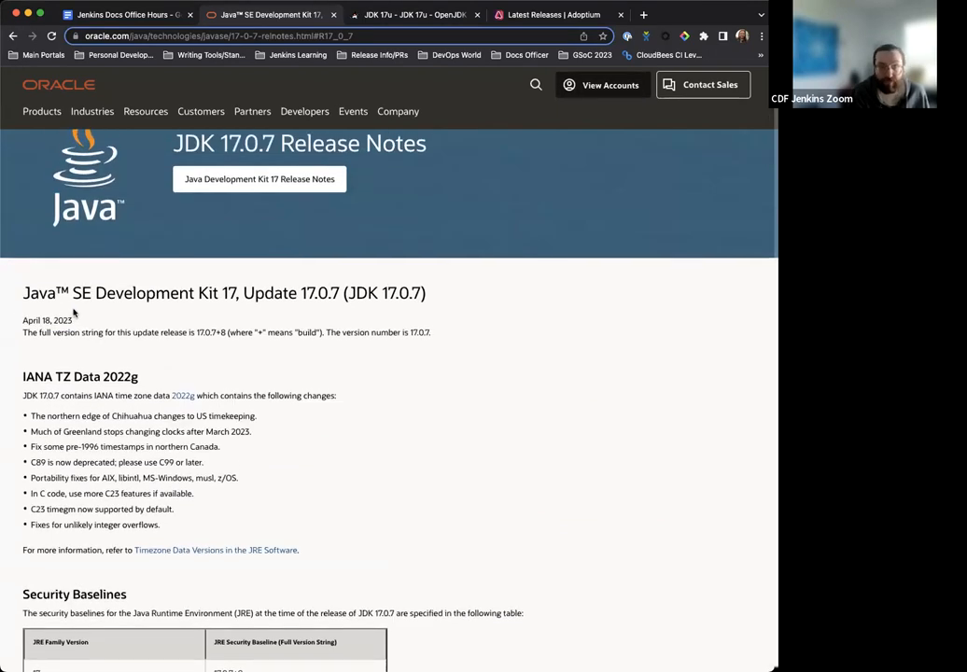
- Switch to the Jenkins Docs Office Hours tab and scroll to the Java updates and cdCon items
left_click(126, 14)
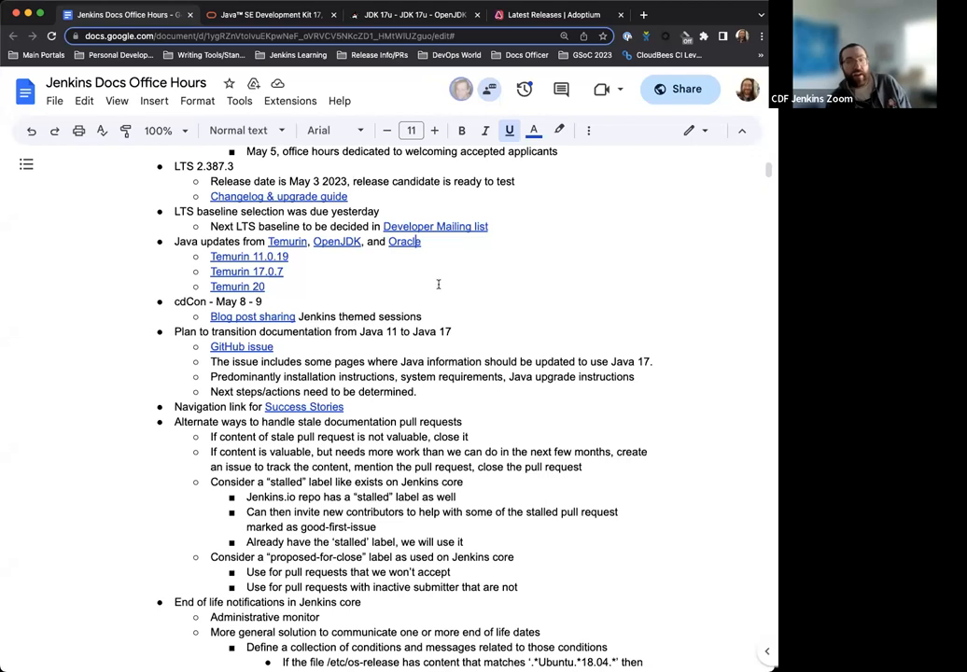
mouse_move(423, 284)
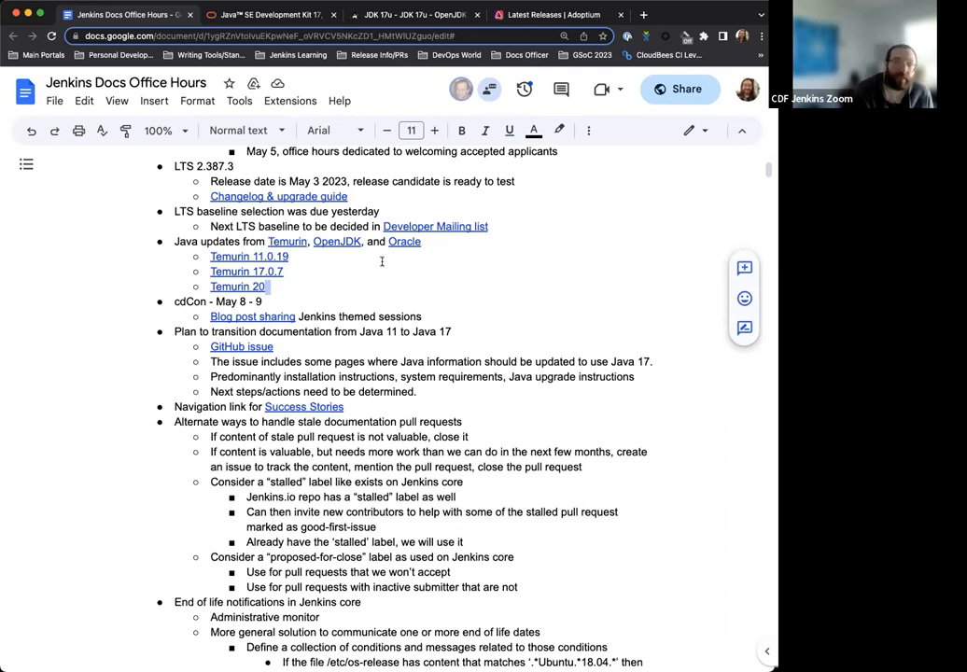
scroll("down", 3)
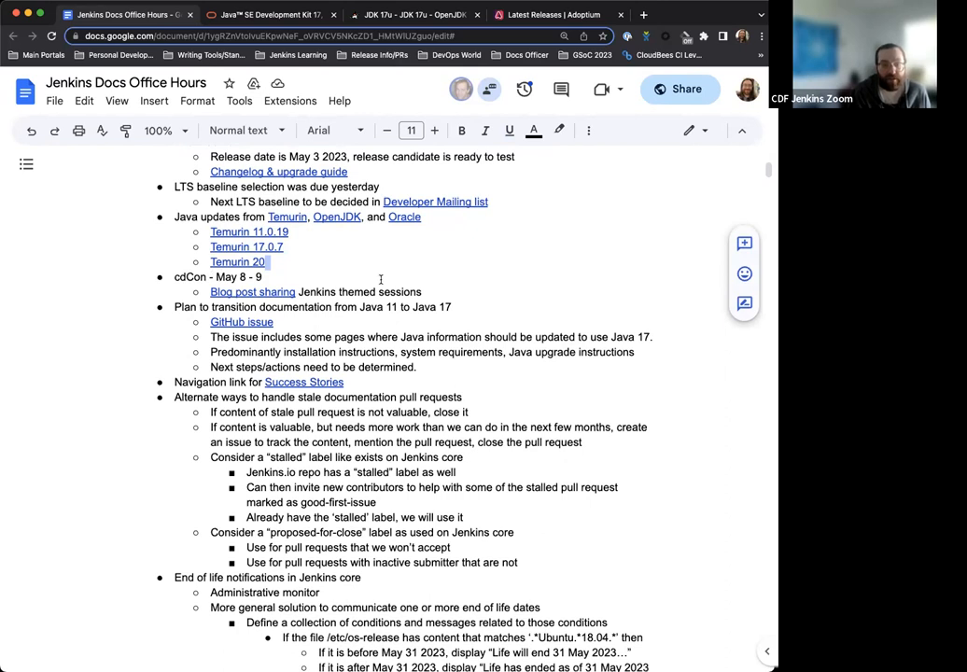
mouse_move(293, 280)
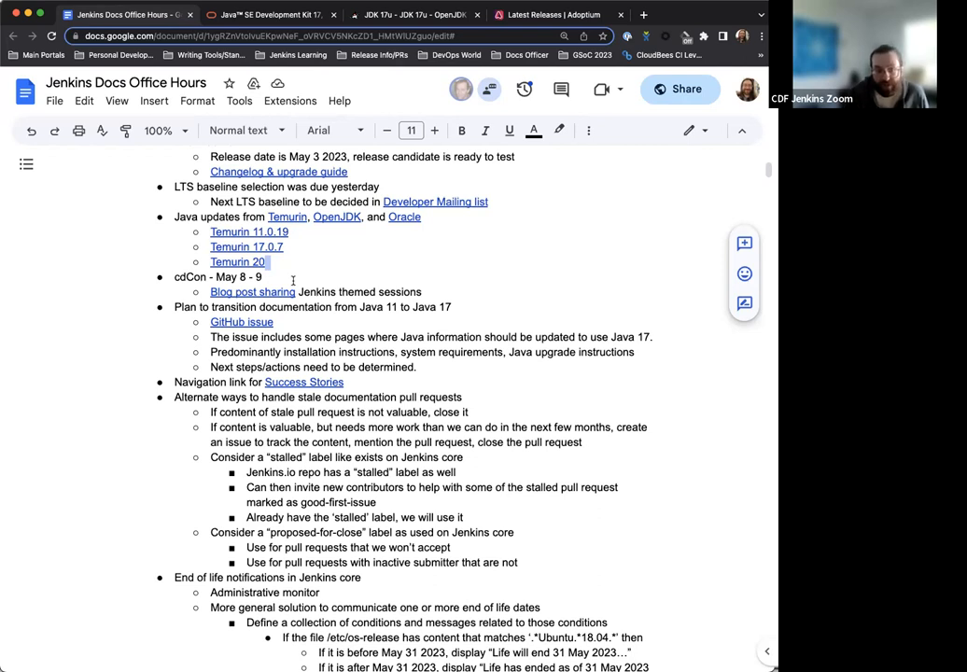
mouse_move(252, 291)
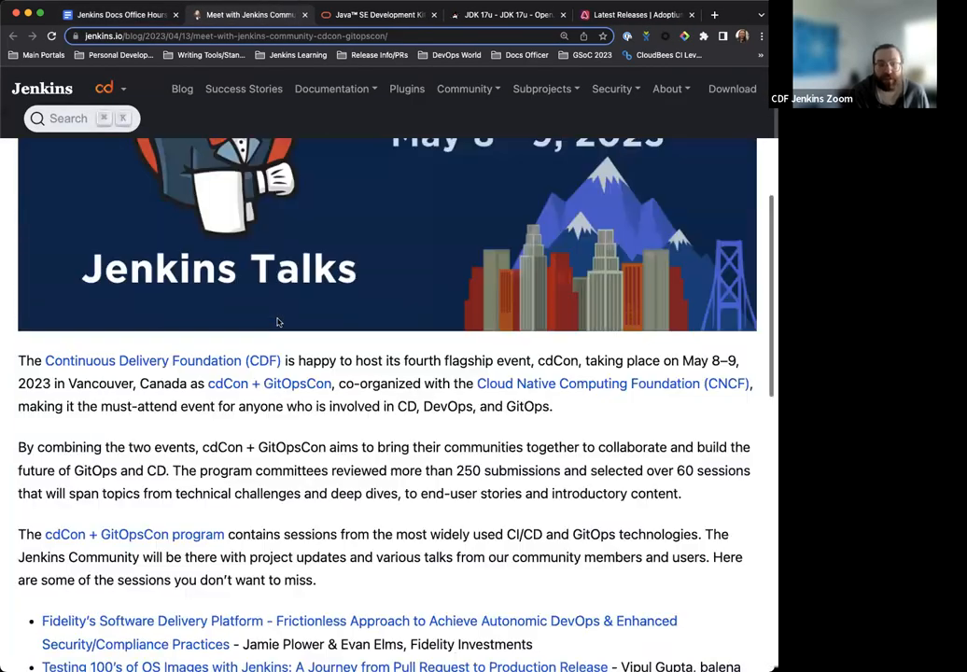
- Scroll the cdCon + GitOpsCon blog post to its featured session list
scroll("down", 3)
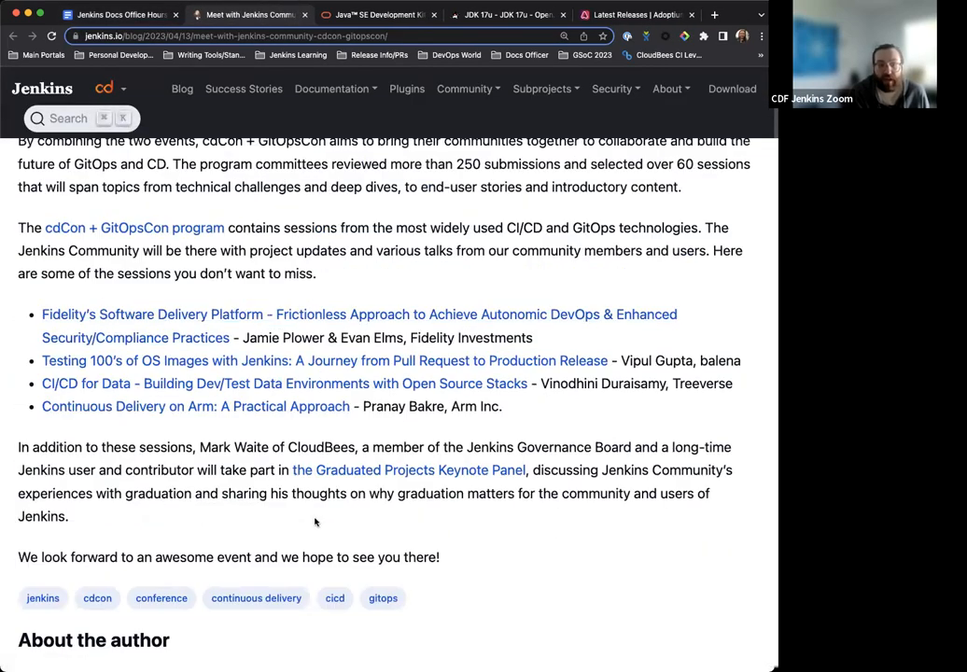
scroll("up", 3)
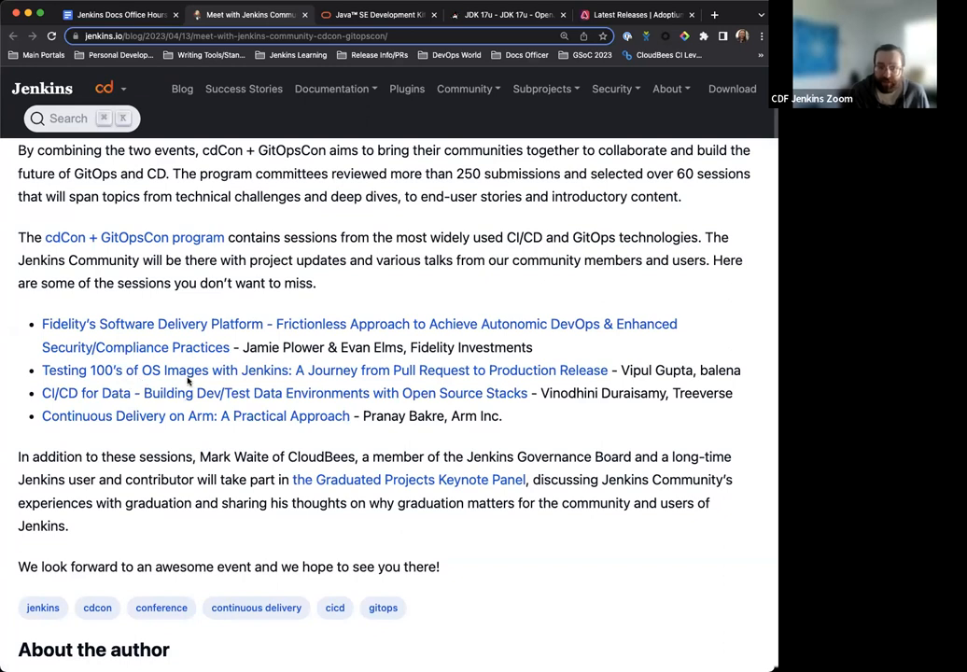
mouse_move(195, 415)
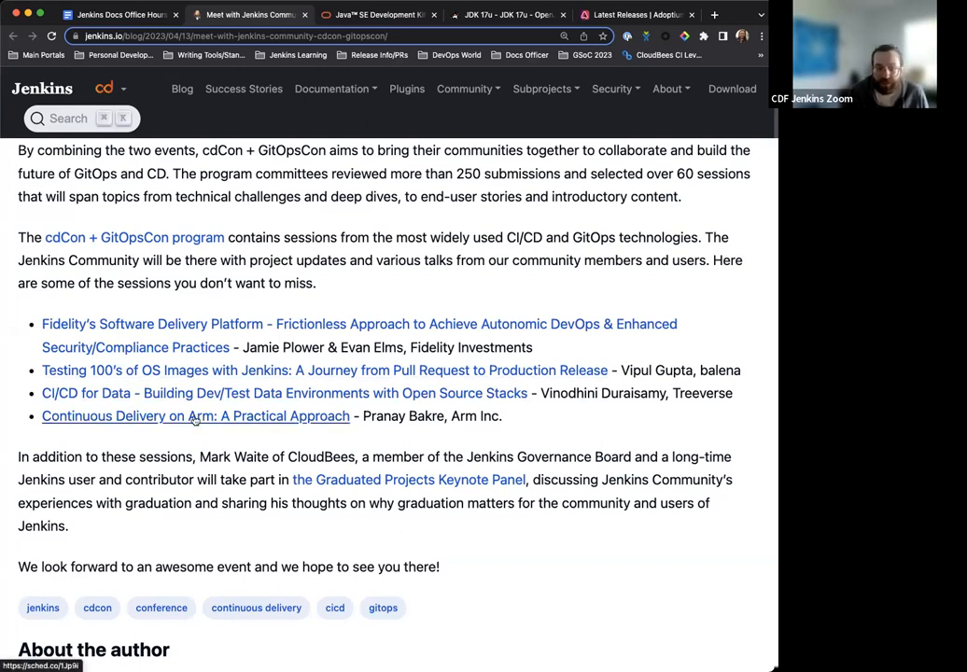
mouse_move(224, 393)
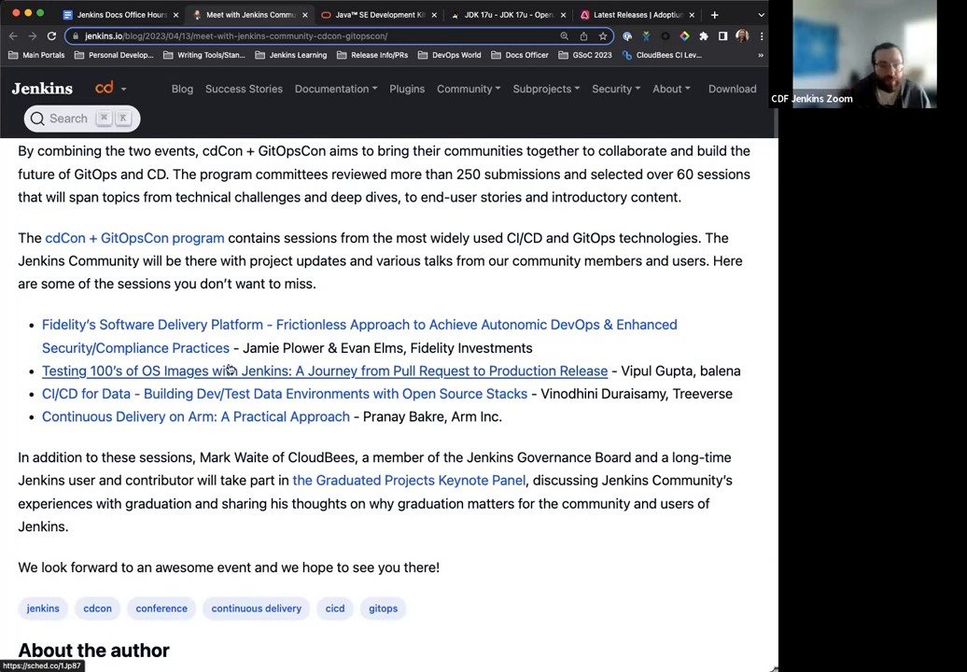
mouse_move(291, 227)
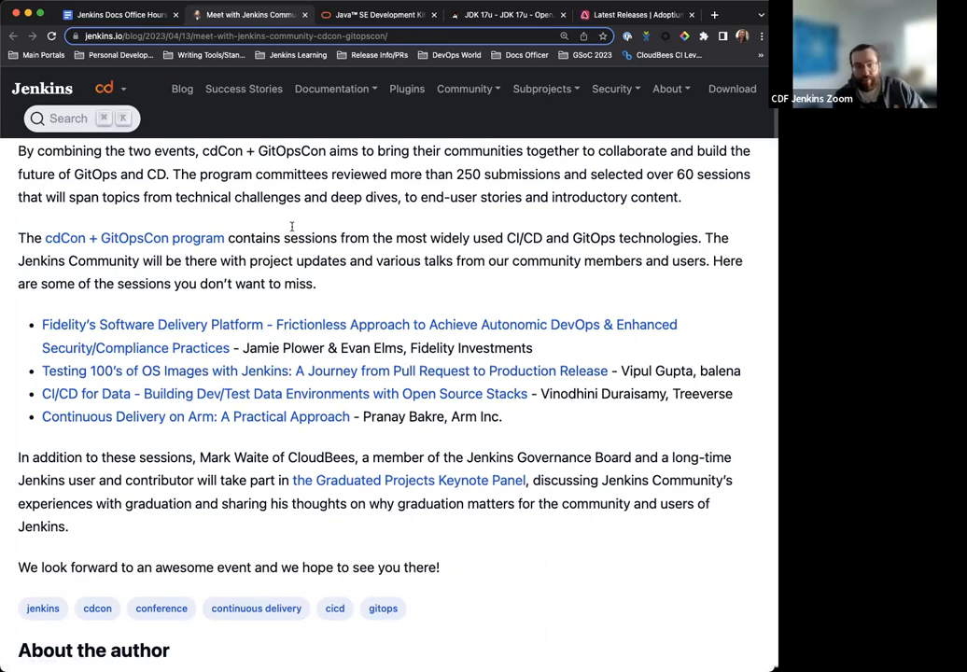
mouse_move(287, 223)
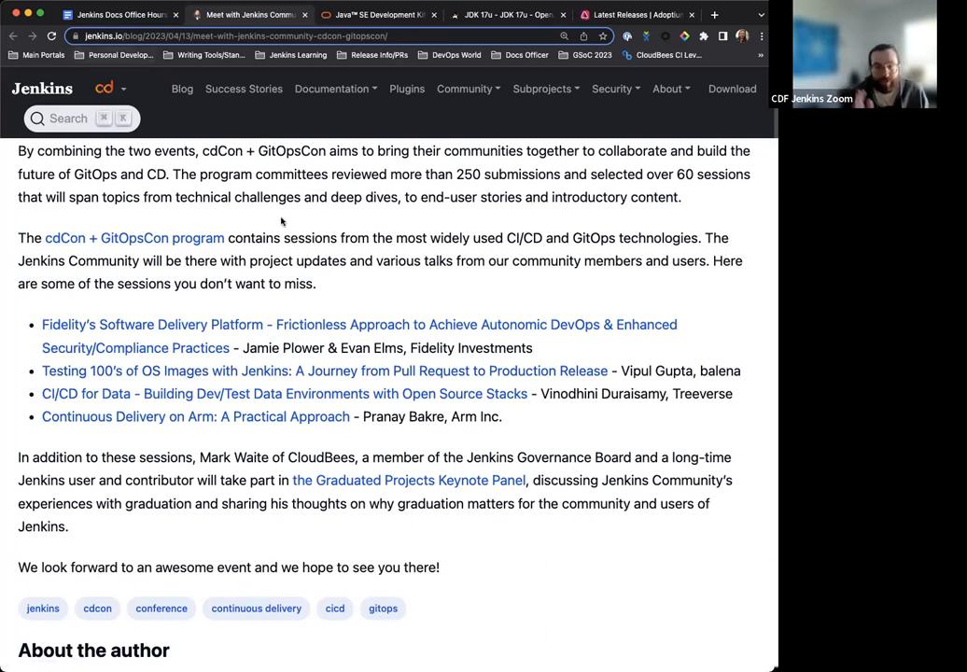
mouse_move(152, 50)
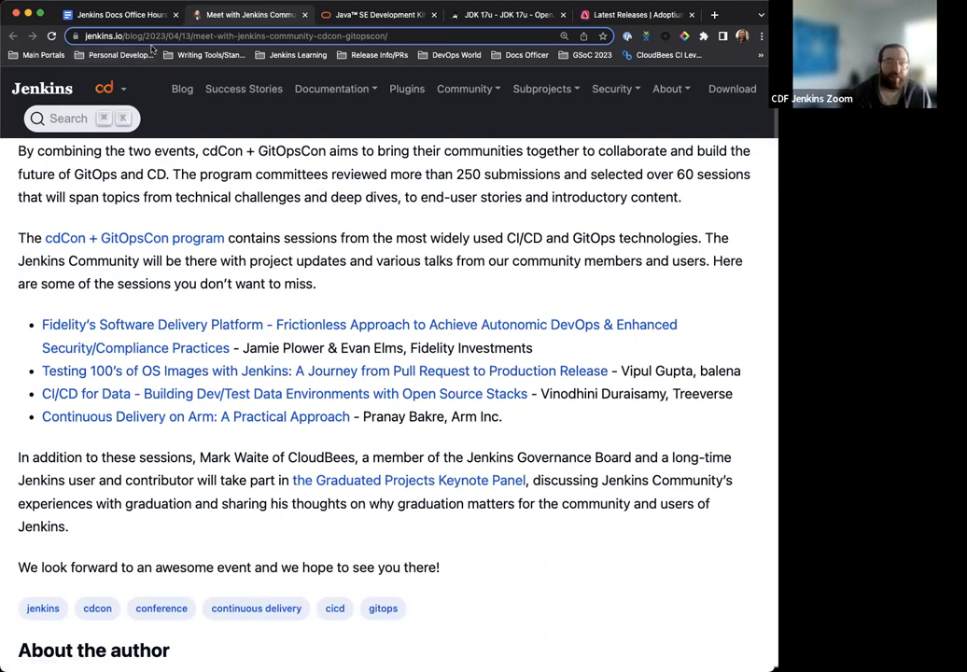
- Switch to the meeting notes tab and scroll to the Java 11 to Java 17 issue link
left_click(118, 14)
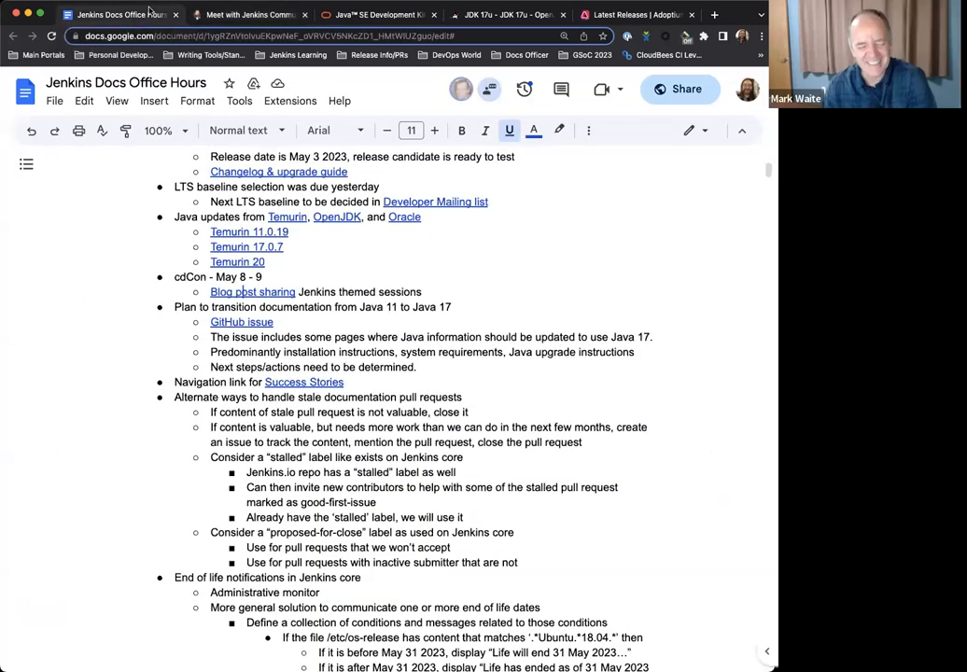
scroll("down", 3)
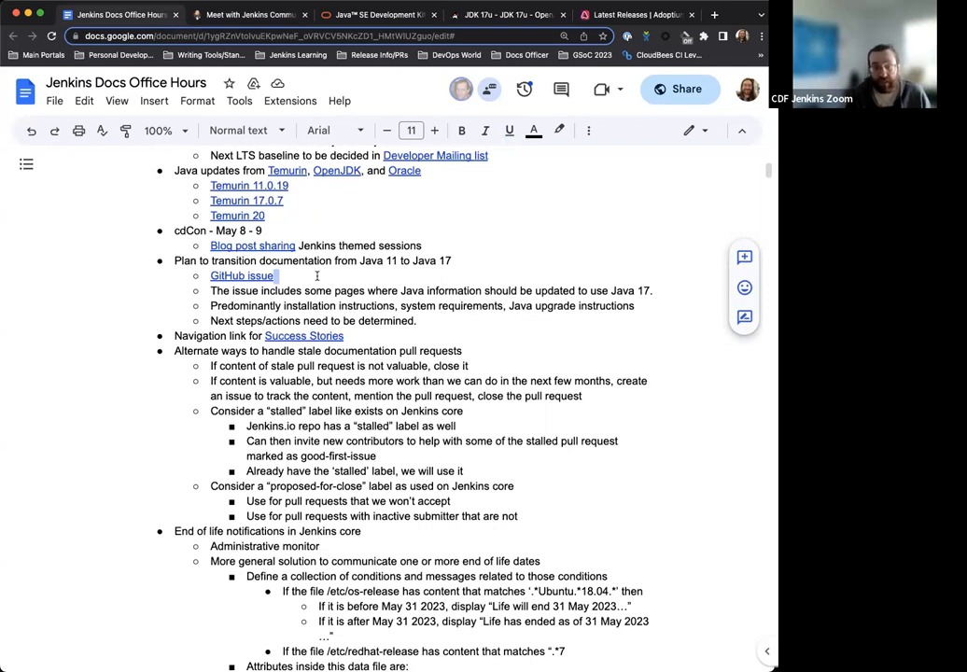
mouse_move(241, 276)
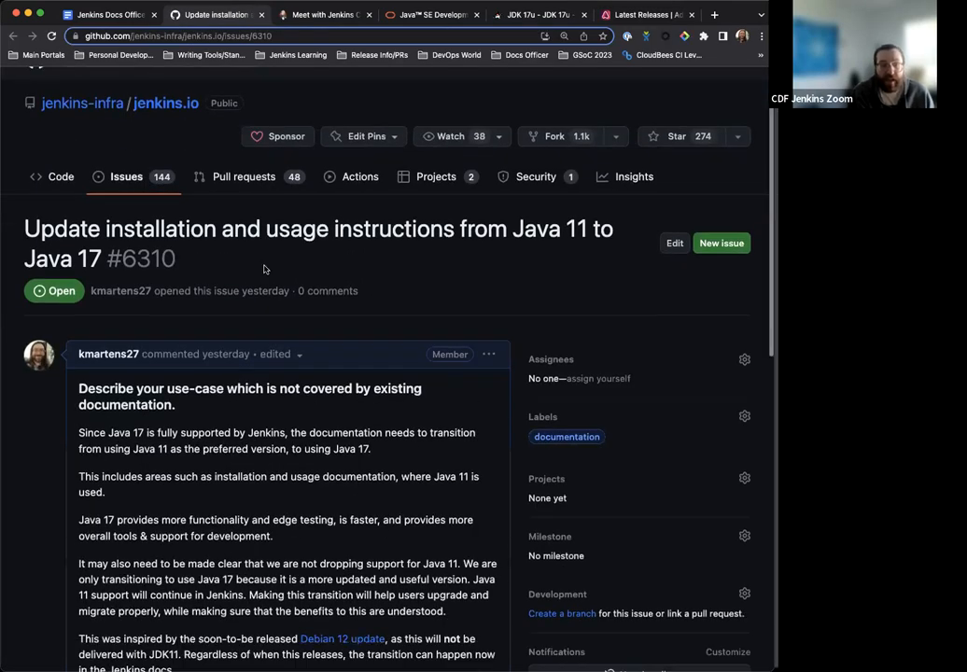
- Scroll down through GitHub issue #6310 on moving the docs to Java 17
scroll("down", 3)
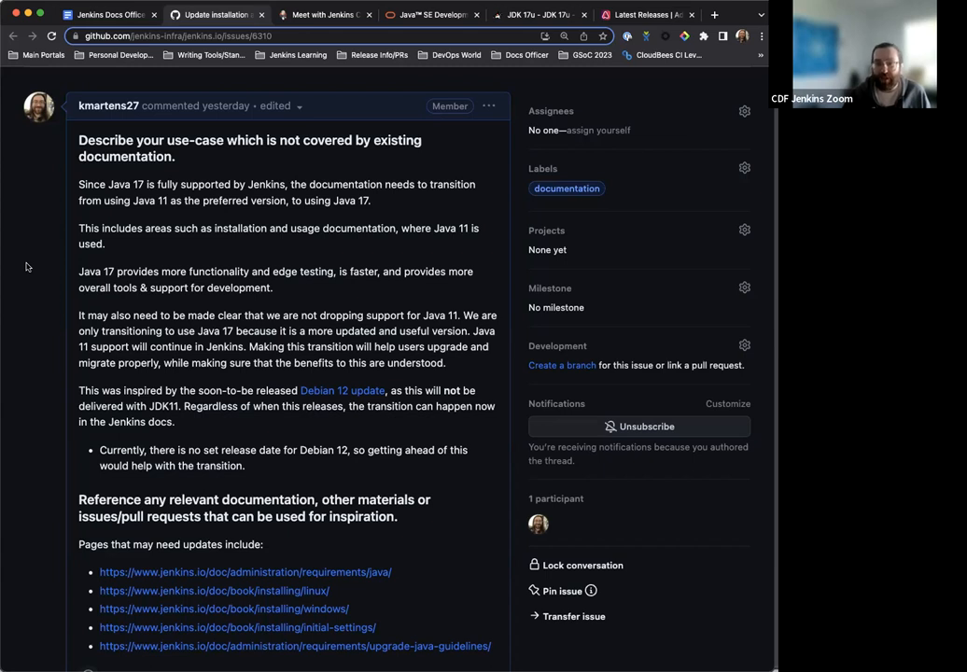
mouse_move(114, 258)
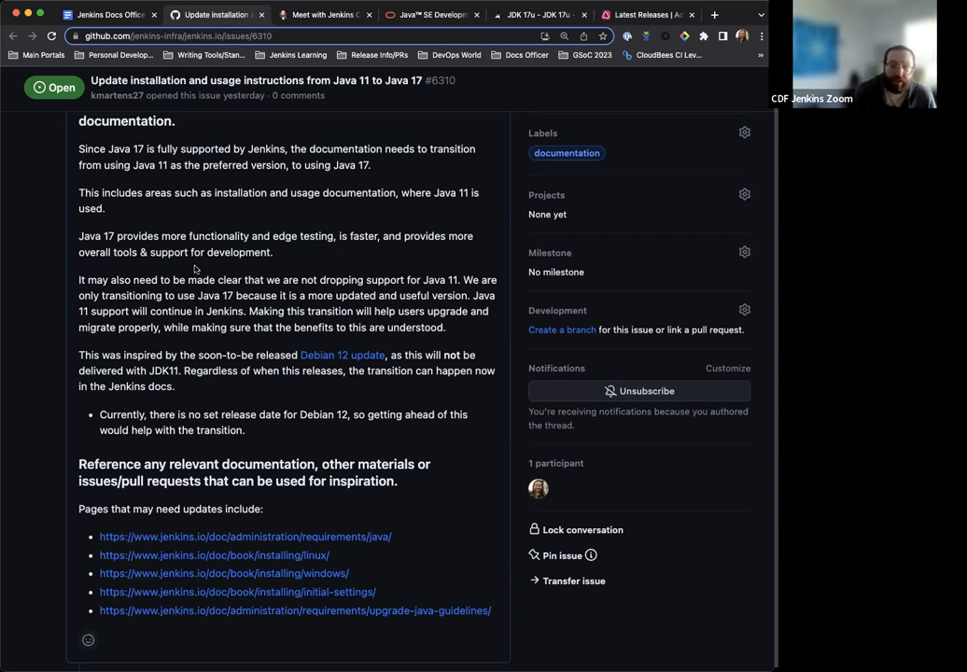
scroll("down", 3)
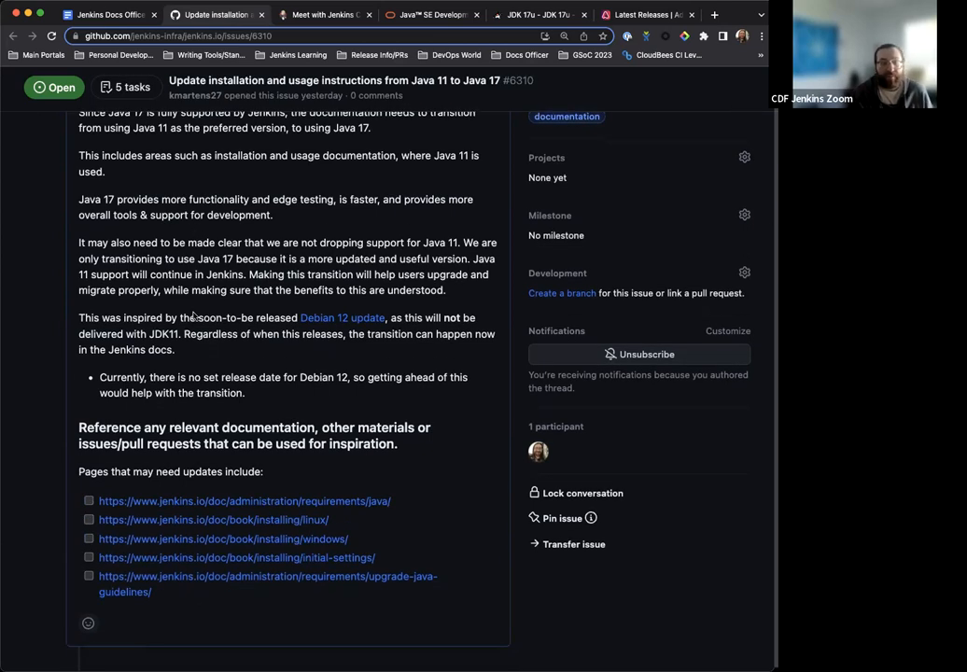
scroll("down", 3)
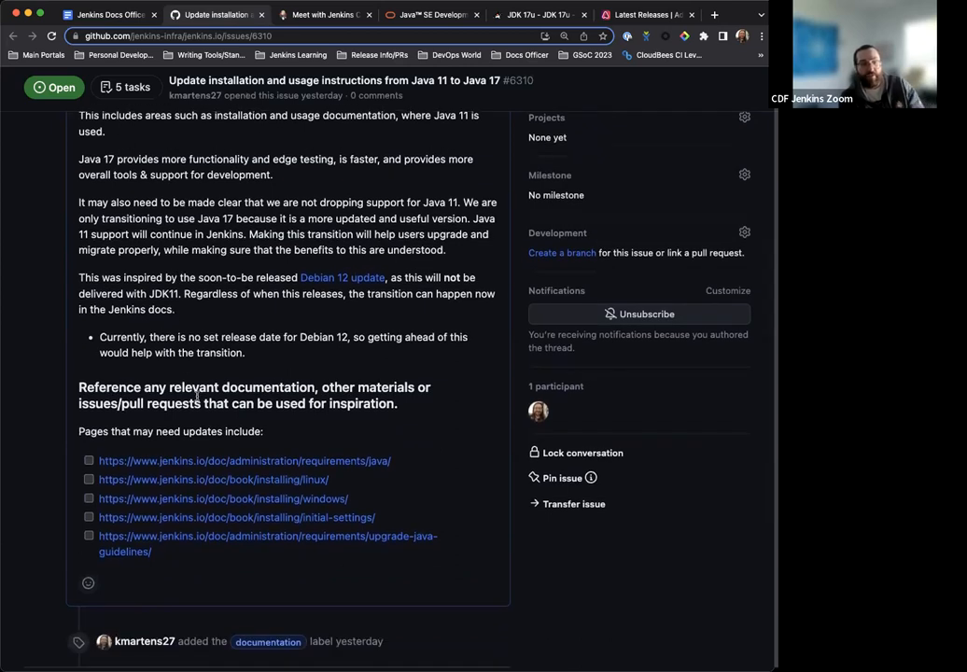
scroll("down", 3)
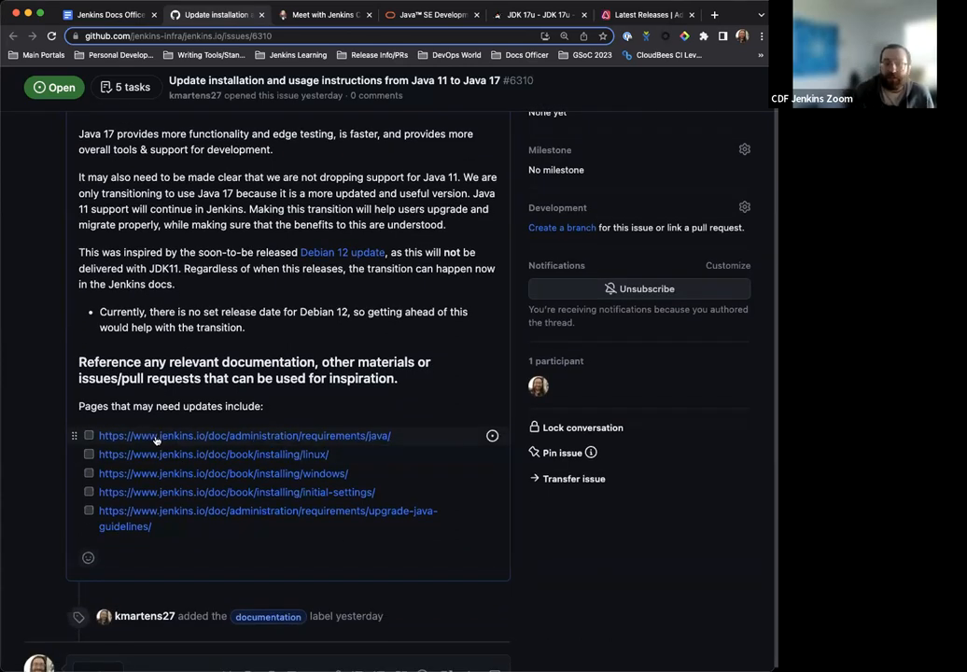
mouse_move(166, 410)
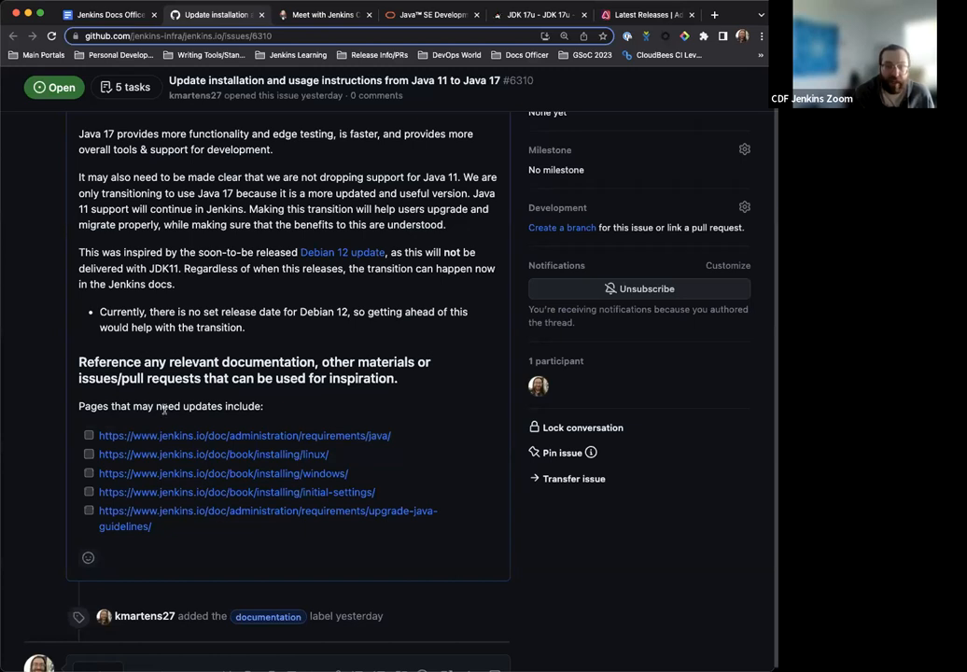
scroll("down", 3)
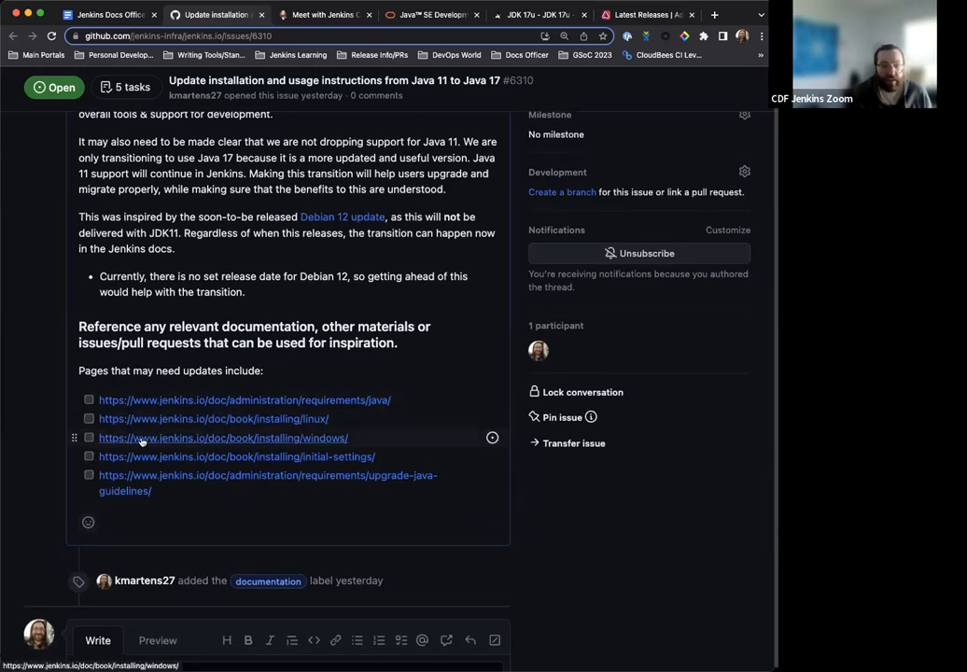
mouse_move(149, 437)
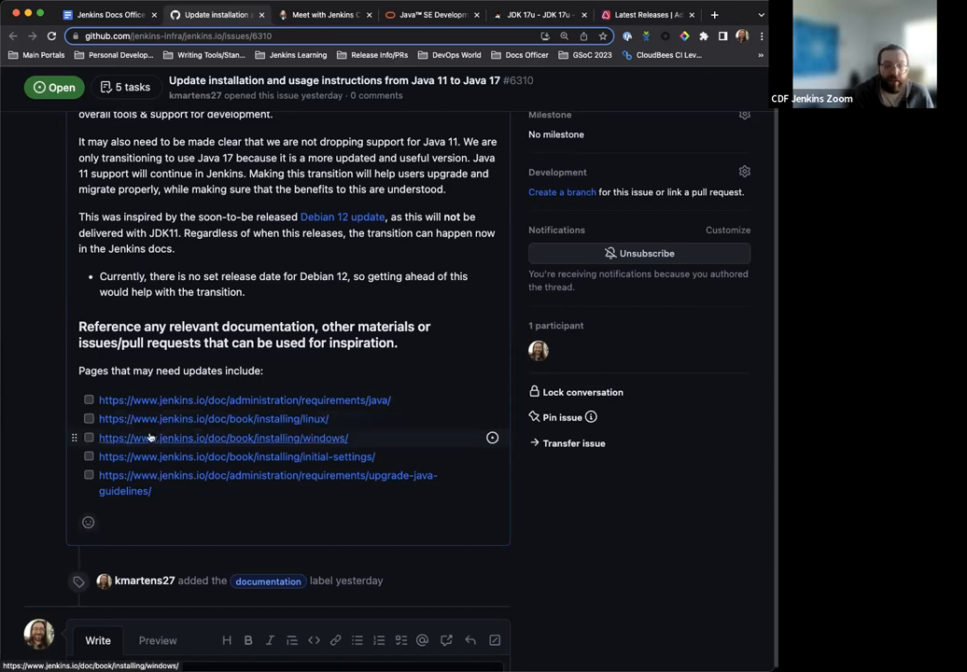
mouse_move(159, 418)
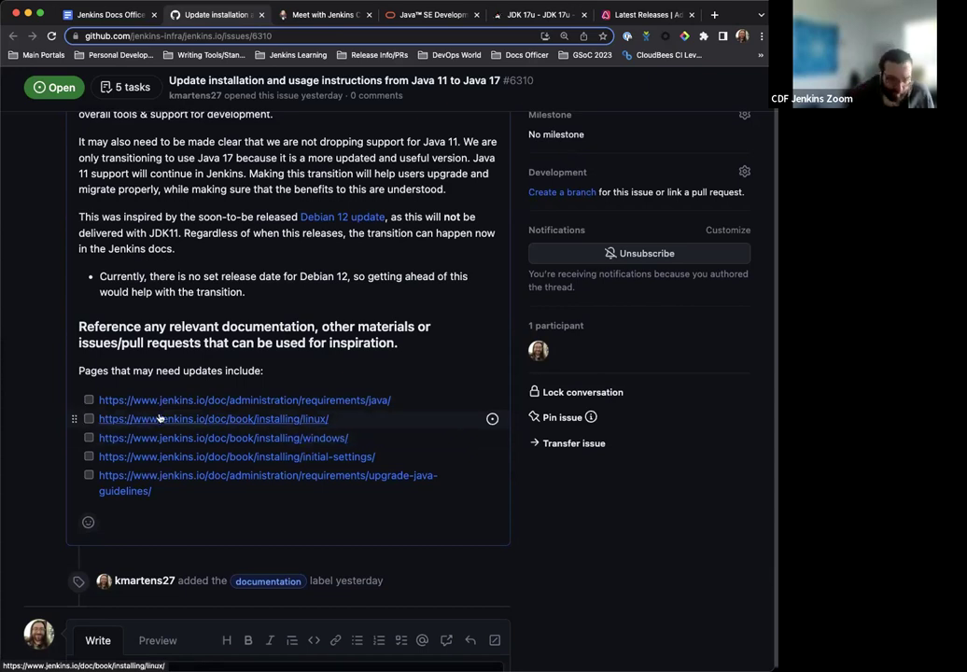
scroll("down", 3)
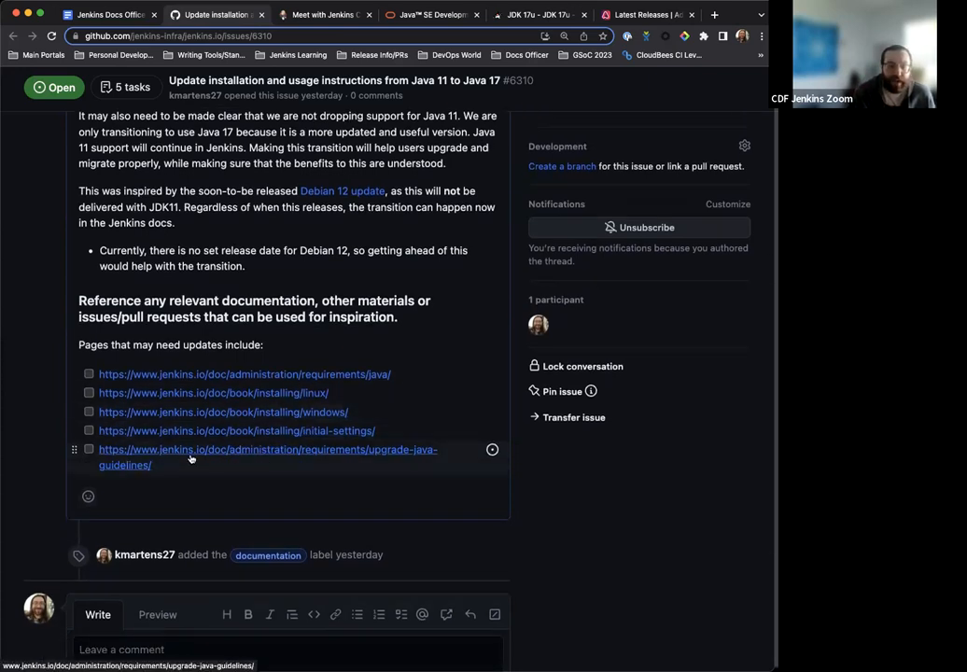
mouse_move(205, 476)
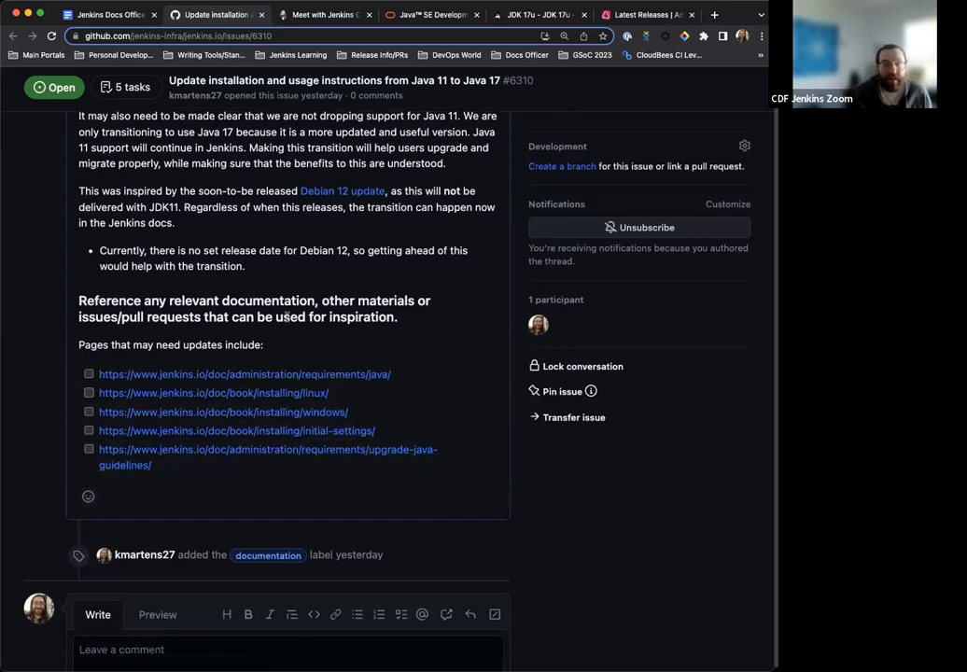
mouse_move(213, 393)
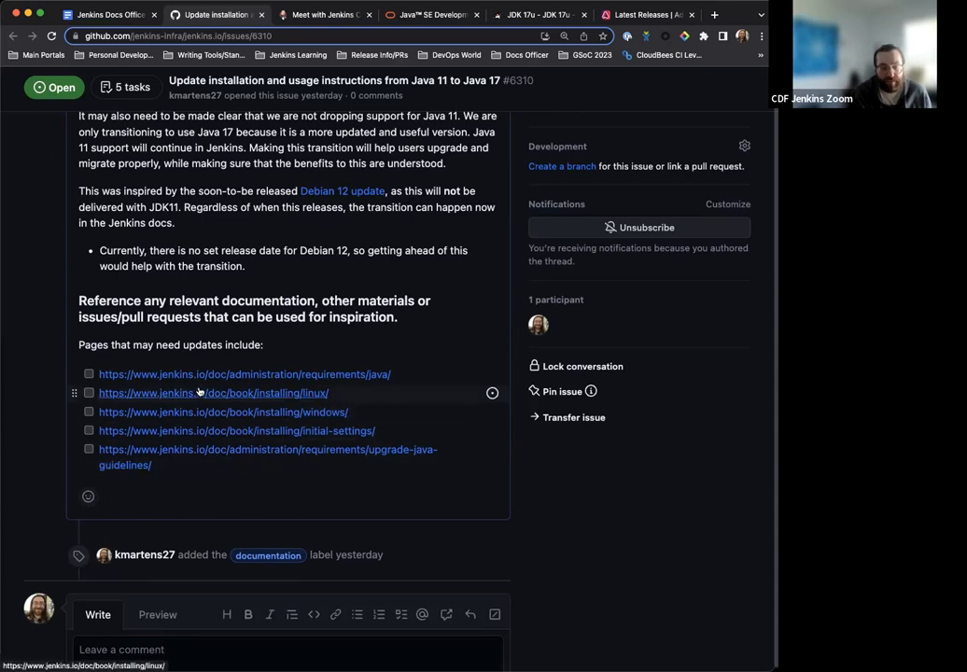
mouse_move(275, 346)
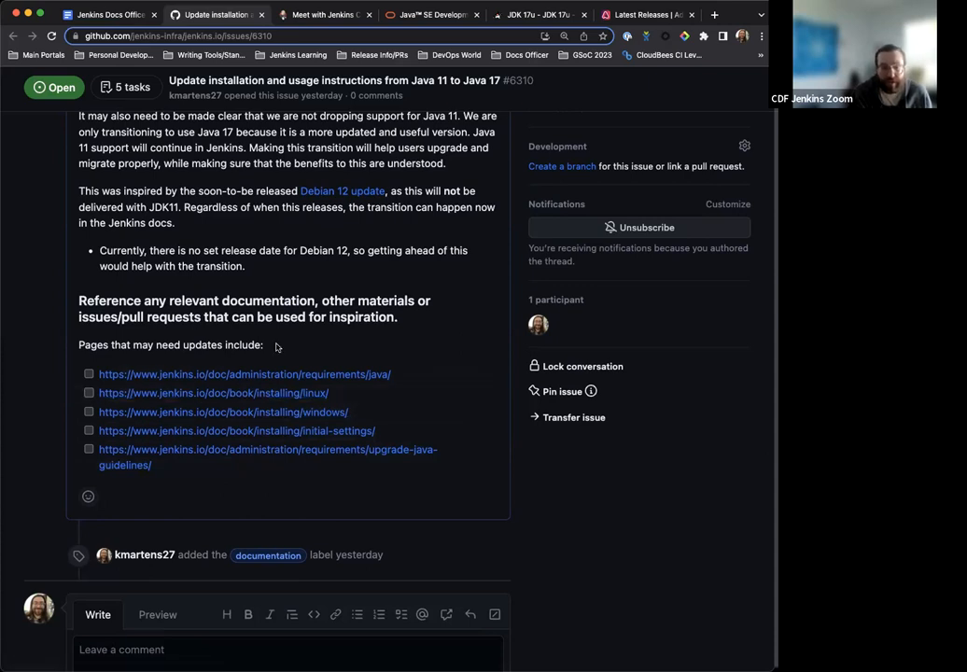
mouse_move(181, 463)
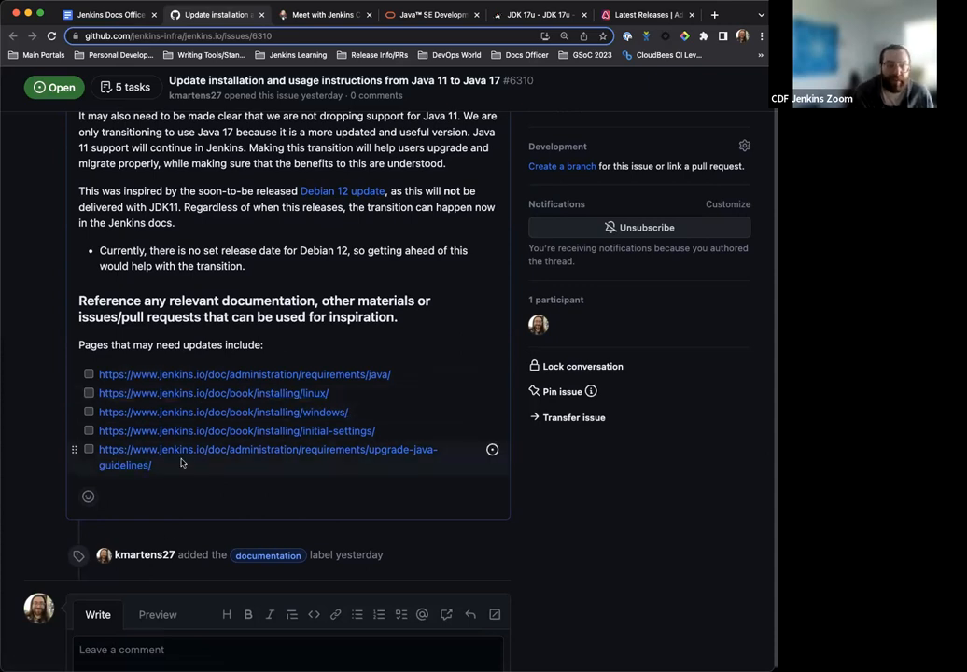
- Re-scan parts of issue #6310, then switch back to the Jenkins Docs Office Hours tab
scroll("up", 3)
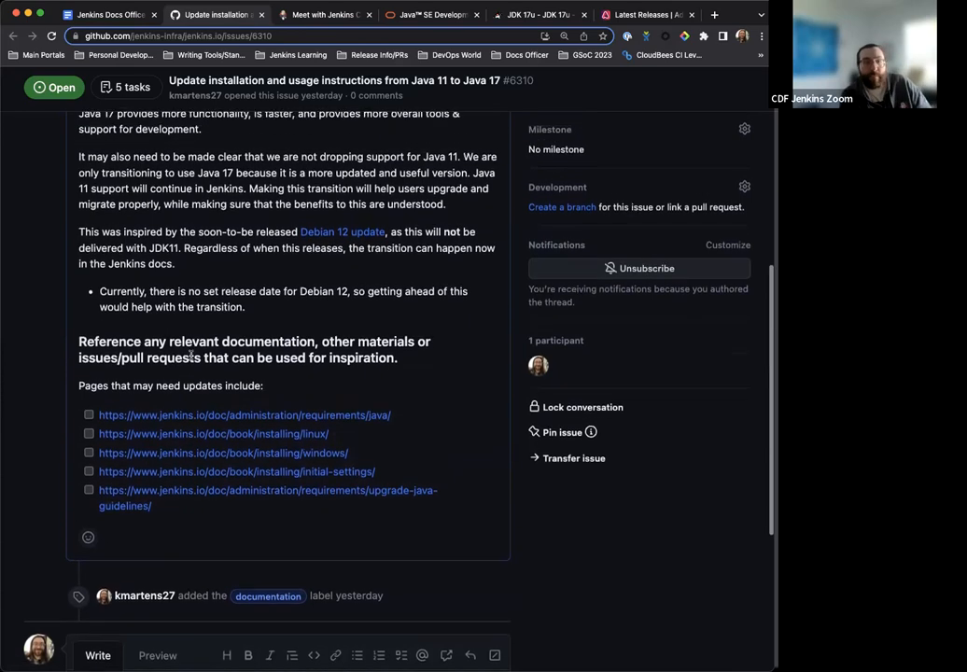
scroll("up", 3)
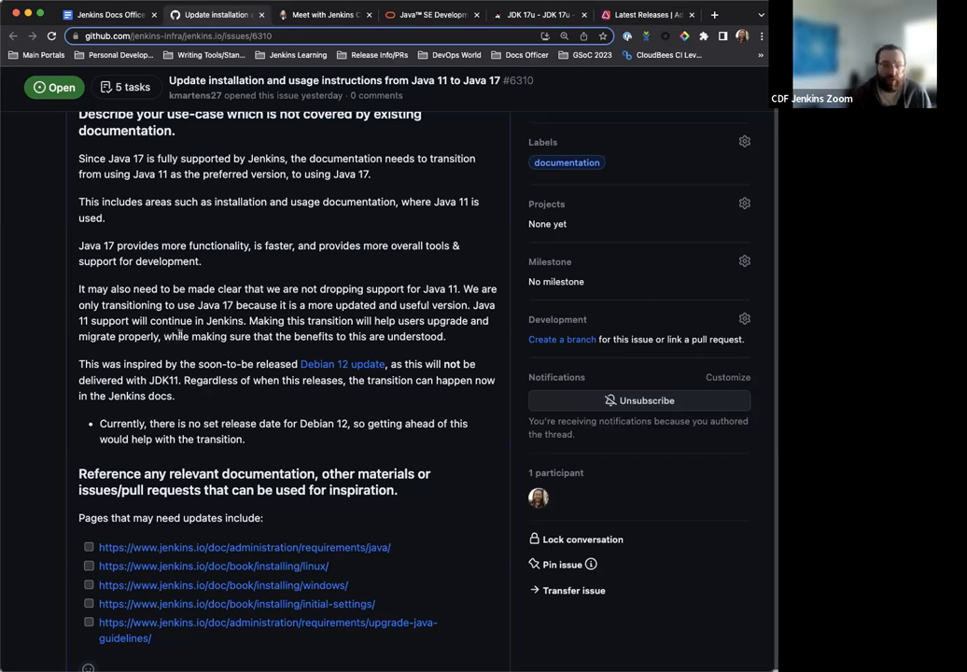
scroll("up", 3)
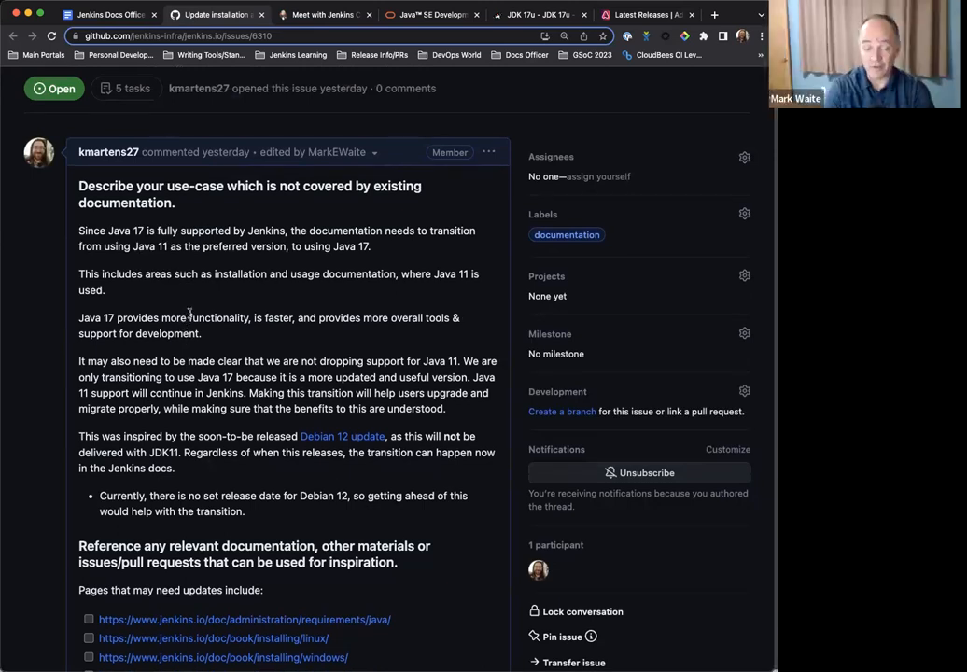
scroll("down", 3)
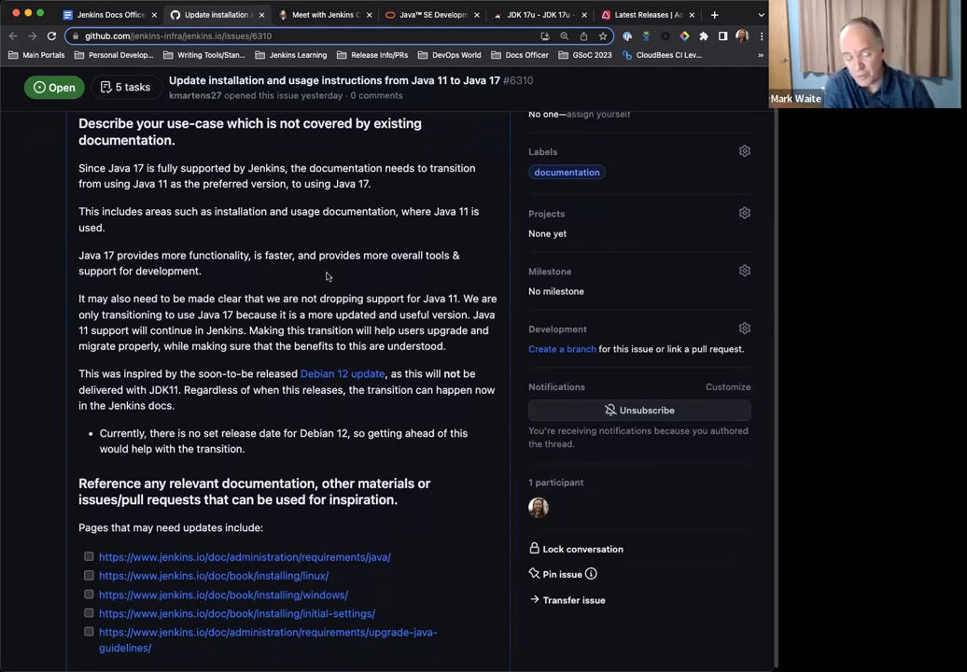
scroll("down", 3)
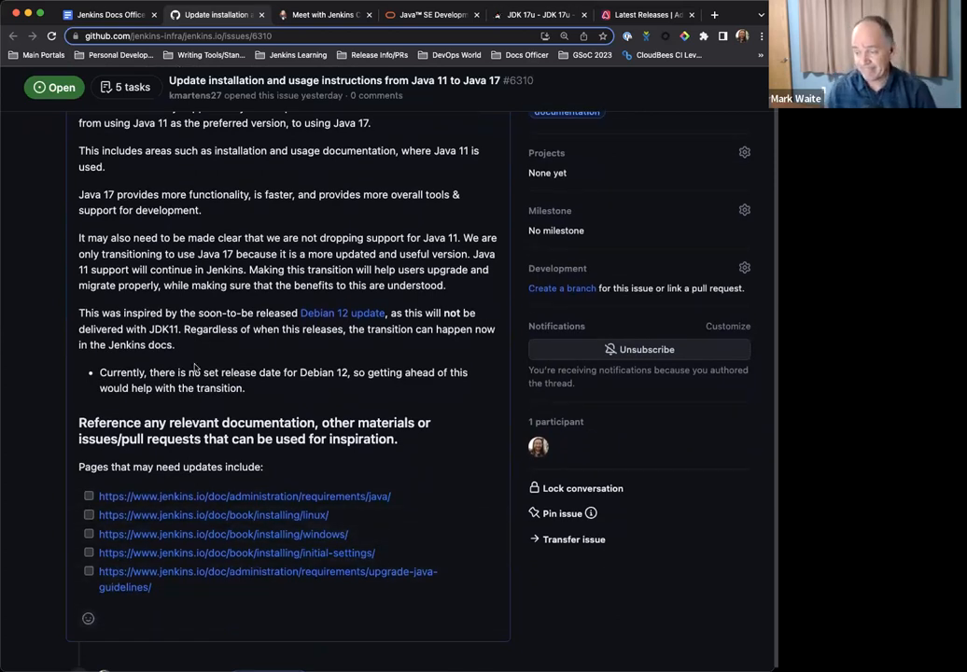
scroll("down", 3)
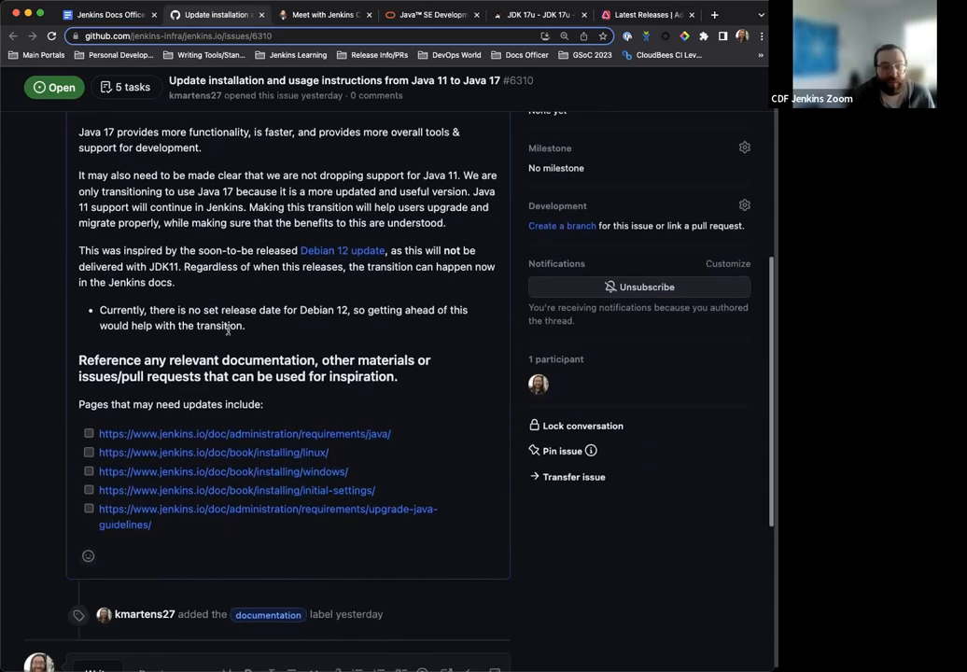
scroll("up", 3)
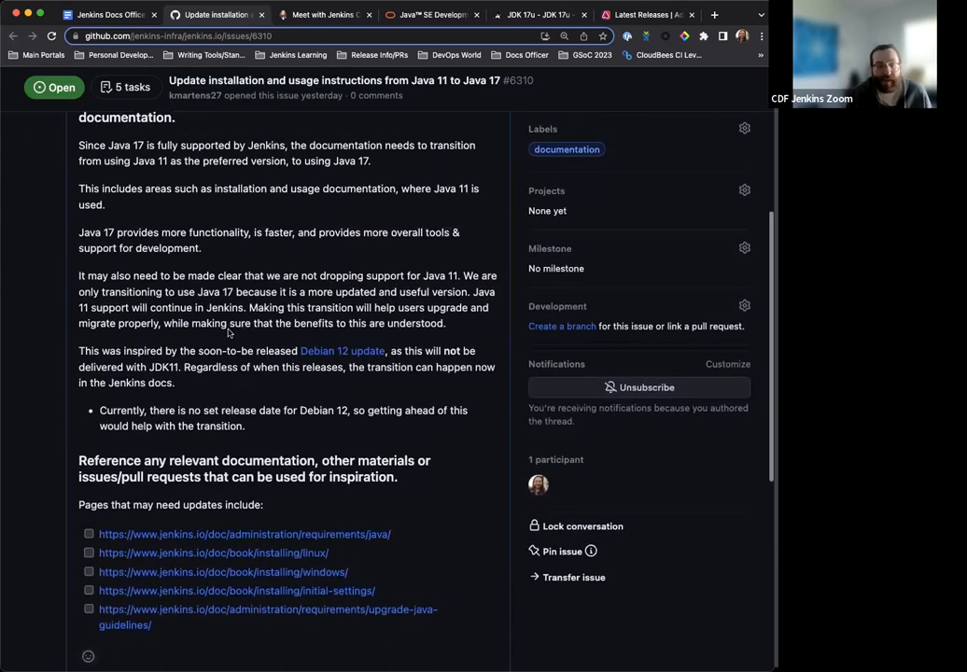
scroll("down", 3)
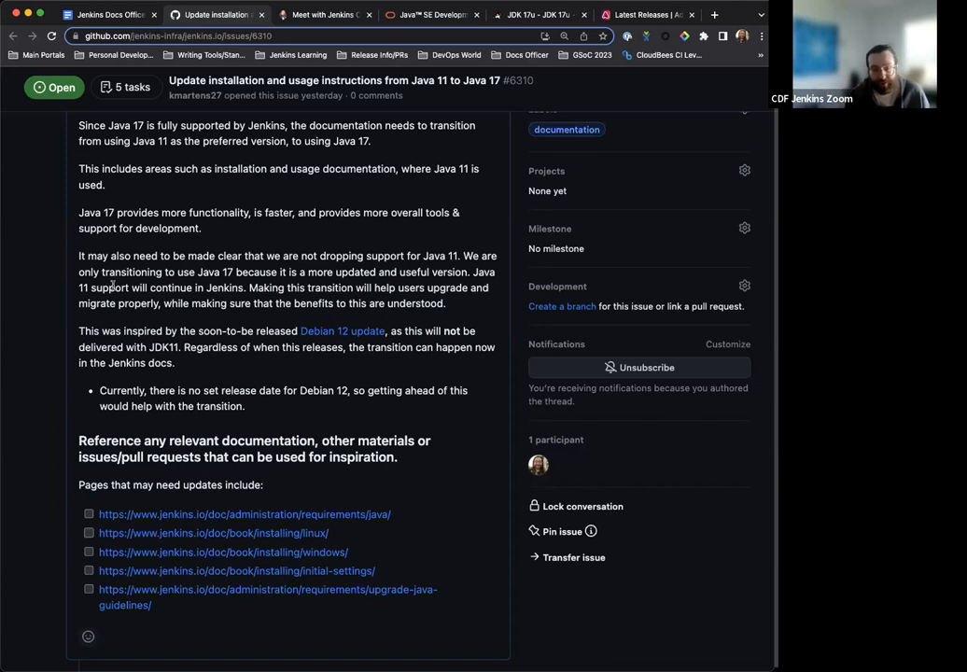
mouse_move(113, 270)
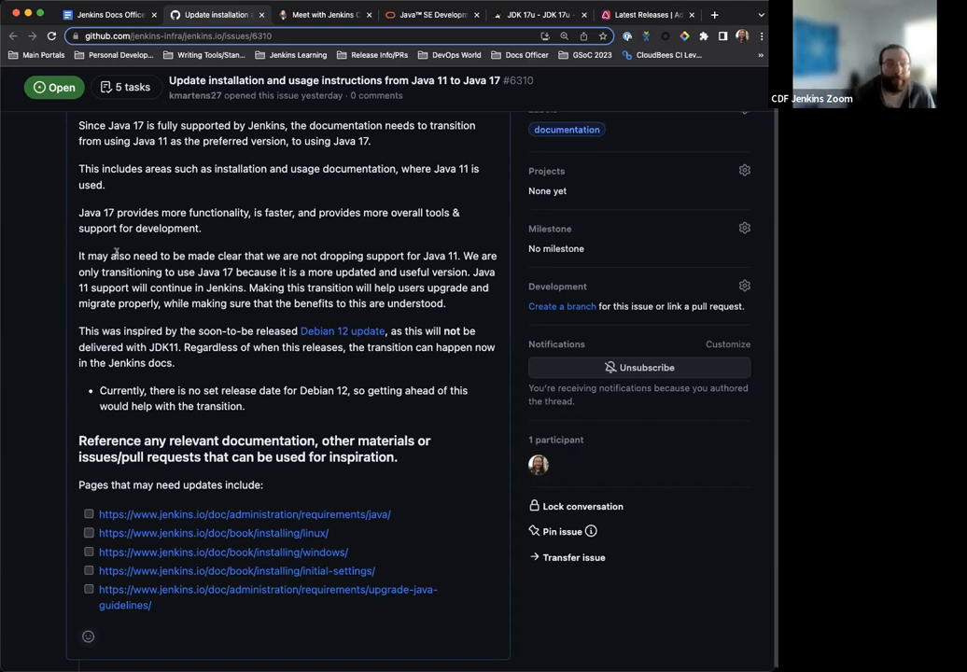
left_click(107, 14)
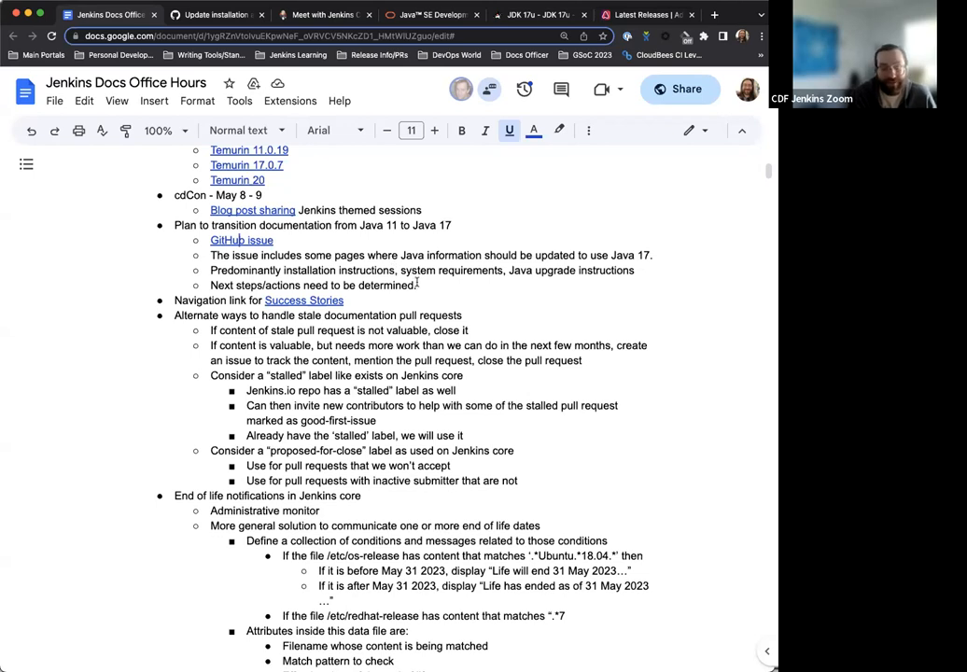
- Scroll the notes to the Success Stories link that opens stories.jenkins.io
scroll("down", 3)
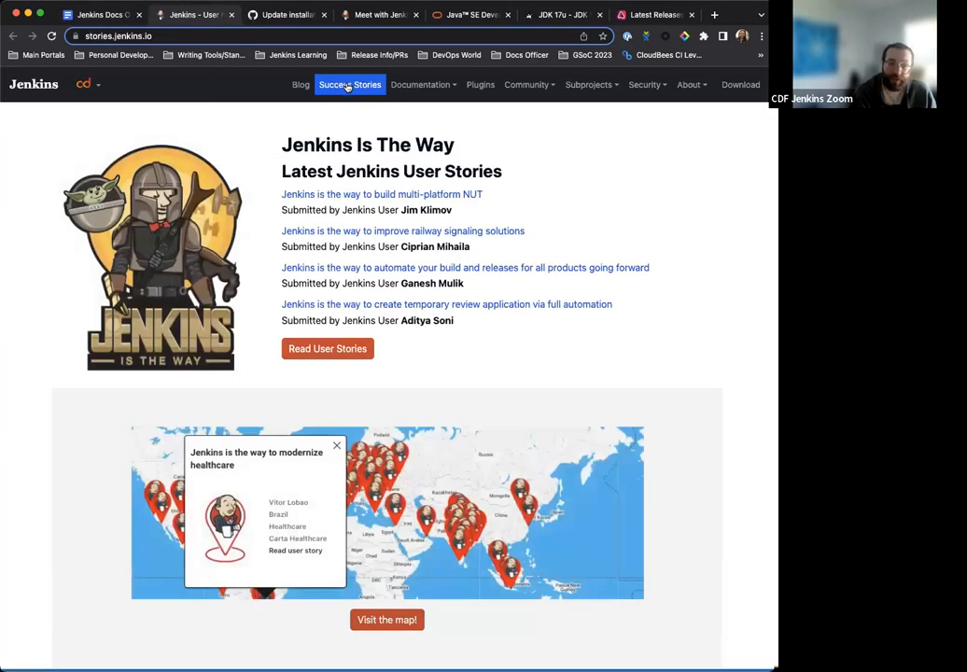
mouse_move(425, 131)
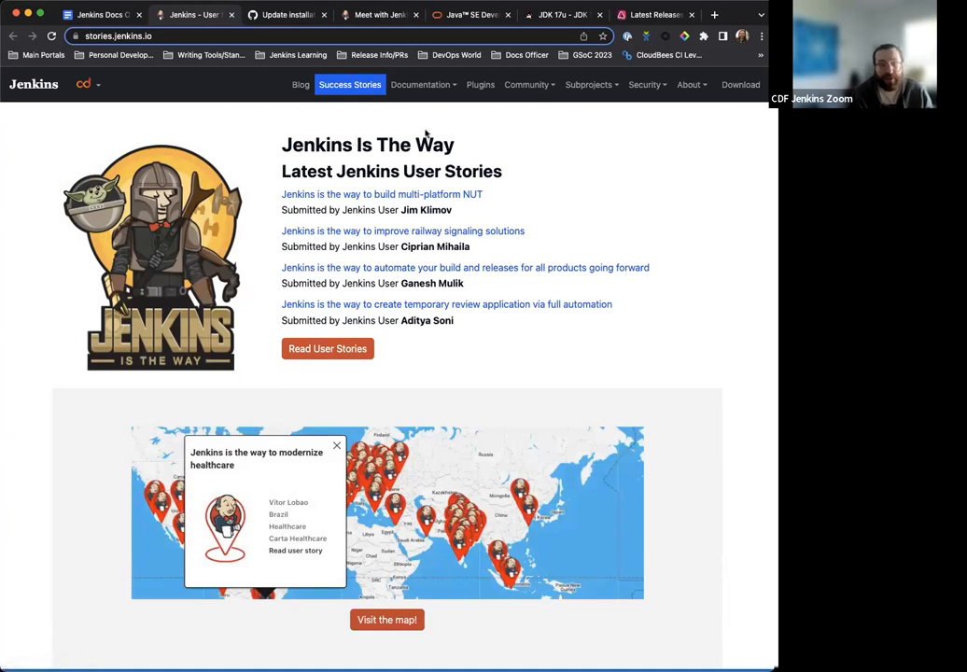
mouse_move(362, 99)
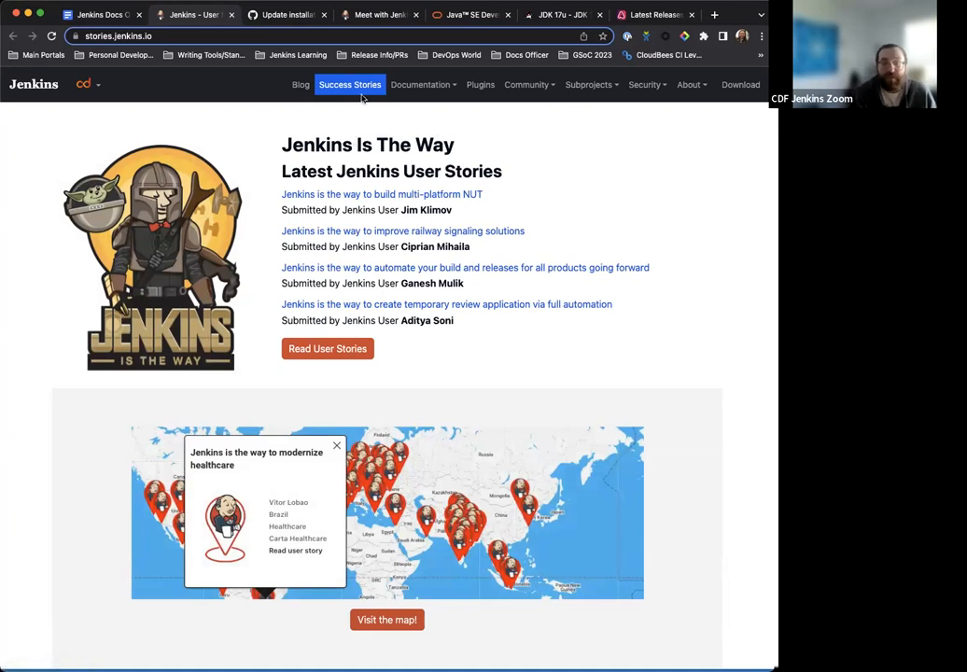
mouse_move(357, 111)
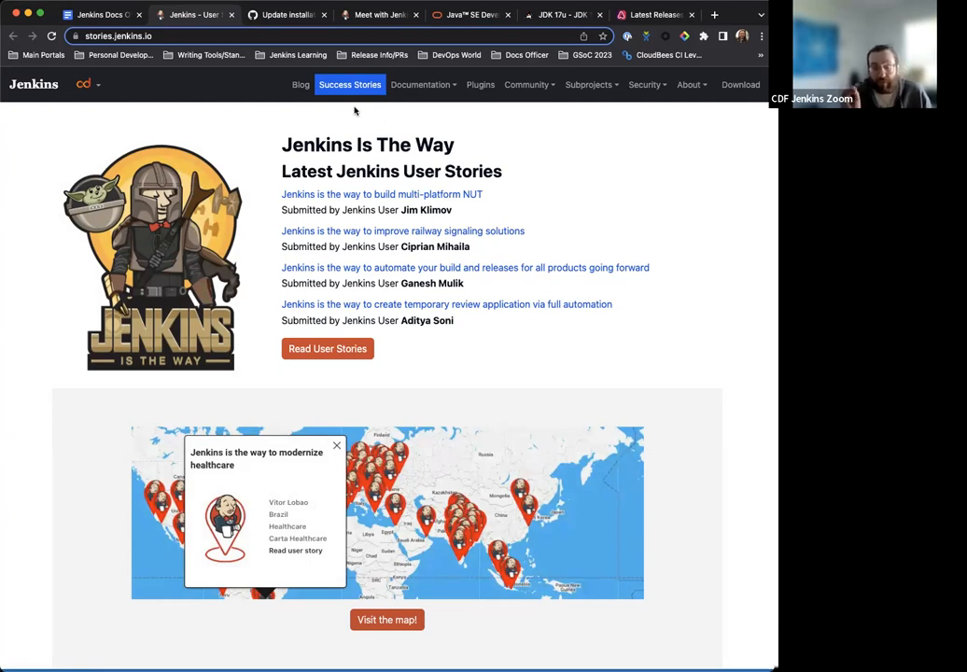
mouse_move(349, 88)
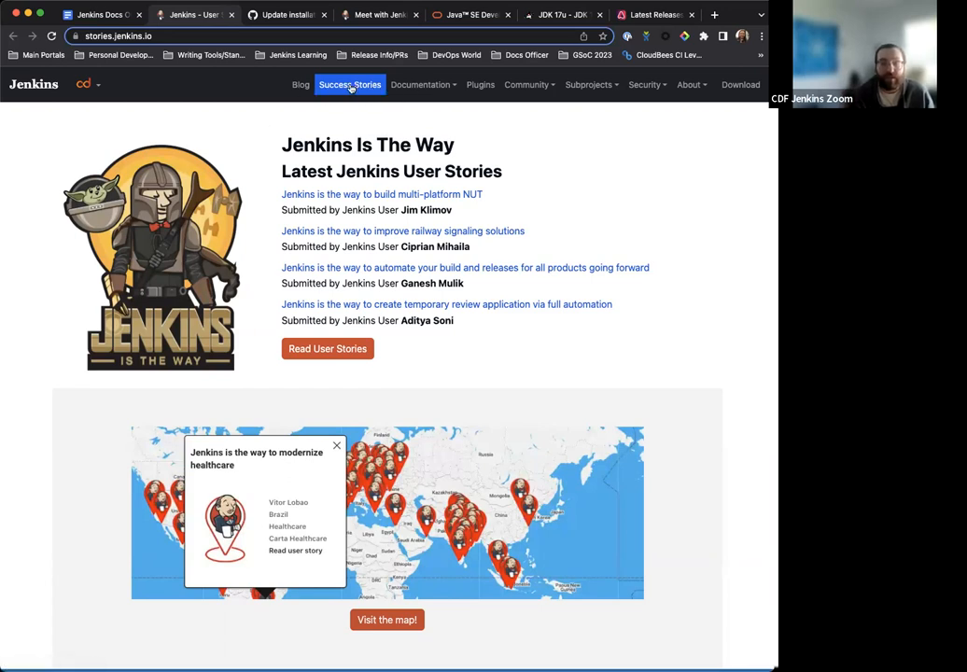
mouse_move(342, 103)
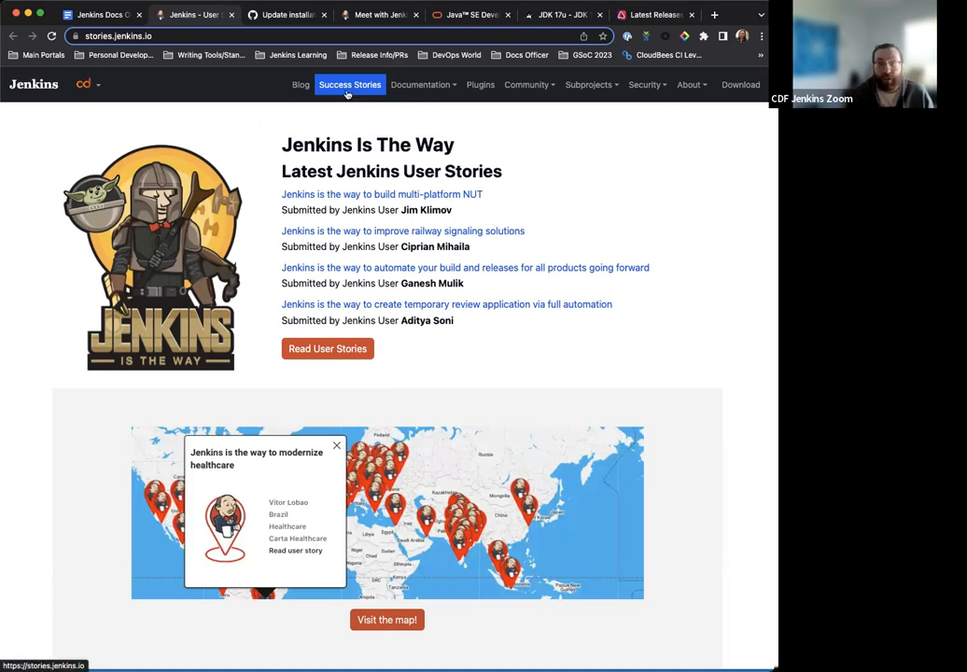
- Return from stories.jenkins.io to the Google Docs meeting notes tab
left_click(101, 14)
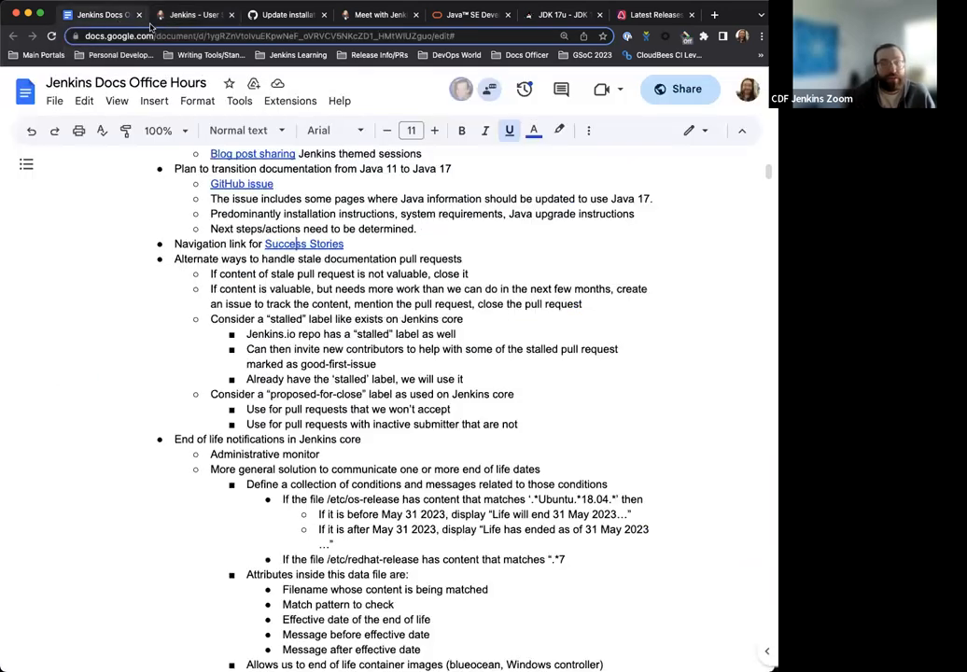
- Scroll the notes to the stale documentation pull requests item and its jenkins.io PR list link
scroll("down", 3)
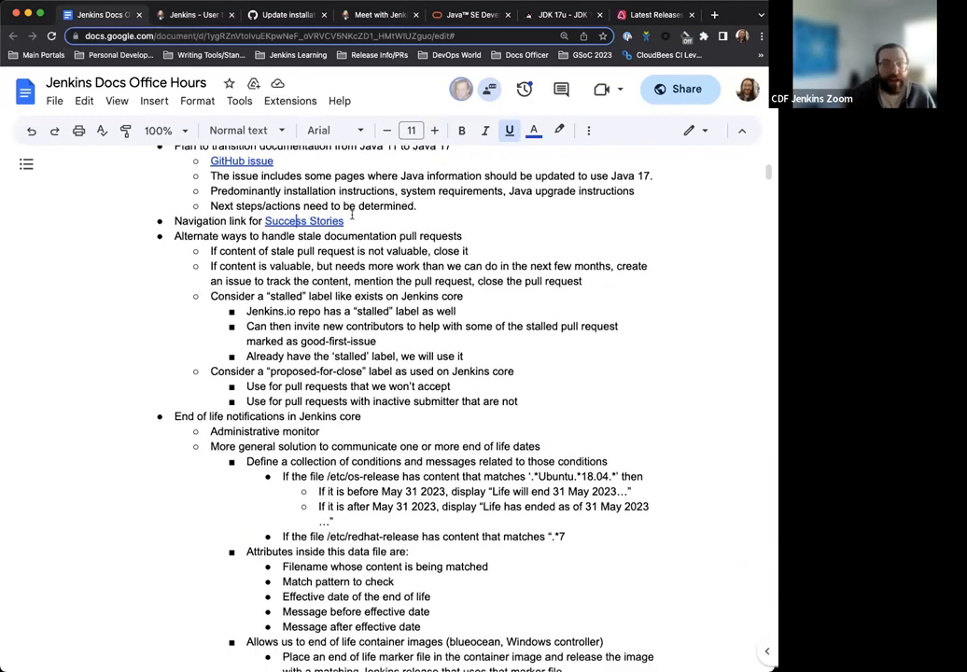
scroll("down", 3)
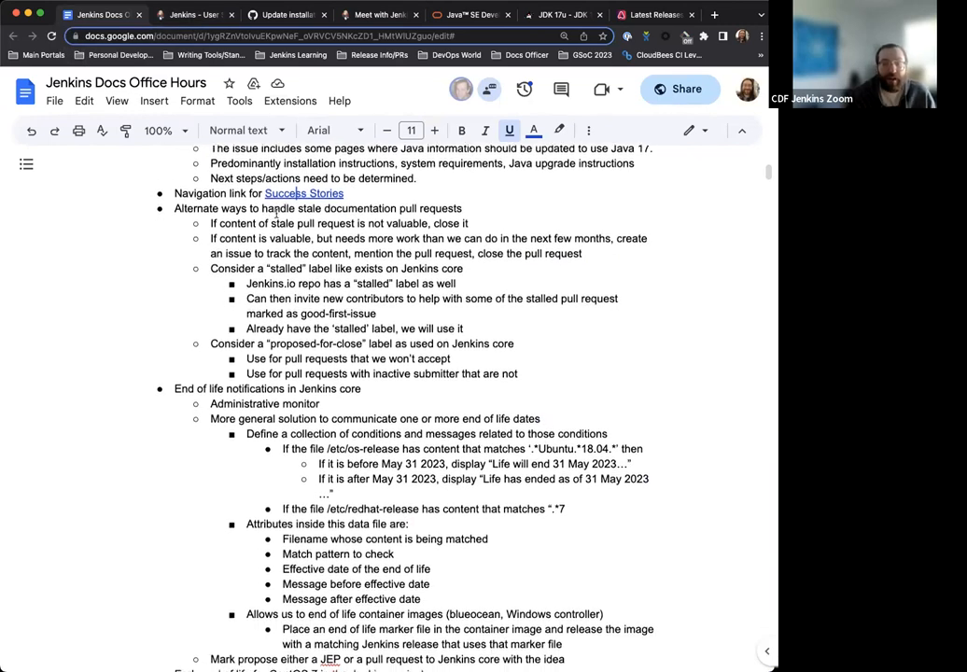
scroll("down", 3)
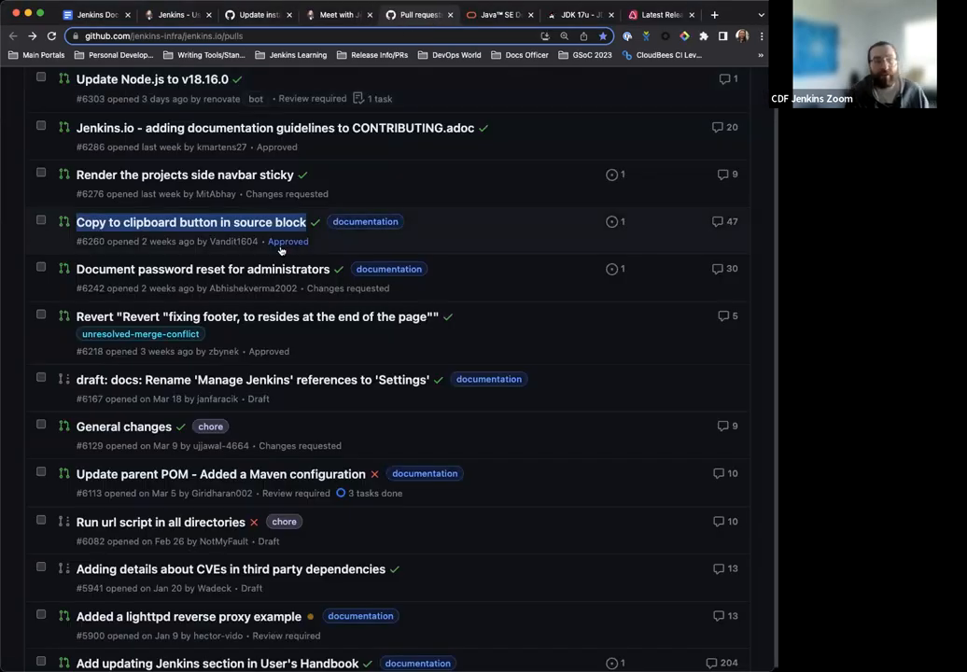
- View page 2 of jenkins.io open pull requests to review older stalled wiki-migration PRs
scroll("down", 3)
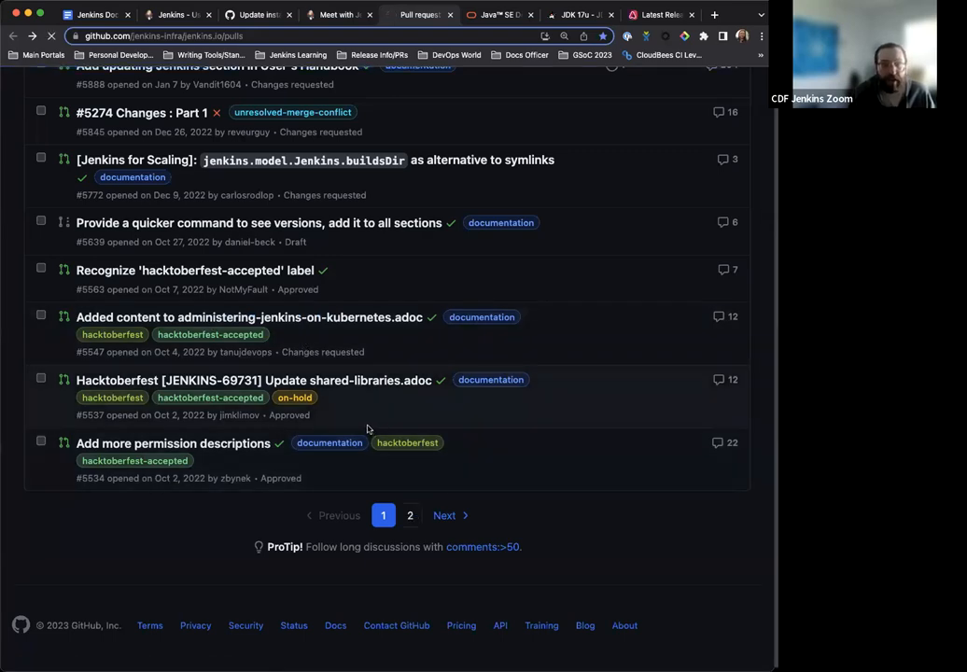
left_click(409, 515)
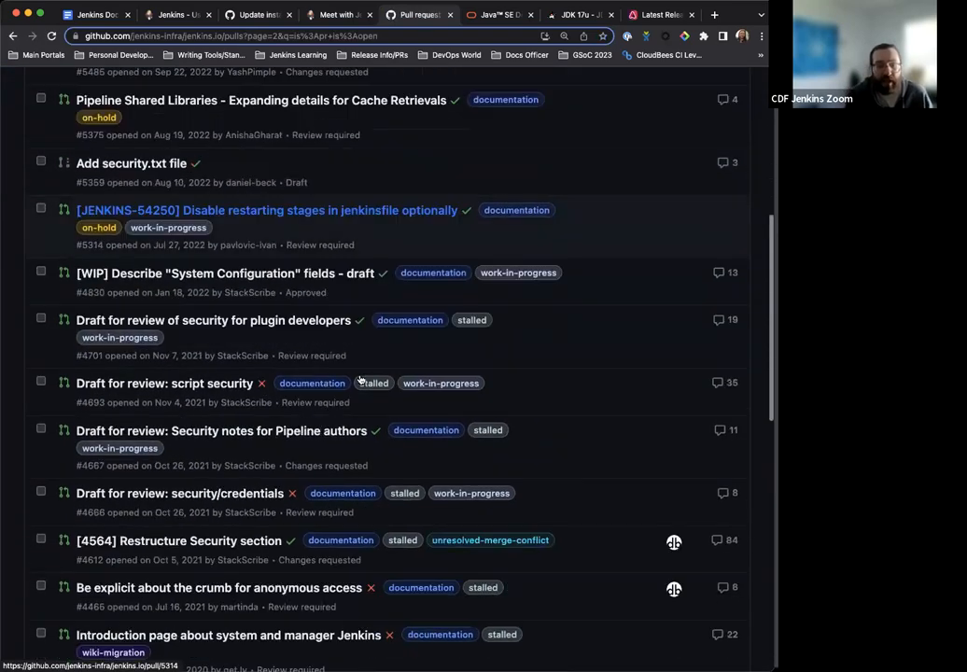
scroll("down", 3)
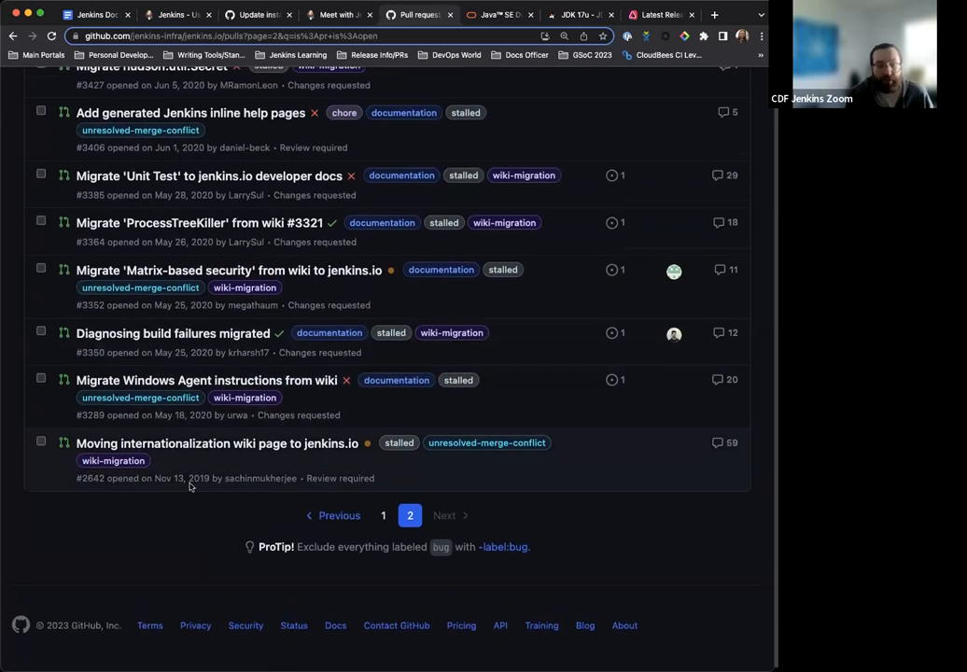
scroll("up", 3)
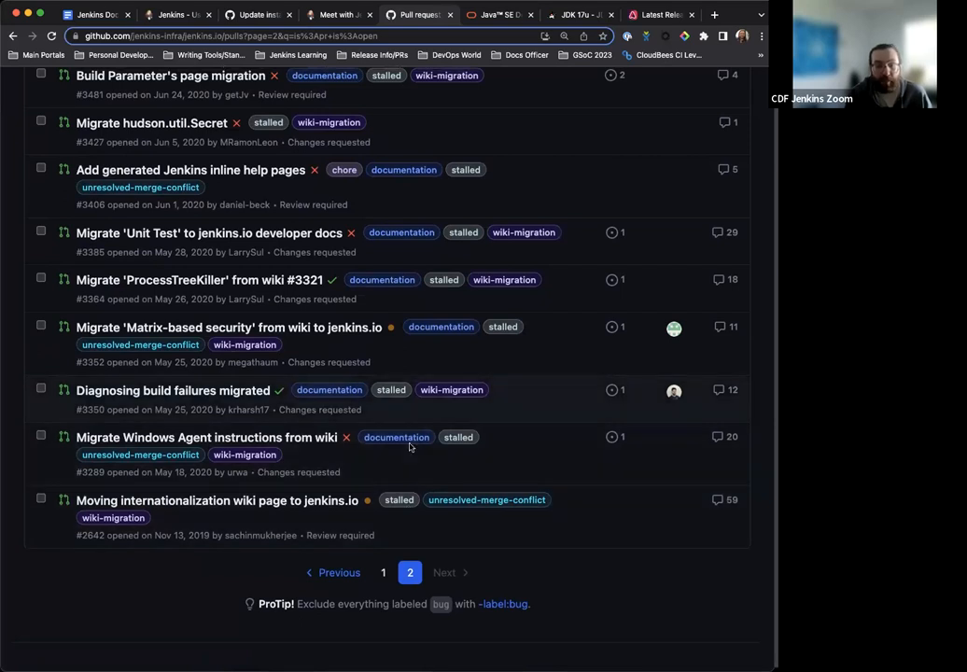
scroll("up", 3)
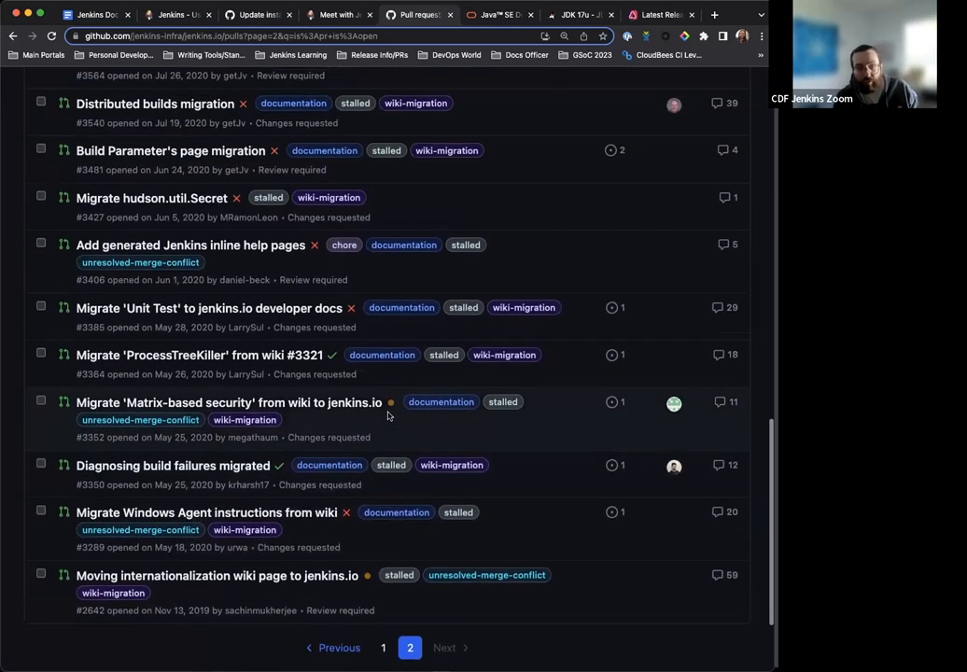
scroll("up", 3)
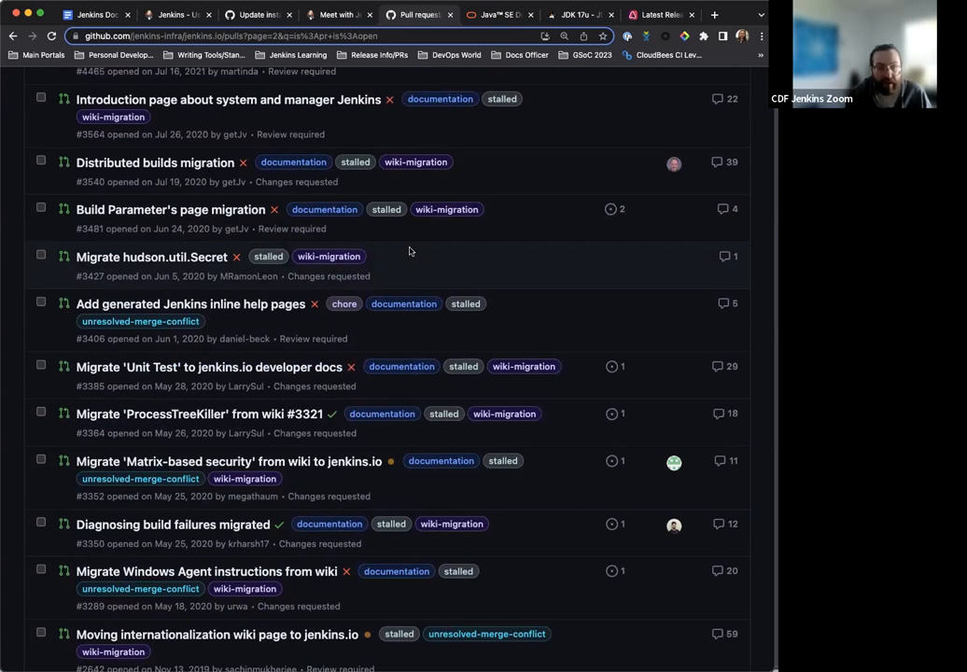
mouse_move(399, 264)
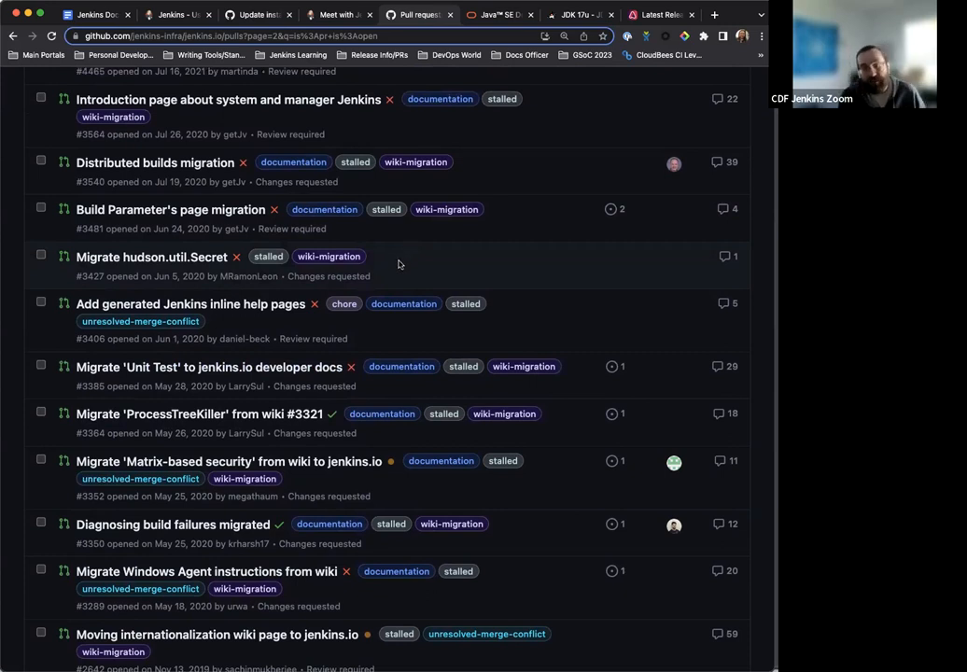
mouse_move(94, 14)
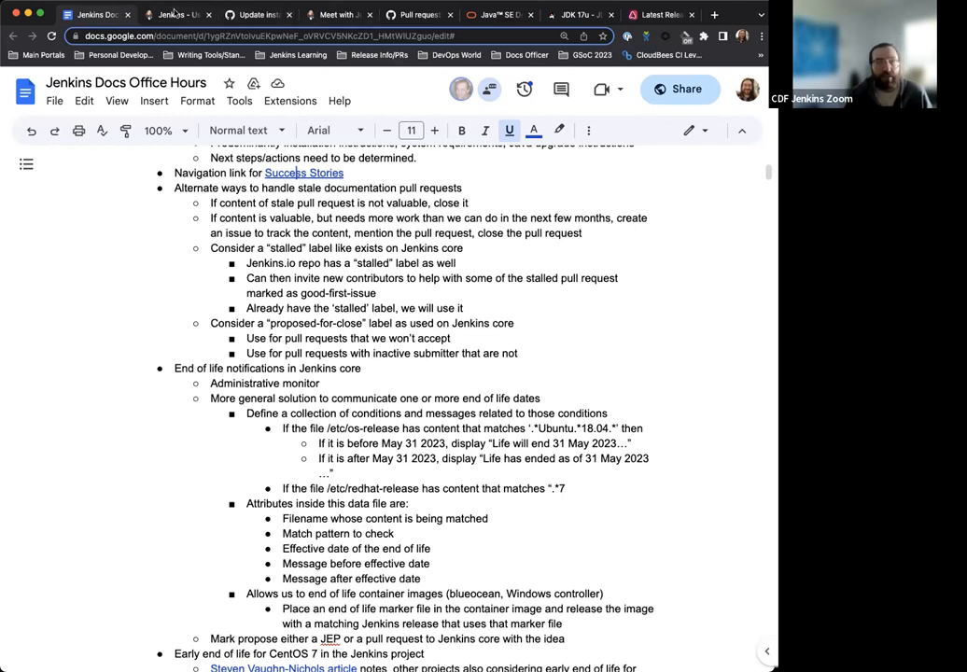
left_click(177, 14)
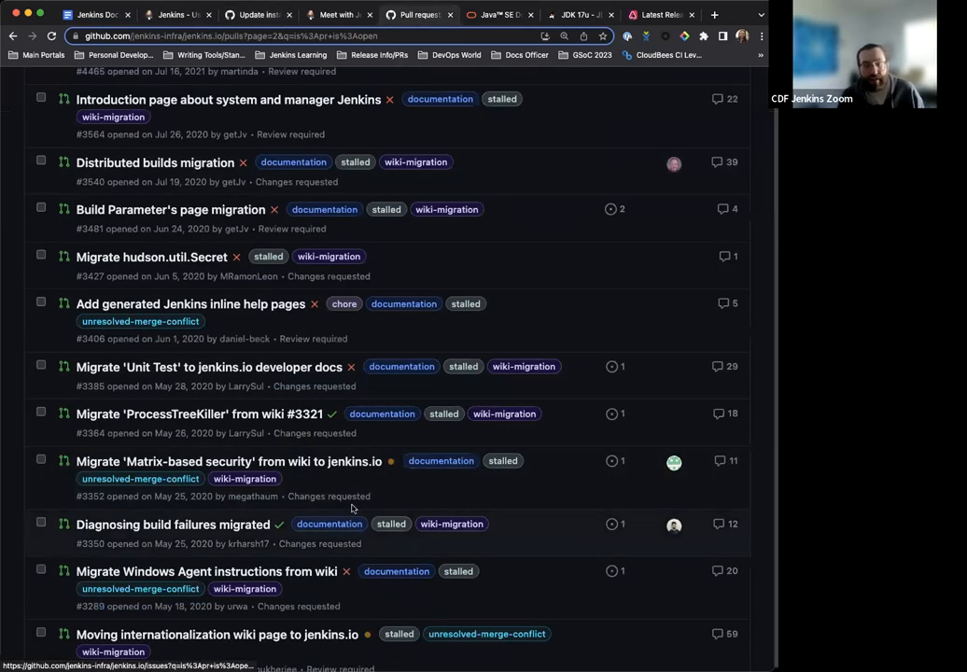
scroll("down", 3)
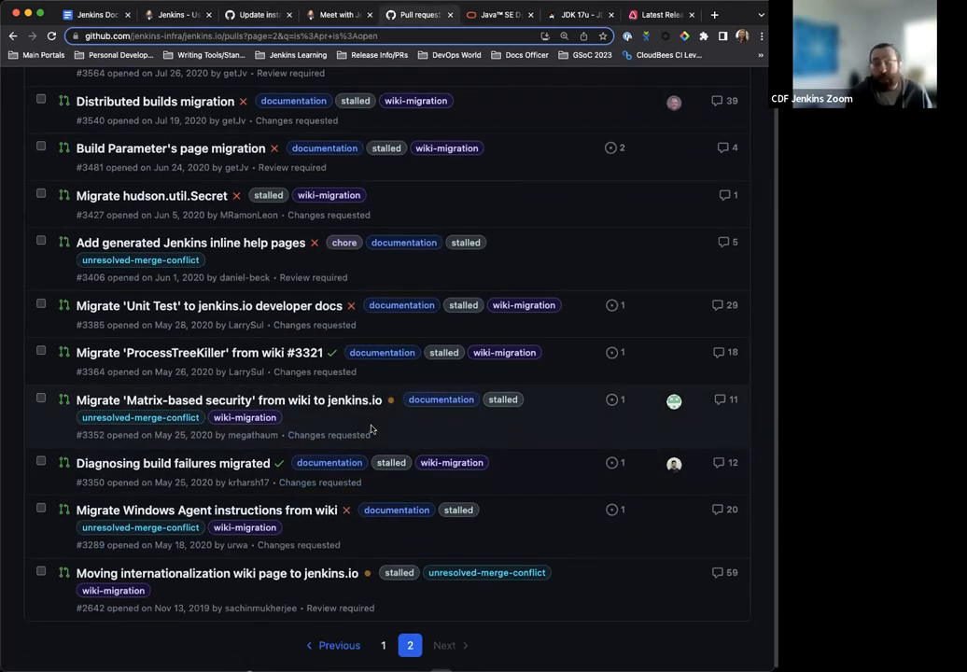
scroll("down", 3)
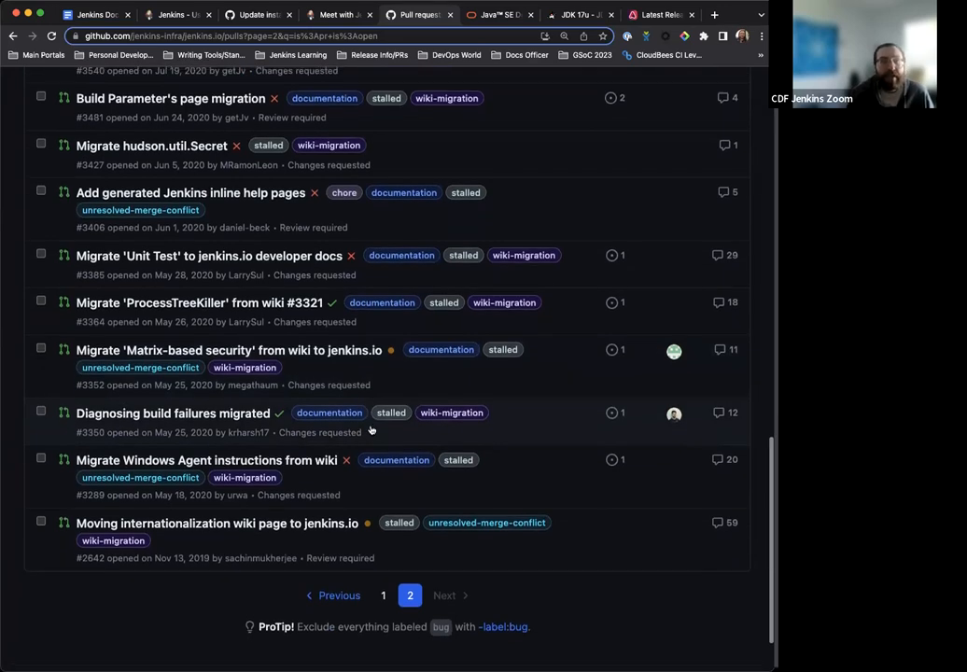
scroll("up", 3)
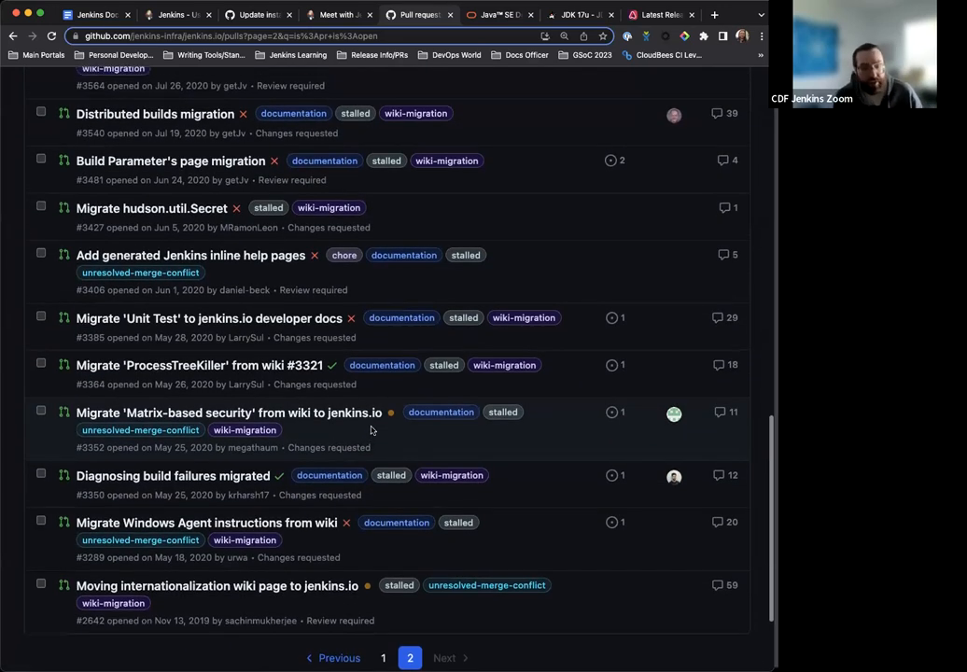
scroll("up", 3)
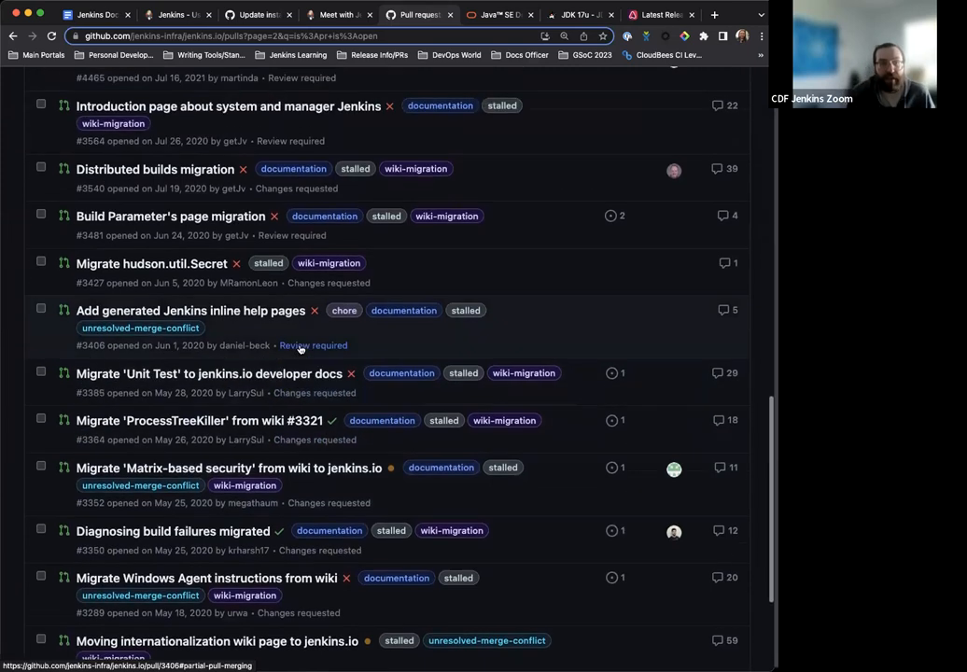
scroll("down", 3)
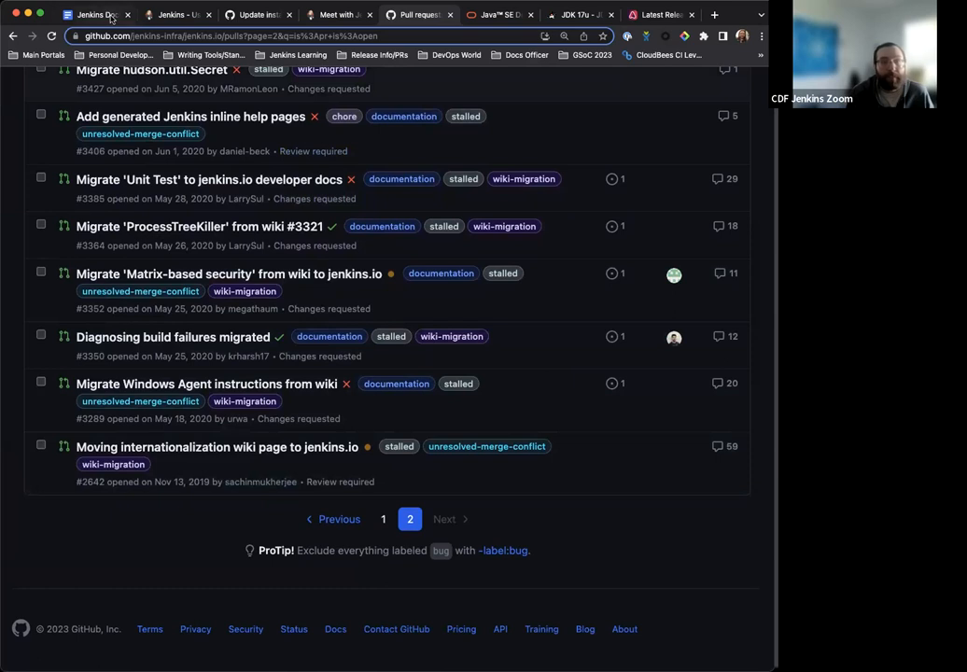
- Reopen the Office Hours notes and scroll to 'End of life notifications in Jenkins core'
left_click(93, 14)
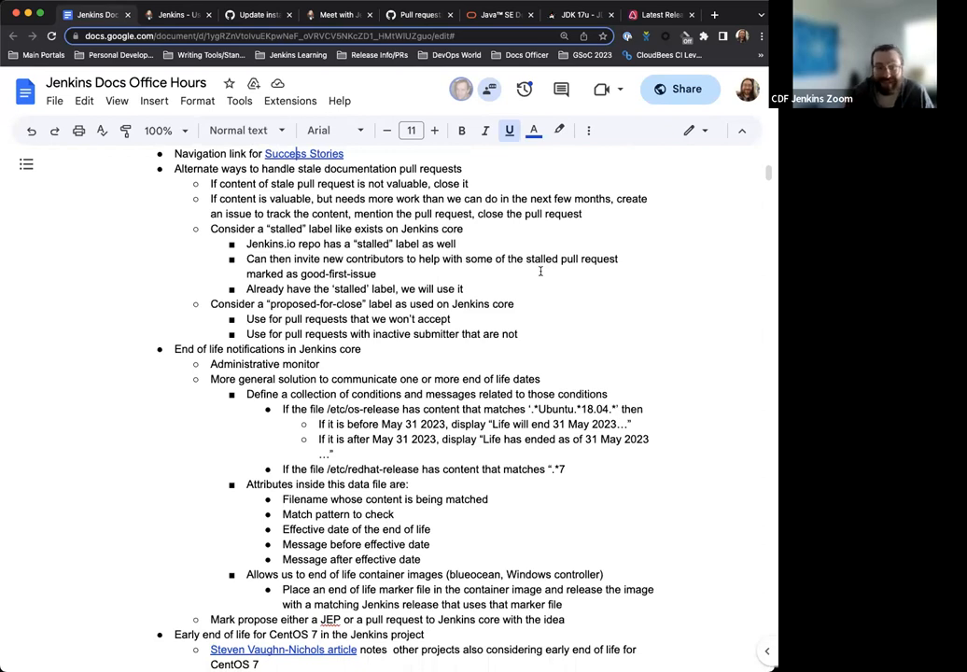
scroll("down", 3)
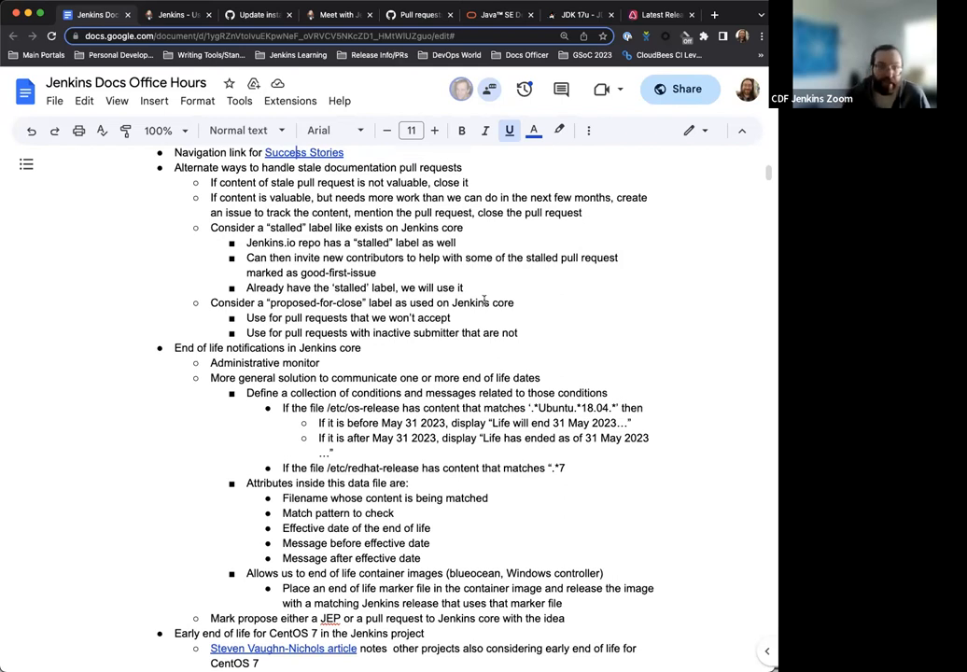
scroll("down", 3)
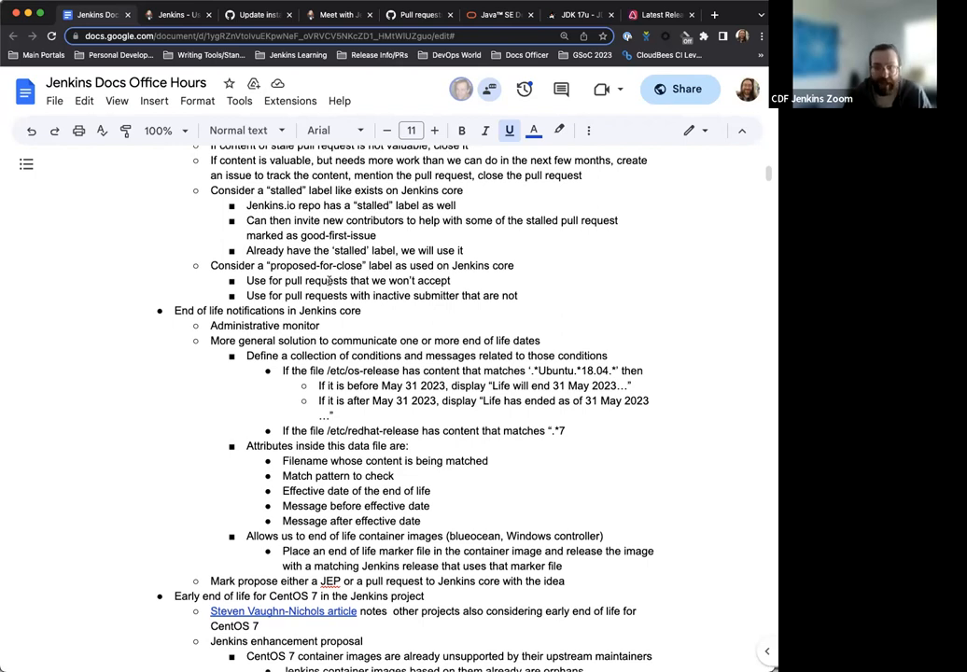
scroll("up", 3)
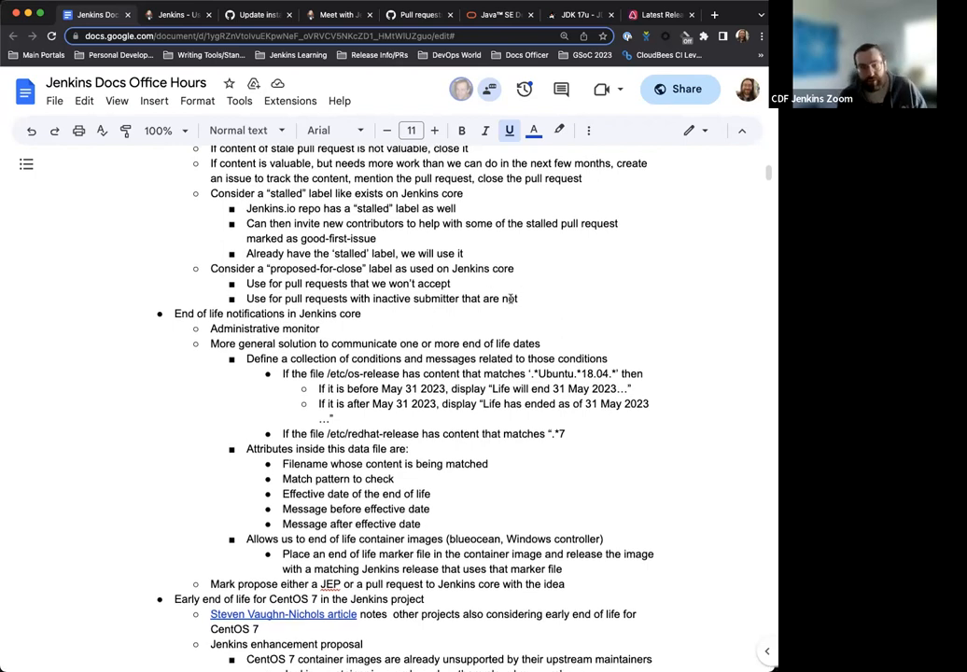
scroll("up", 3)
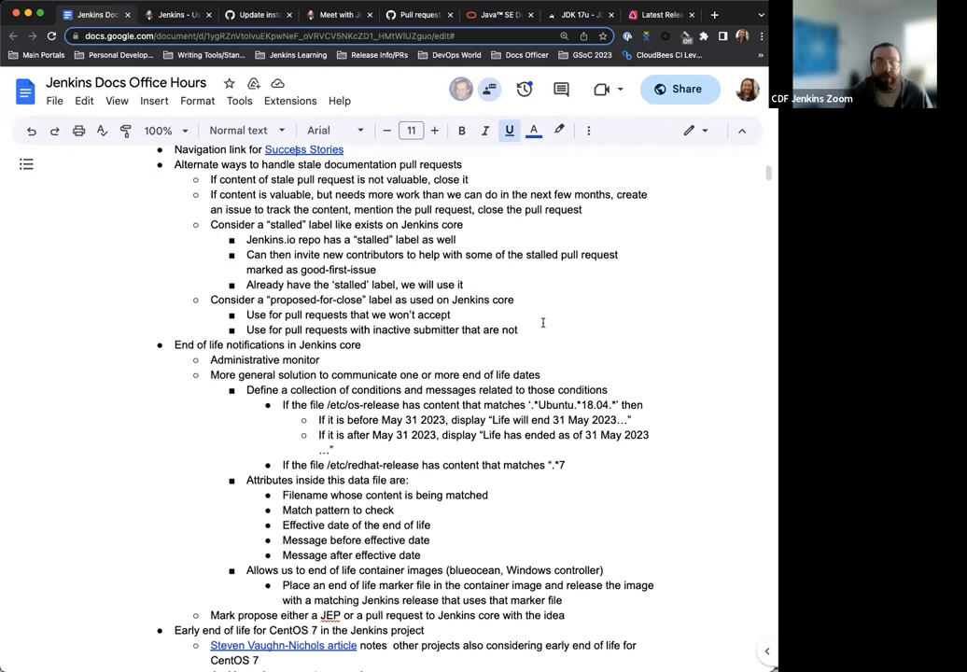
scroll("down", 3)
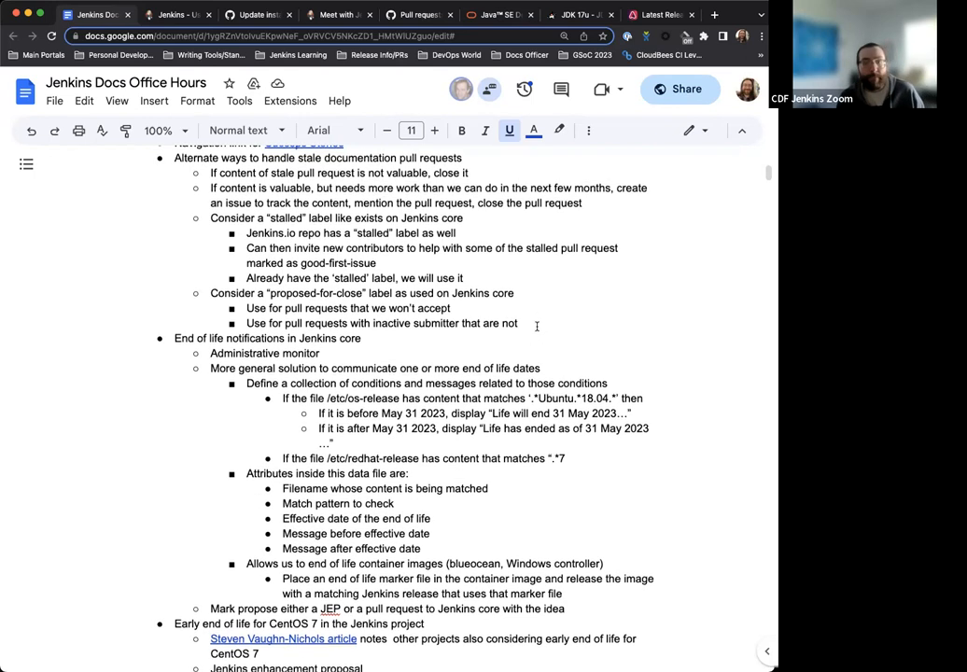
scroll("down", 3)
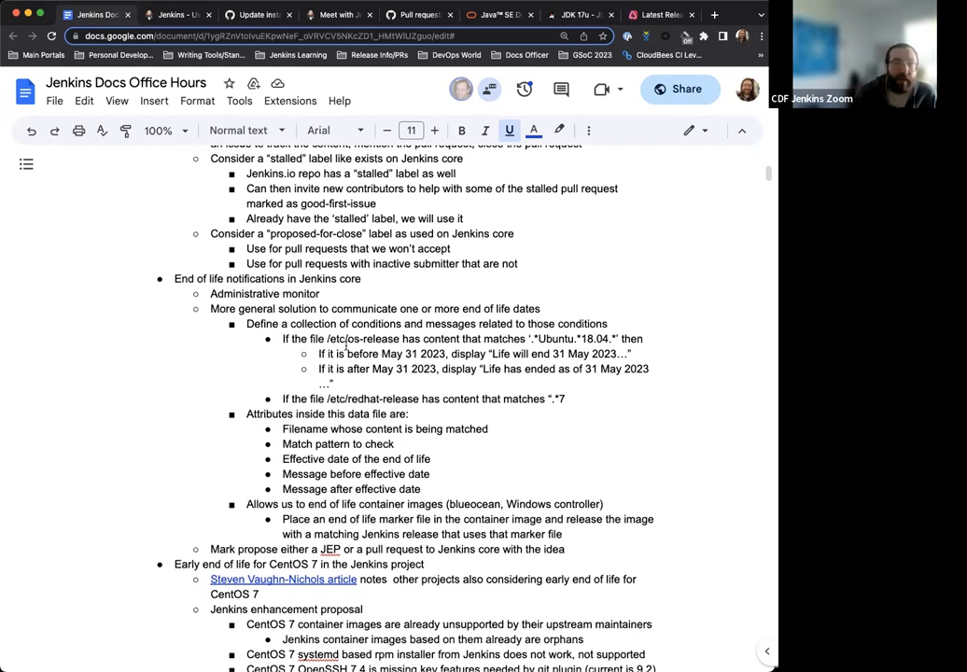
- Scroll down to 'Early end of life for CentOS 7 in the Jenkins project' and its sub-points
scroll("down", 3)
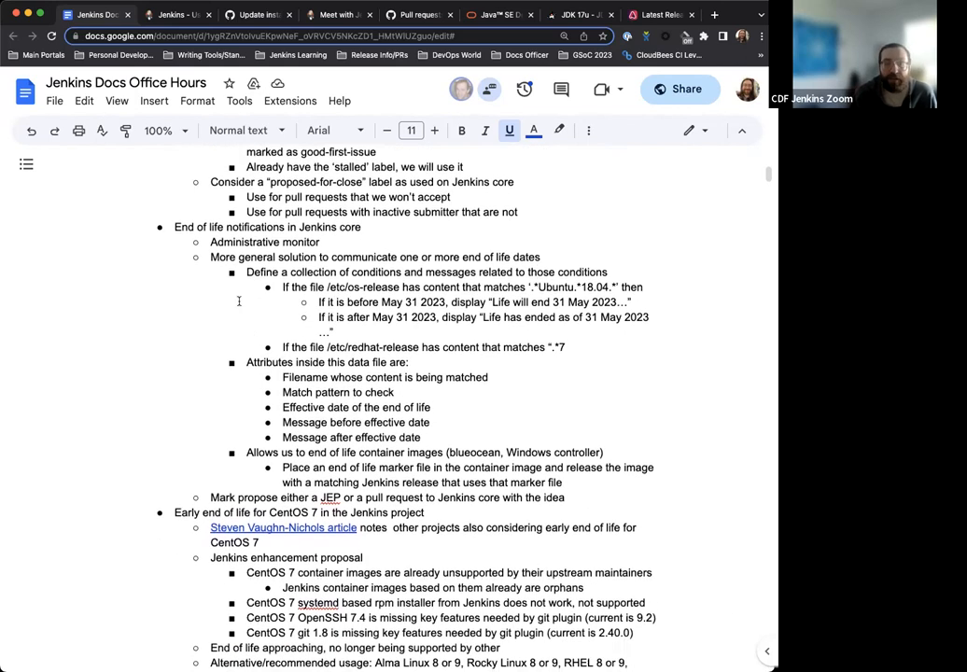
mouse_move(400, 238)
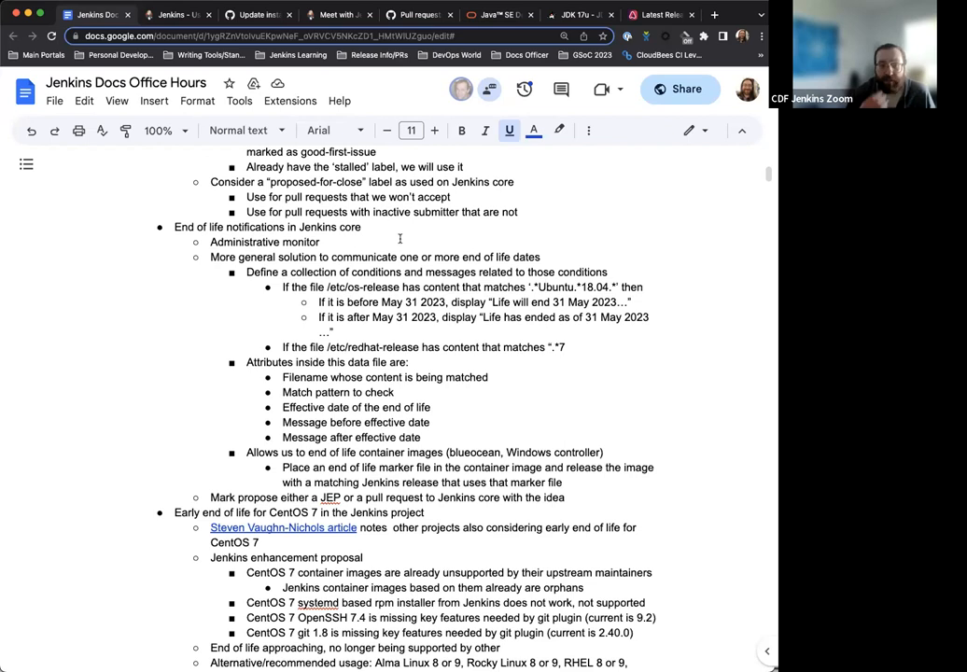
mouse_move(350, 249)
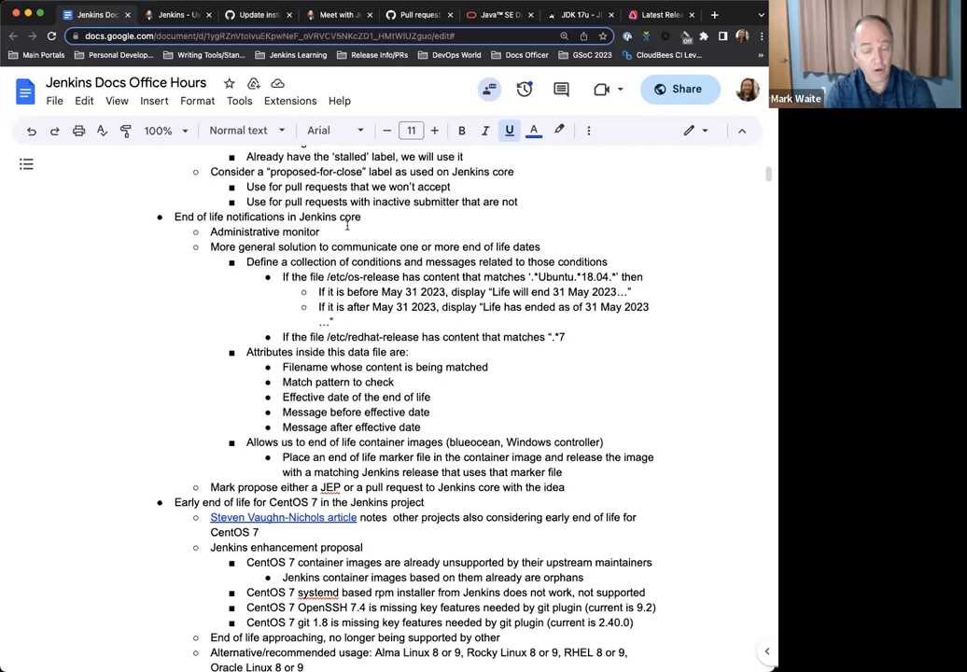
scroll("down", 3)
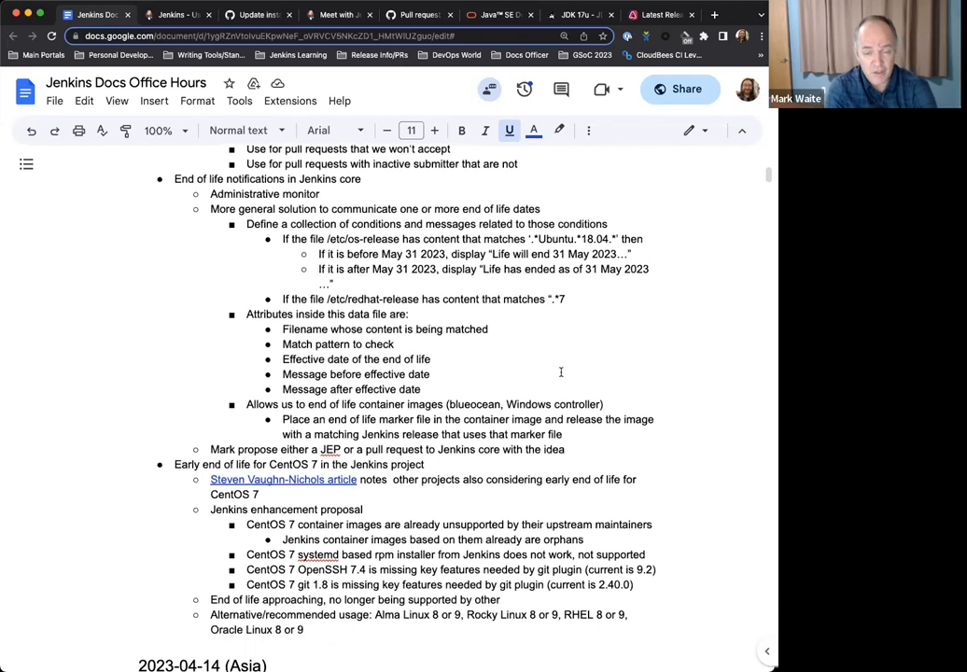
mouse_move(645, 376)
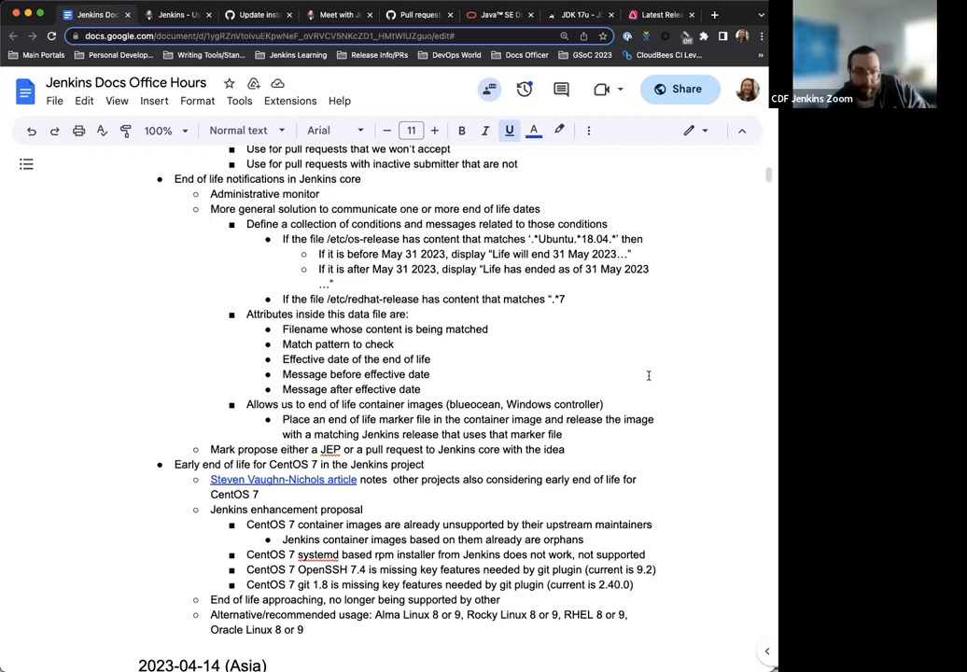
mouse_move(577, 455)
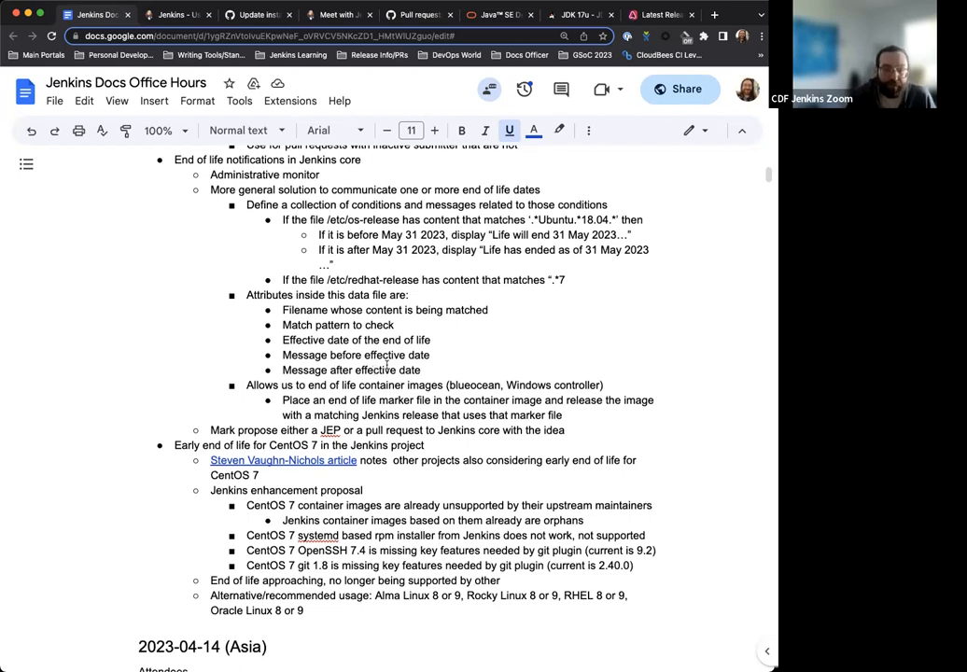
scroll("down", 3)
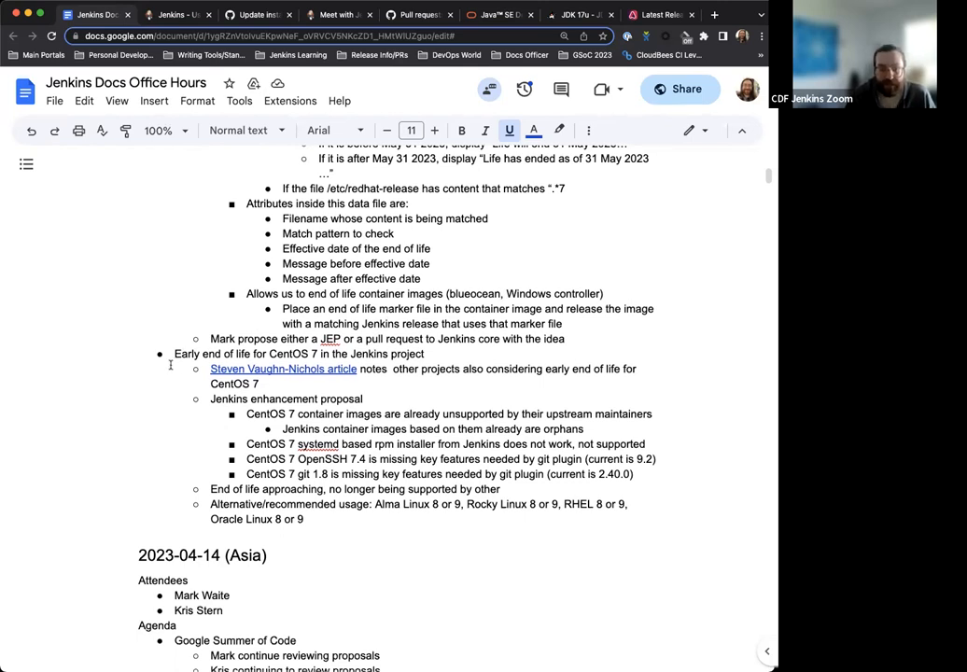
- Scroll past the CentOS 7 alternatives to the 2023-04-14 (Asia) attendees and Summer of Code items
scroll("down", 3)
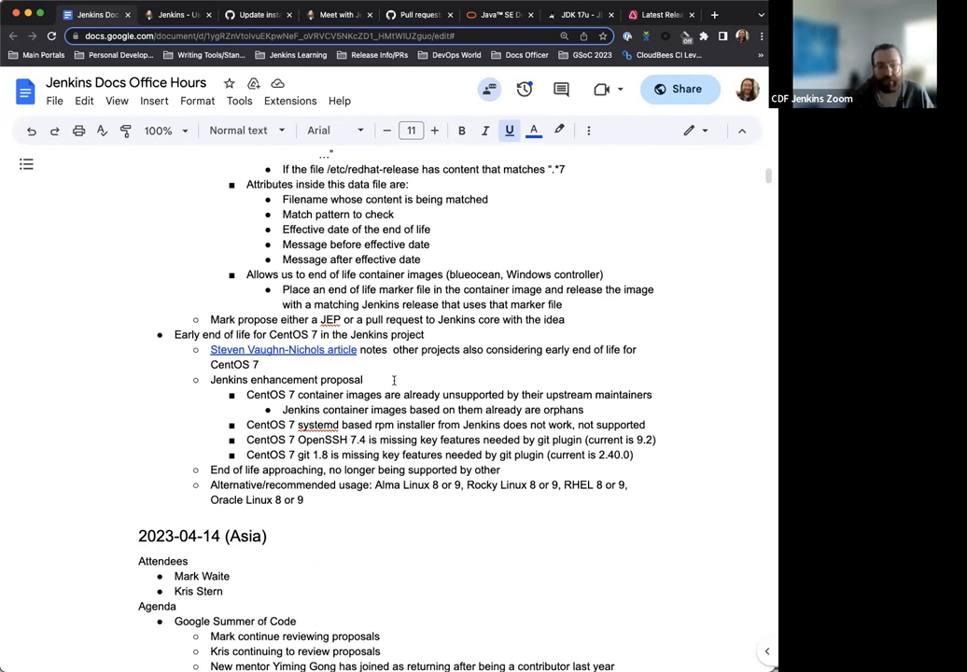
scroll("down", 3)
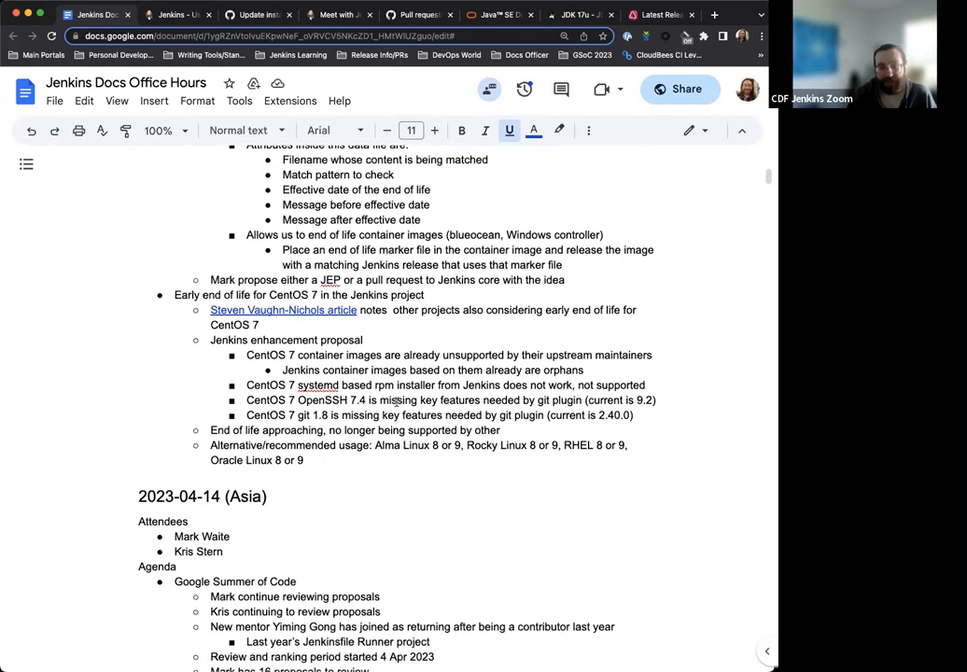
scroll("down", 3)
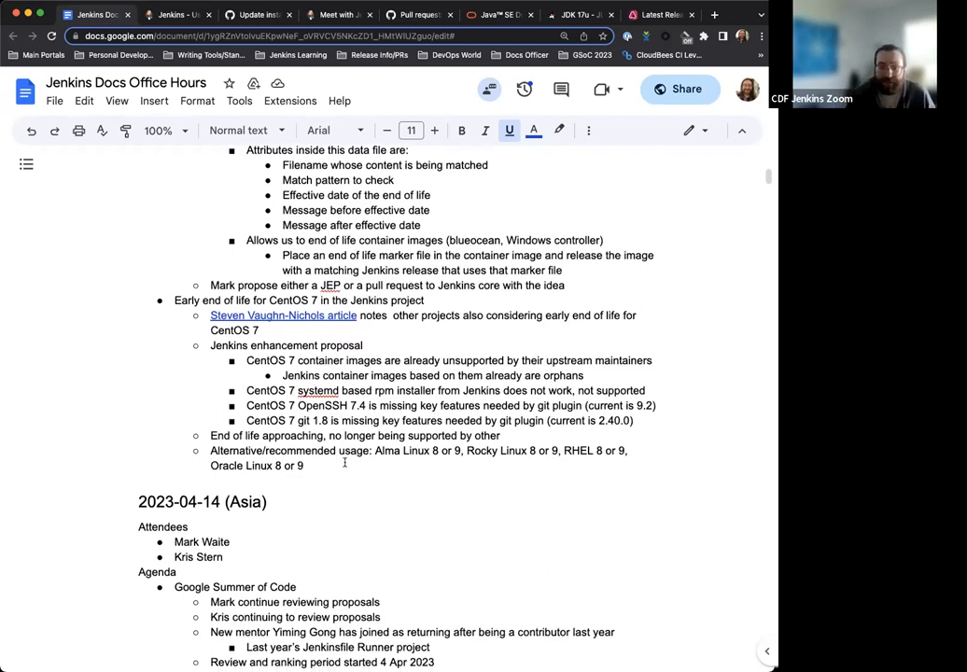
mouse_move(576, 470)
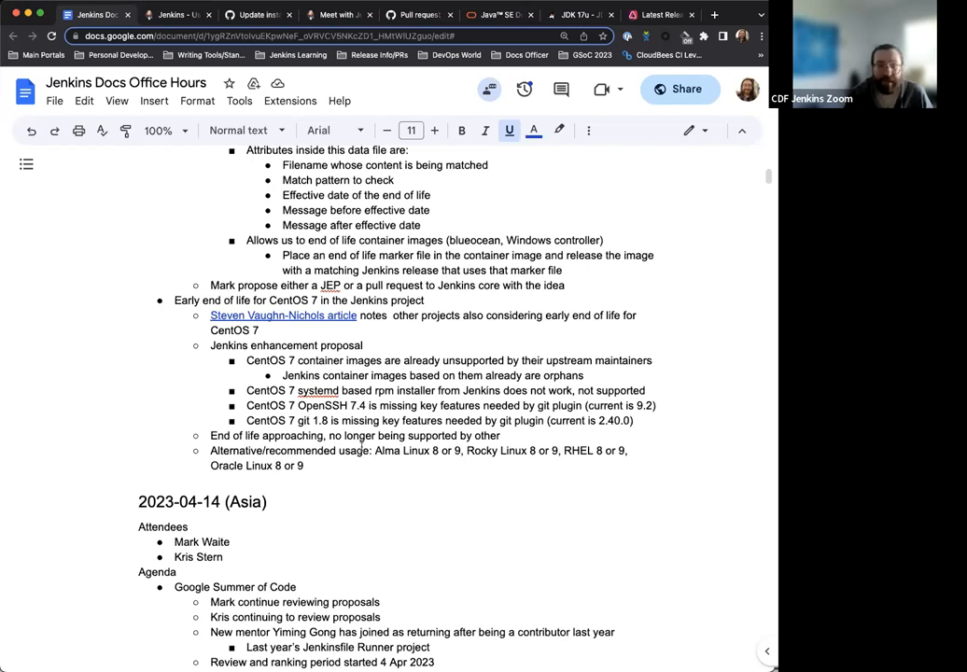
mouse_move(317, 458)
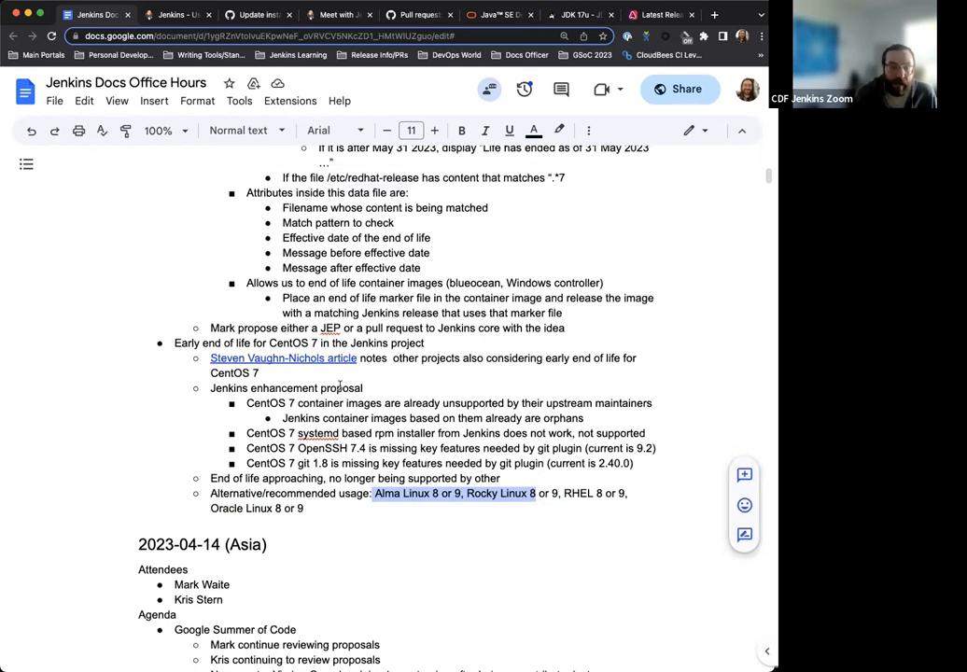
- Scroll up to the 2023-04-20 (EU/US) heading showing attendees and agenda
scroll("up", 3)
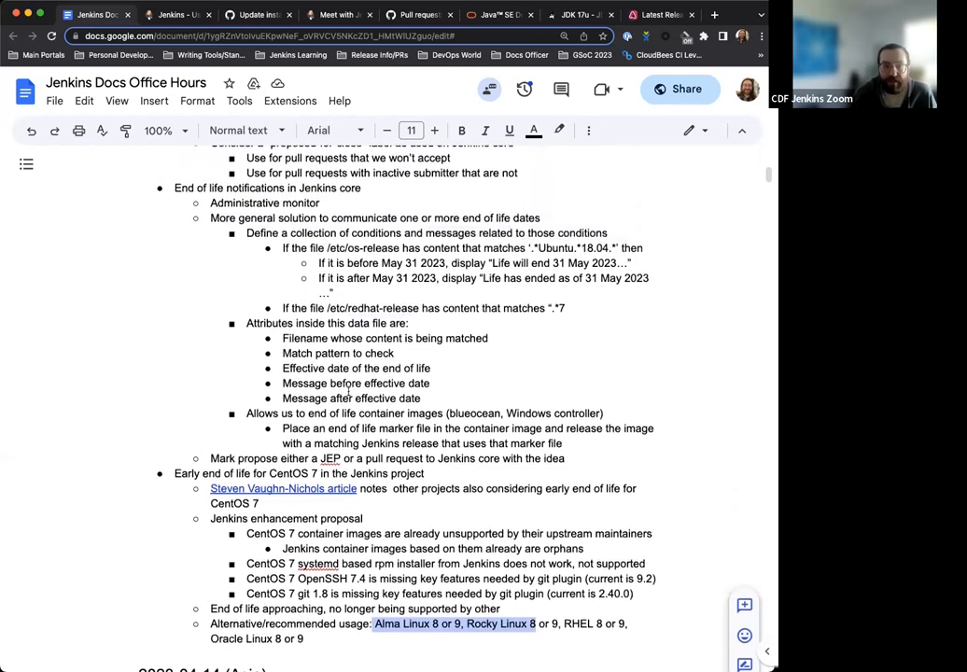
scroll("up", 3)
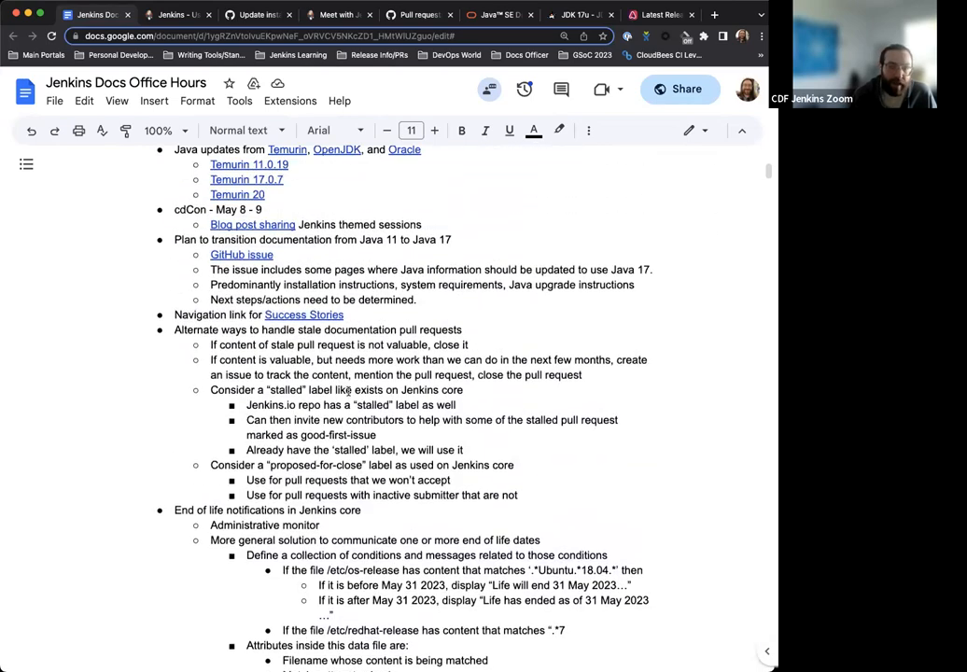
scroll("down", 3)
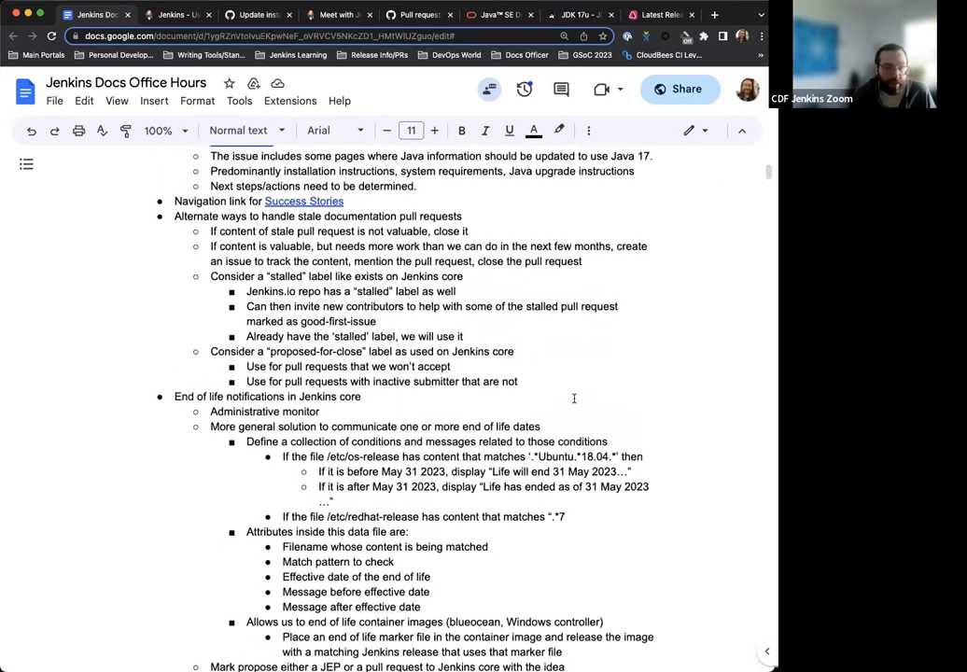
scroll("down", 3)
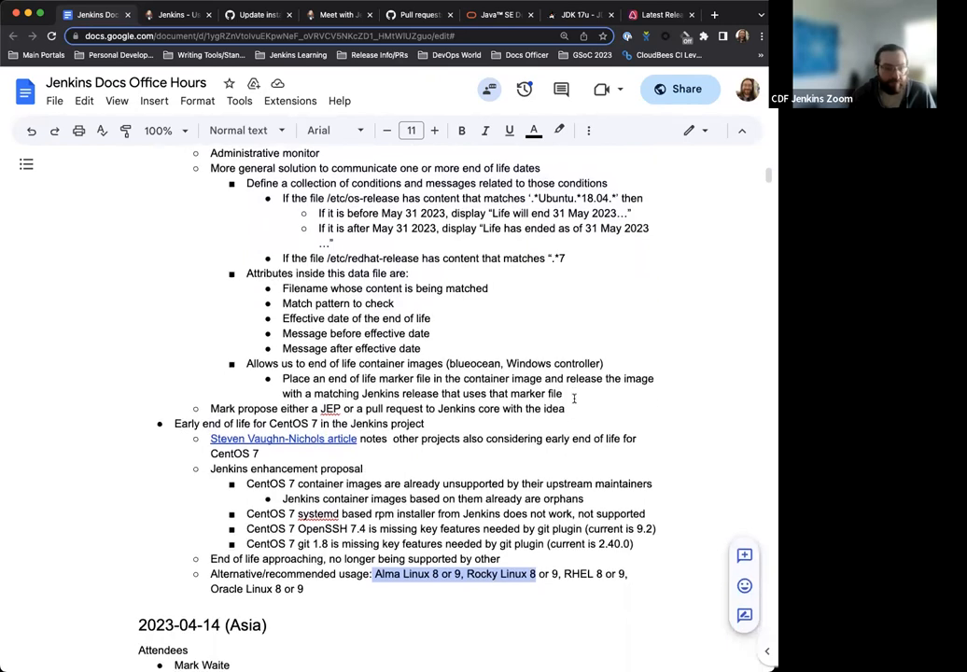
scroll("up", 3)
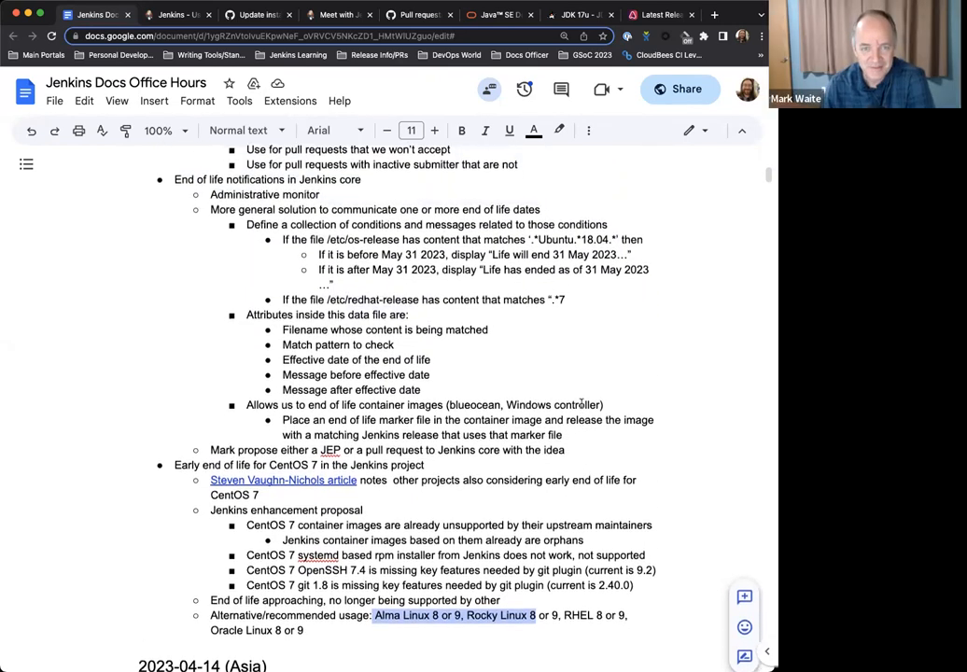
scroll("up", 3)
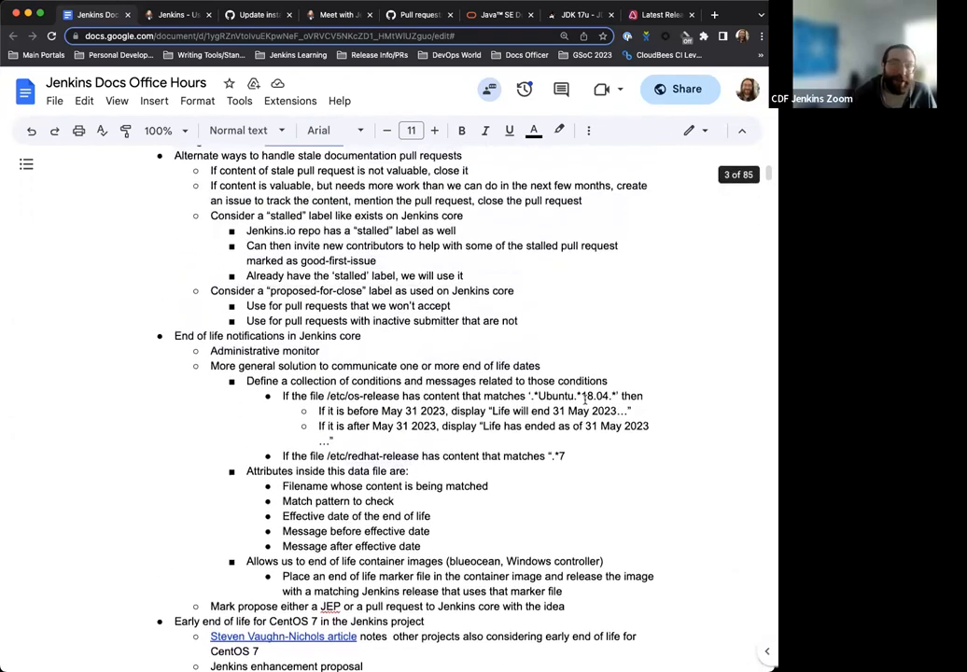
scroll("up", 3)
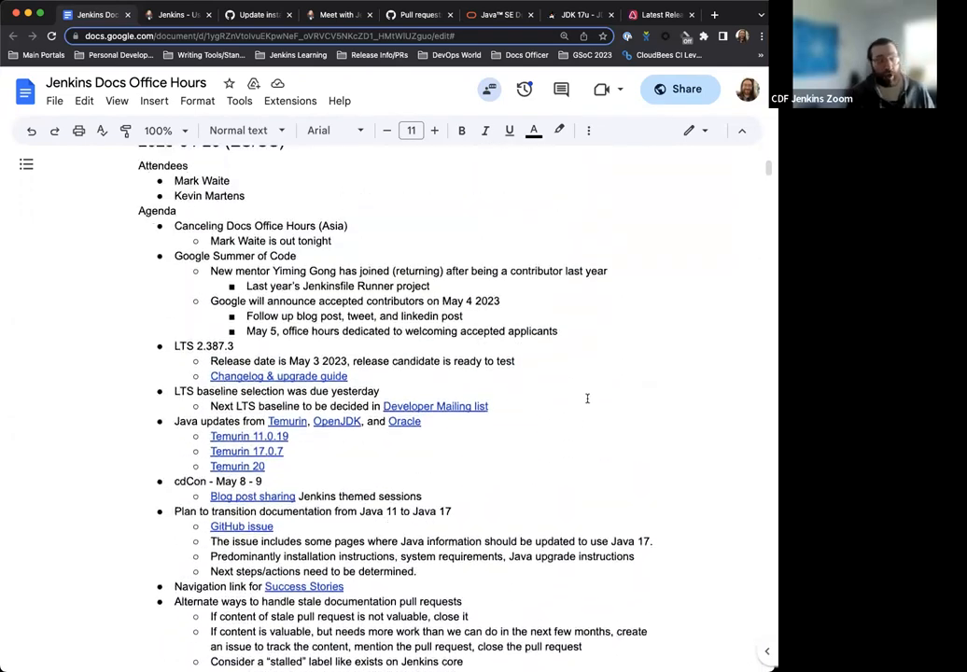
scroll("up", 3)
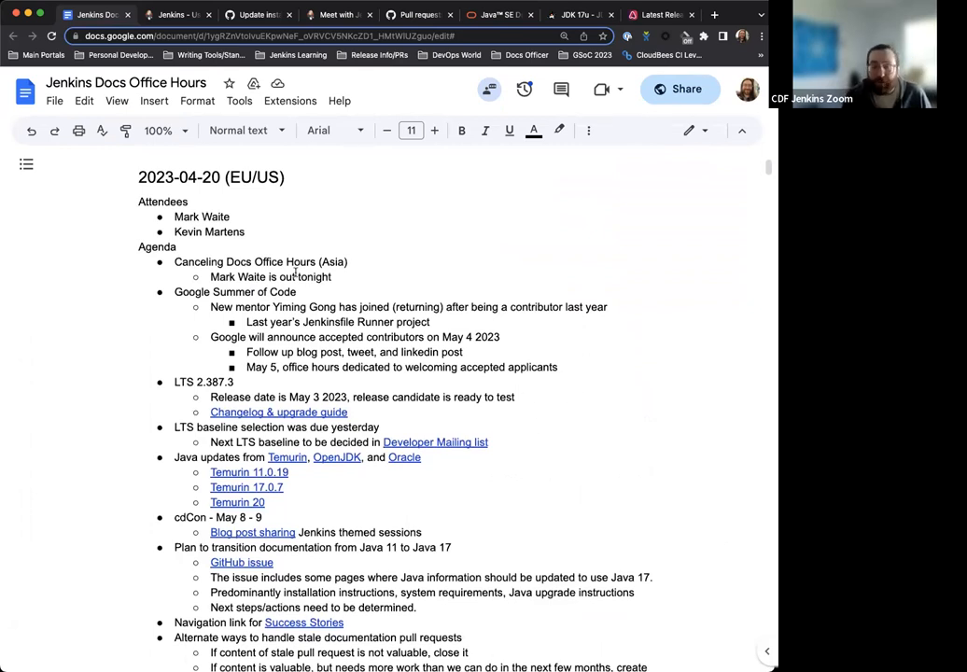
mouse_move(526, 256)
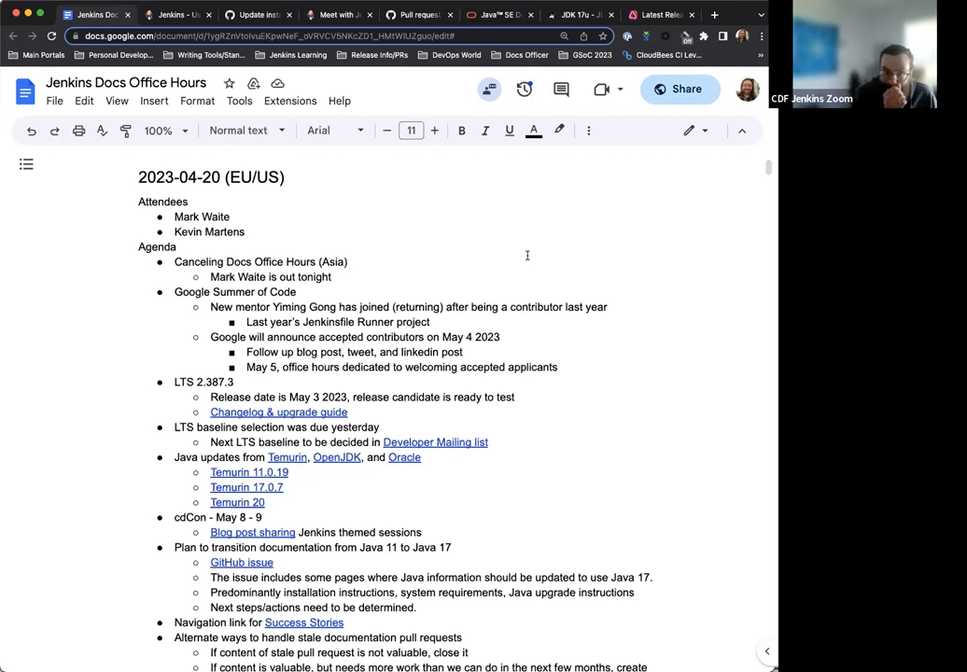
mouse_move(505, 268)
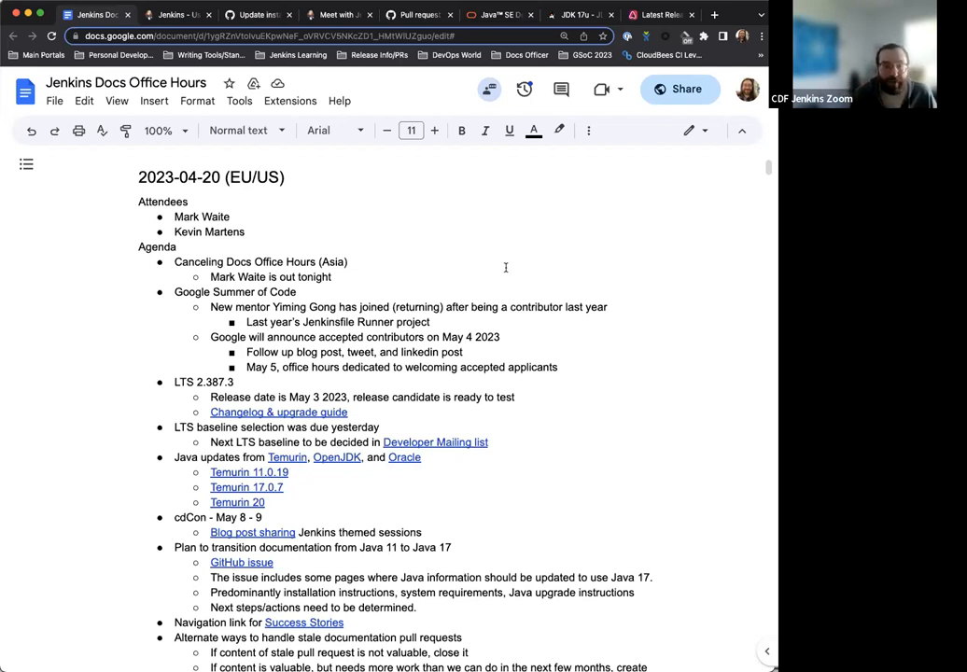
mouse_move(435, 232)
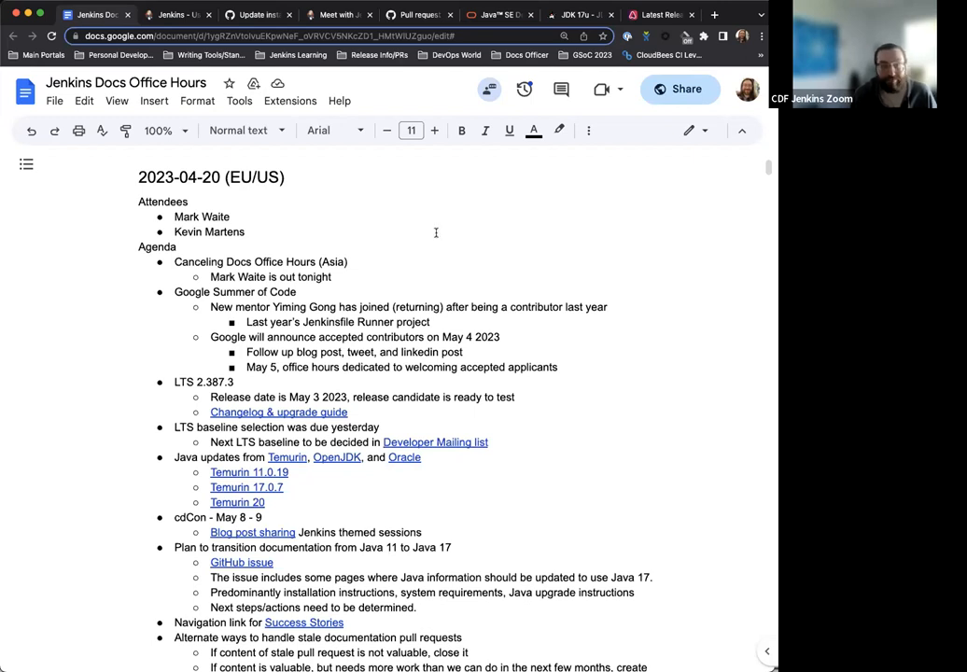